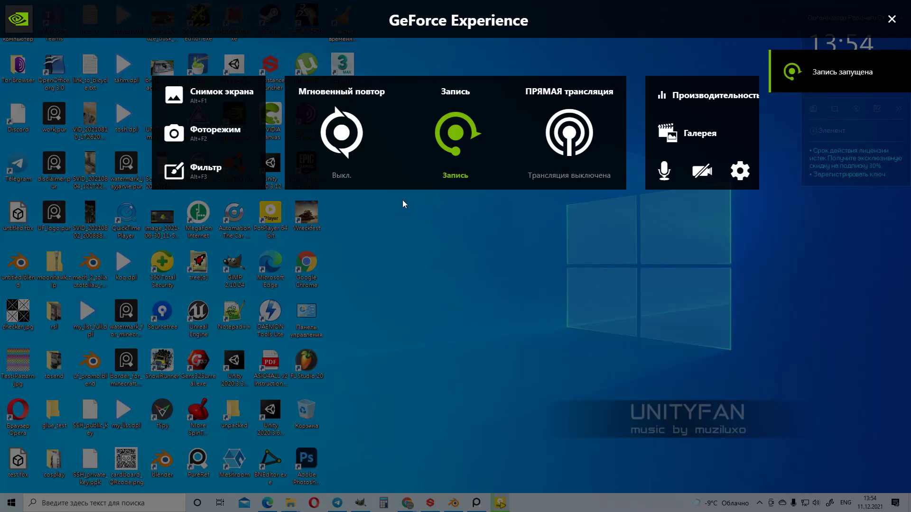
mouse_move(613, 244)
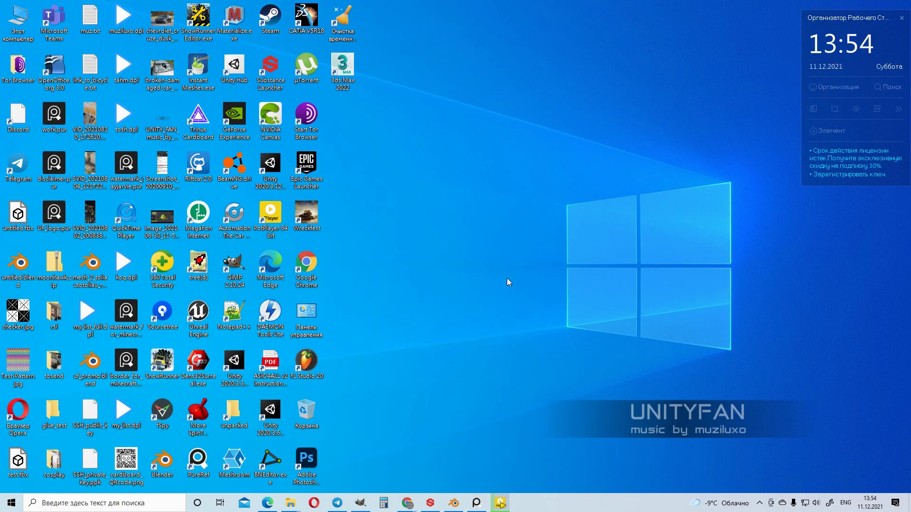
mouse_move(461, 412)
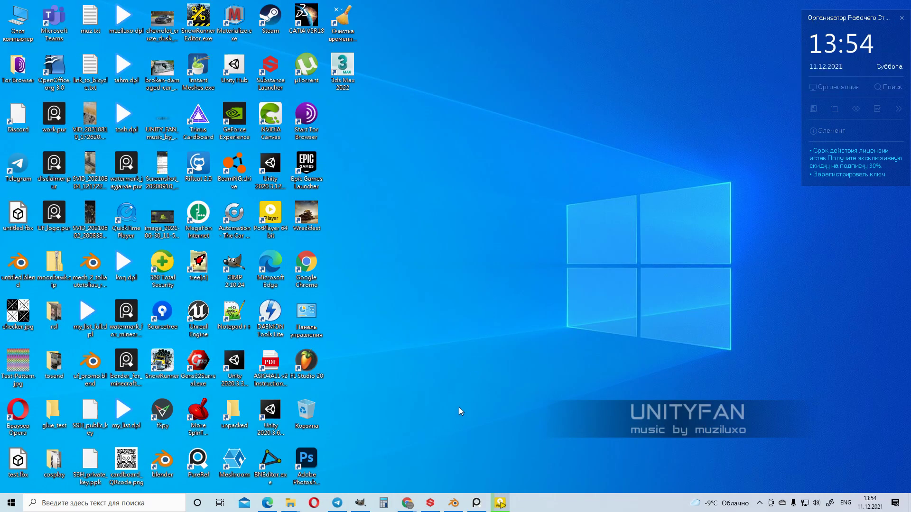
mouse_move(489, 446)
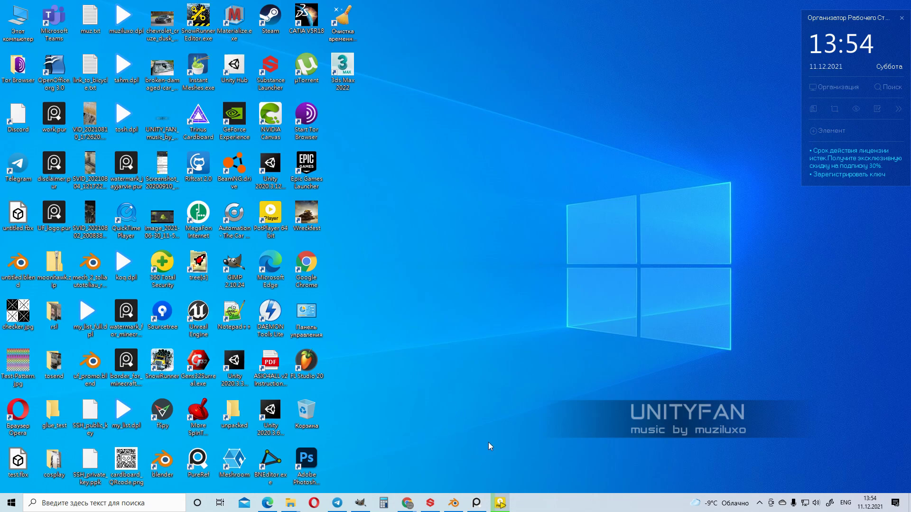
mouse_move(482, 428)
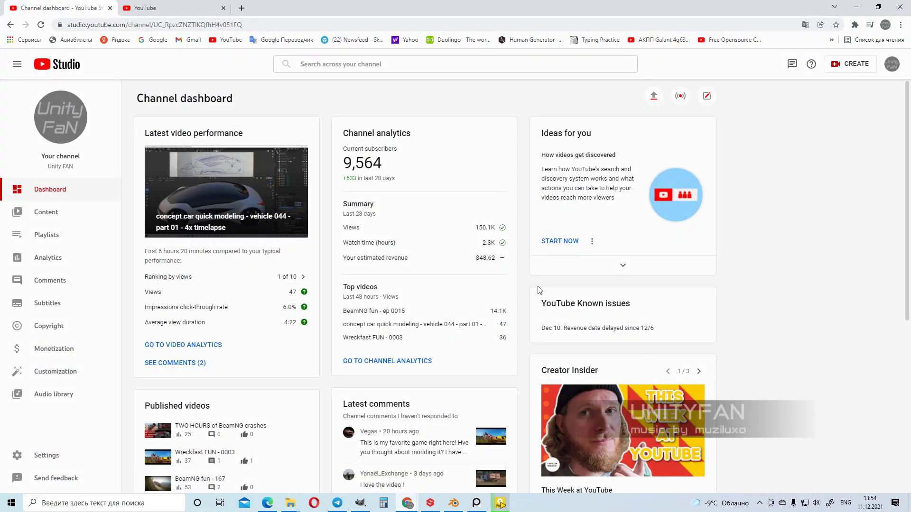
mouse_move(895, 69)
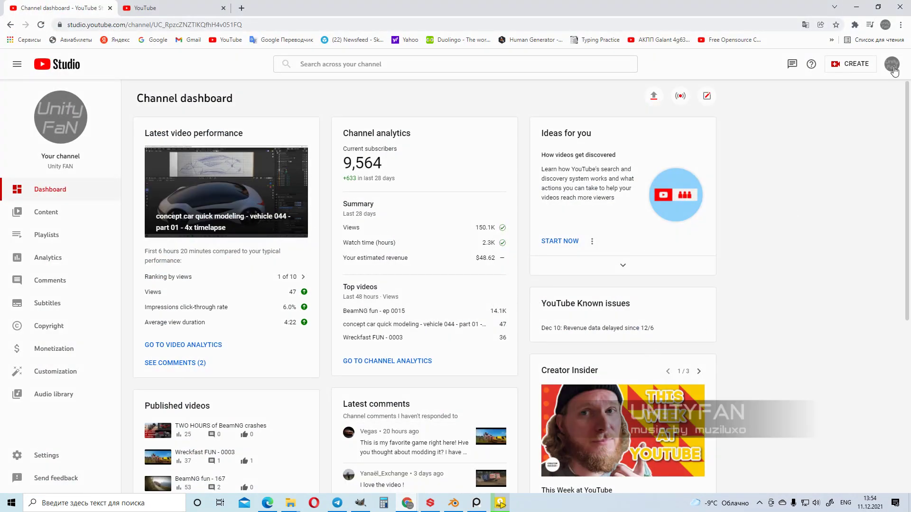
Step: Go from YouTube Studio to the channel's public page and view its Community posts
click(893, 64)
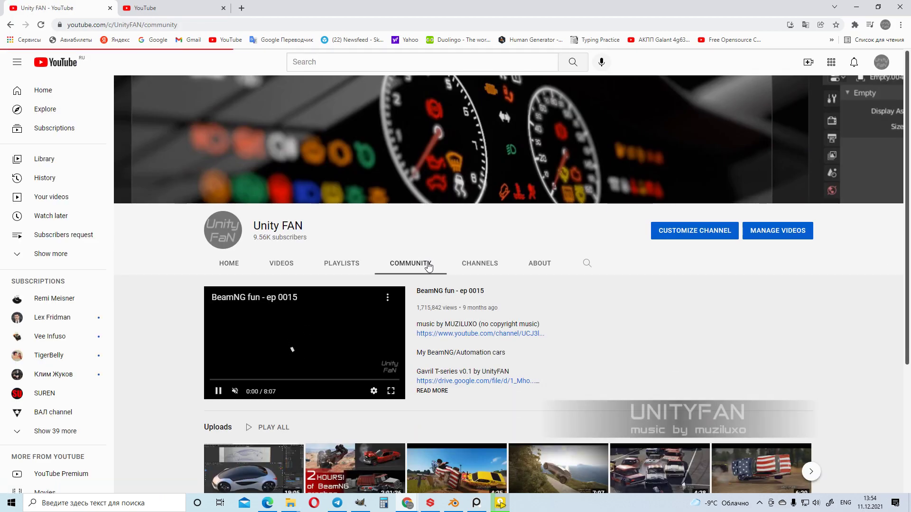
click(410, 264)
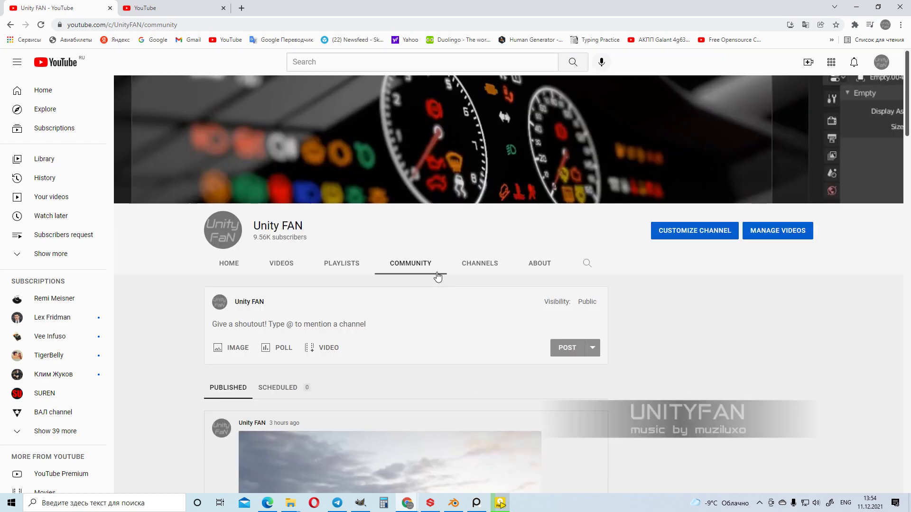
scroll(down, 3)
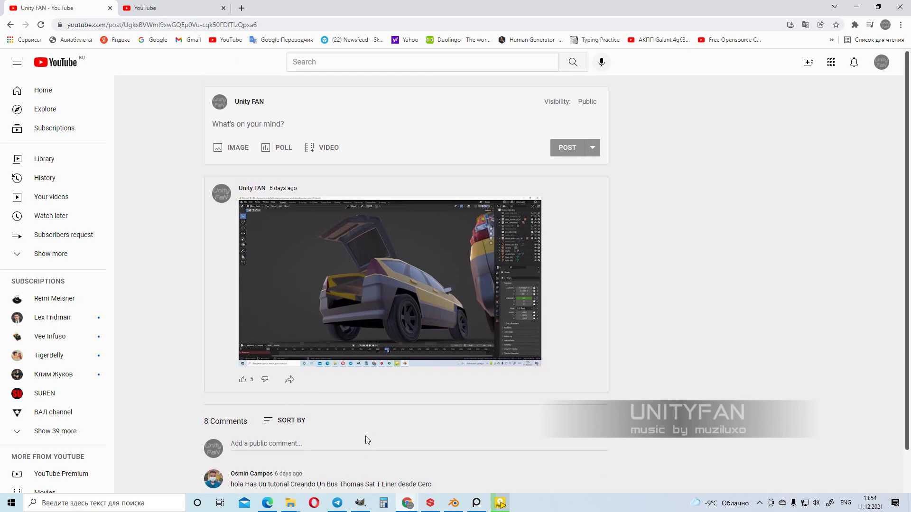
Step: Scroll through the post's 7-reply thread to the request for an empty-based car animation tutorial
scroll(down, 3)
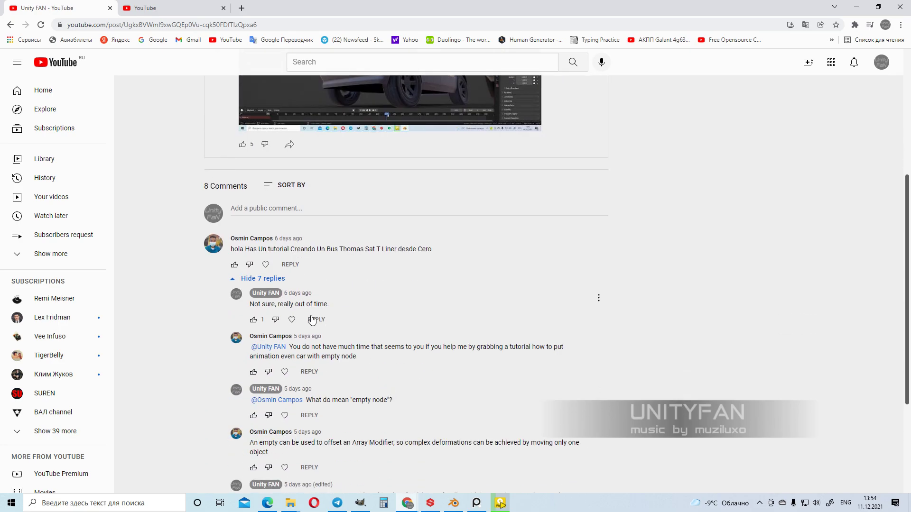
scroll(down, 3)
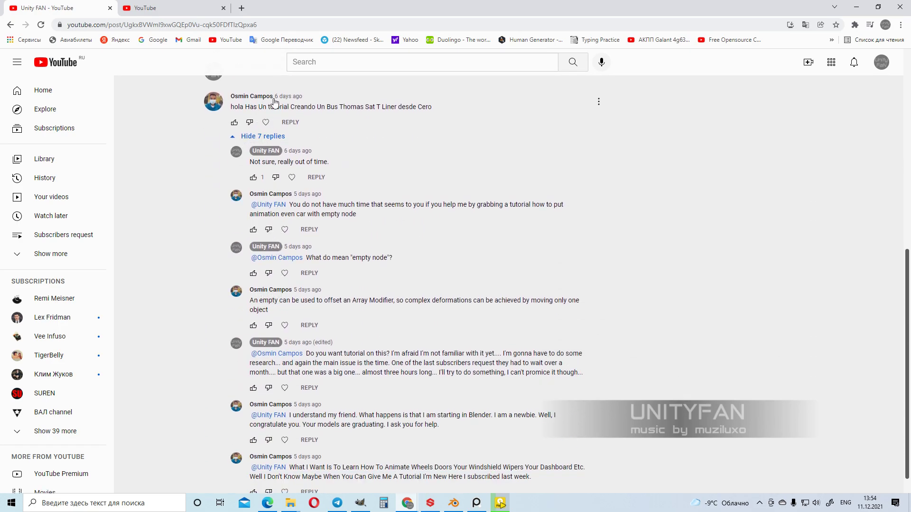
scroll(down, 3)
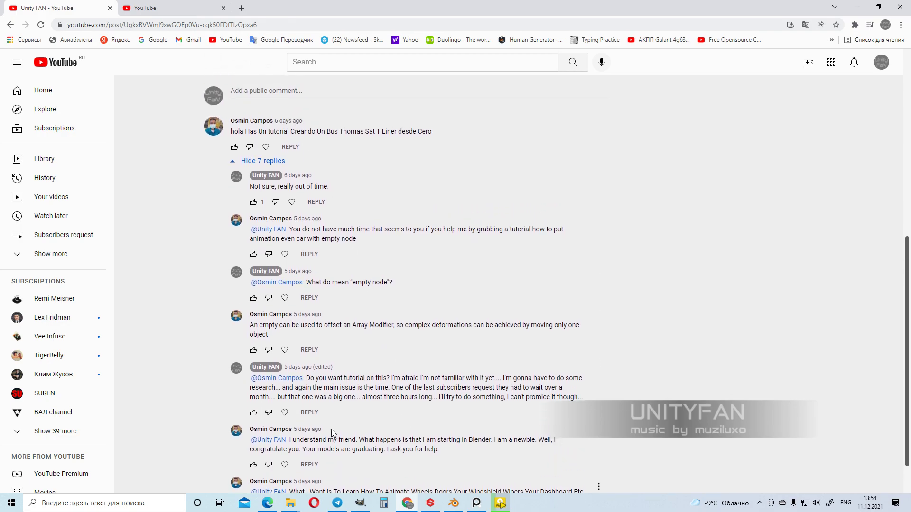
scroll(down, 3)
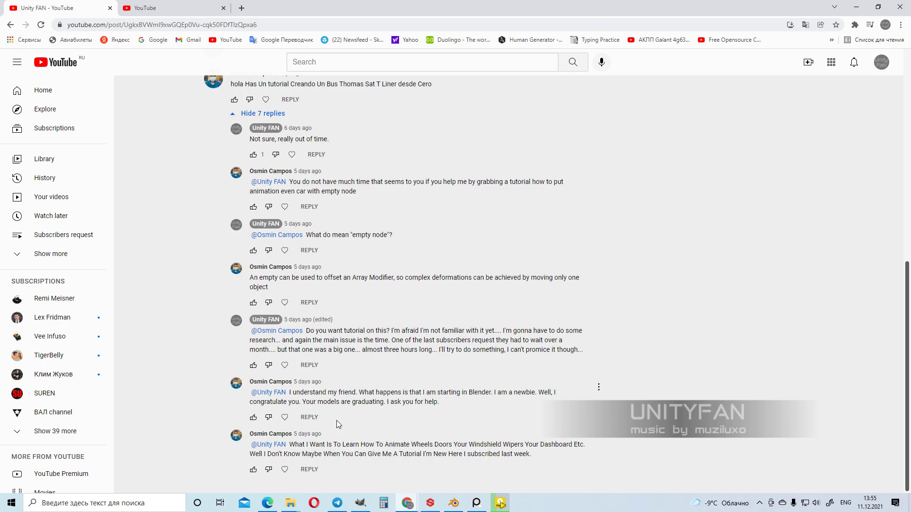
mouse_move(361, 401)
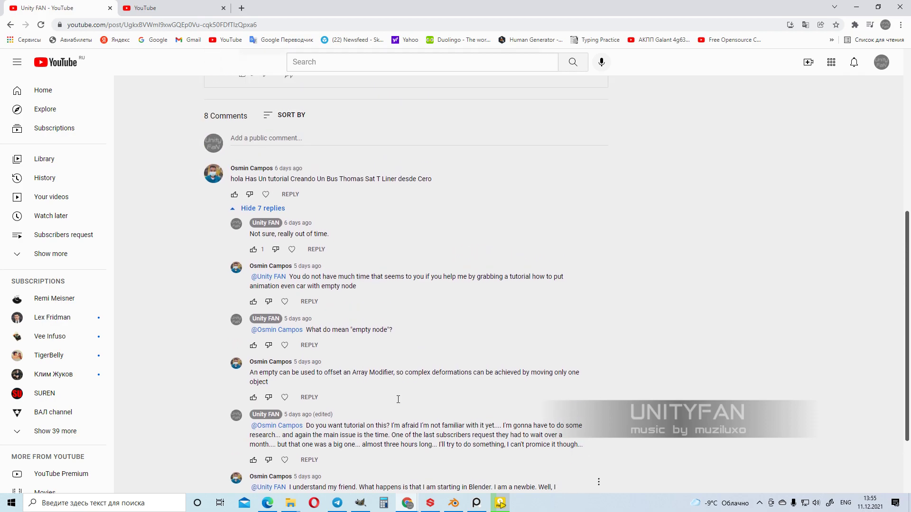
scroll(down, 3)
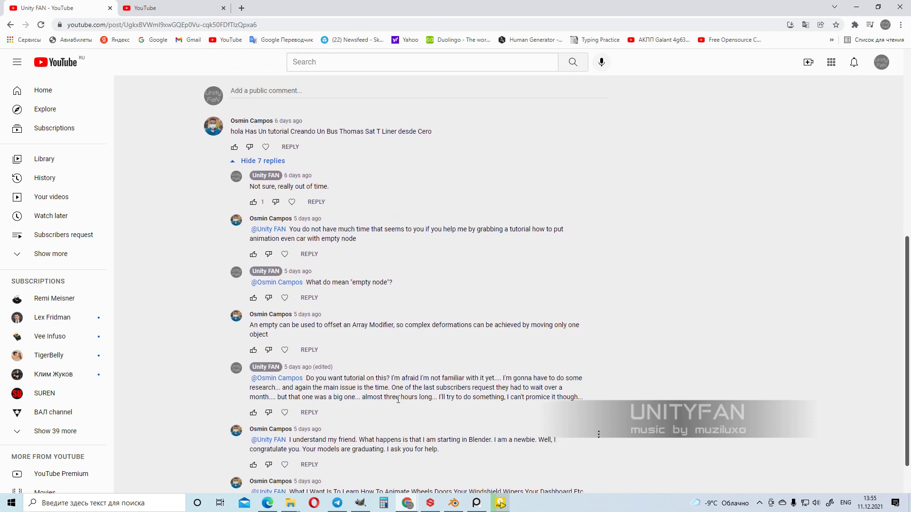
scroll(down, 3)
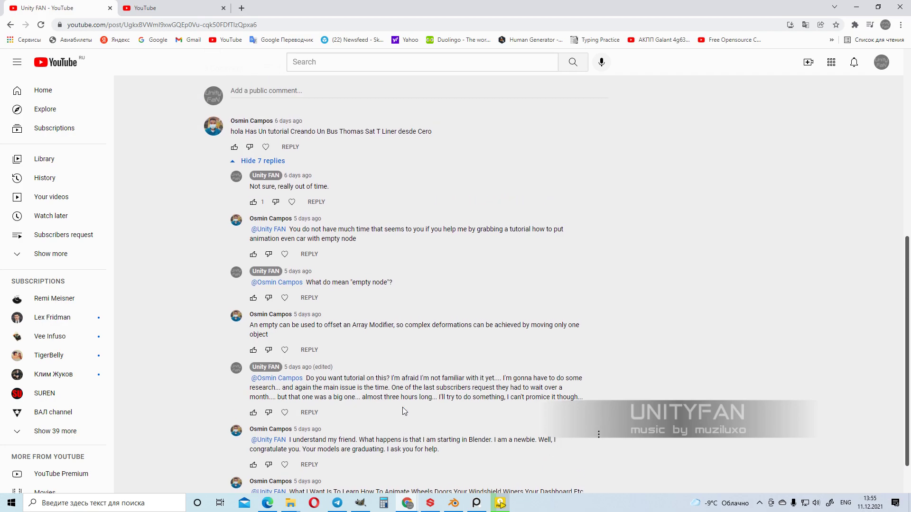
scroll(down, 3)
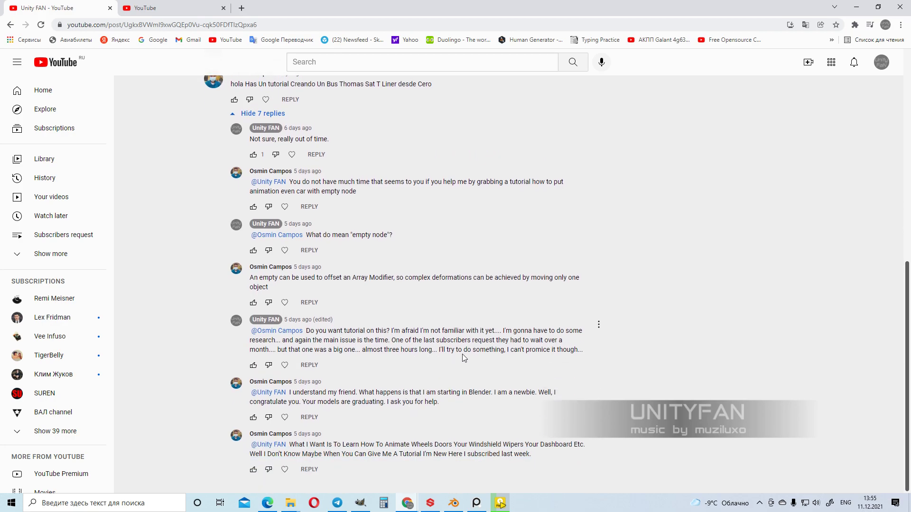
mouse_move(589, 308)
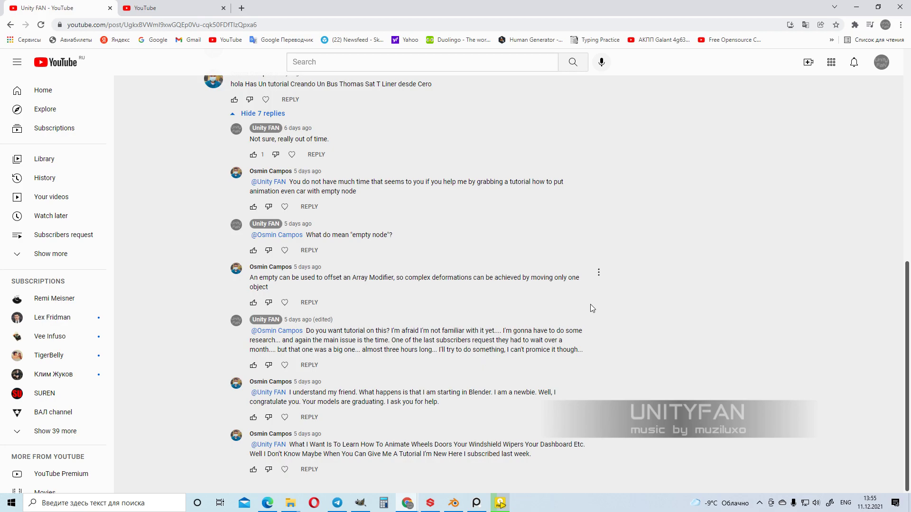
mouse_move(489, 388)
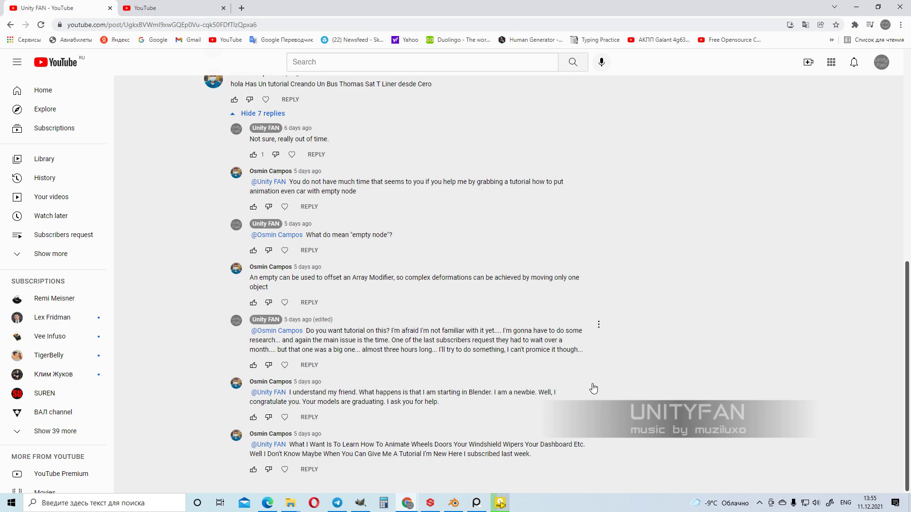
click(498, 502)
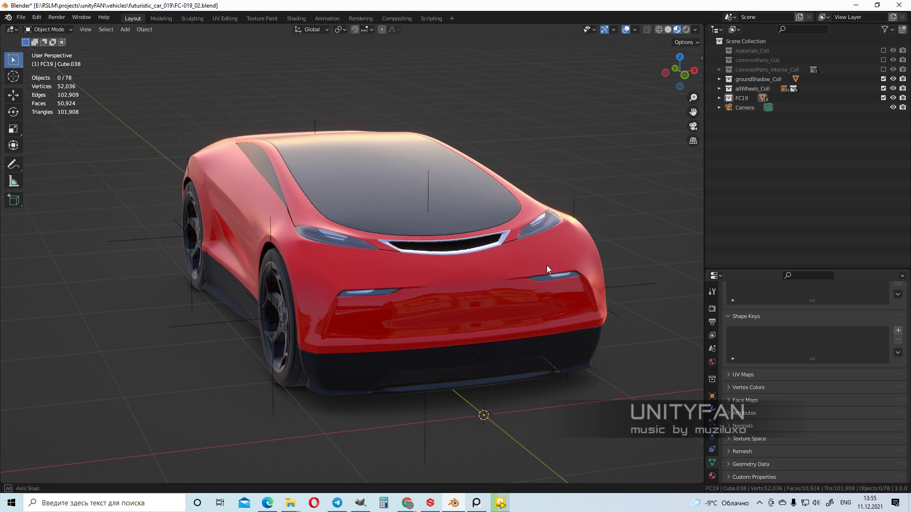
Step: Orbit around the futuristic car model in solid shading to inspect its side and rear
drag(546, 269, 462, 276)
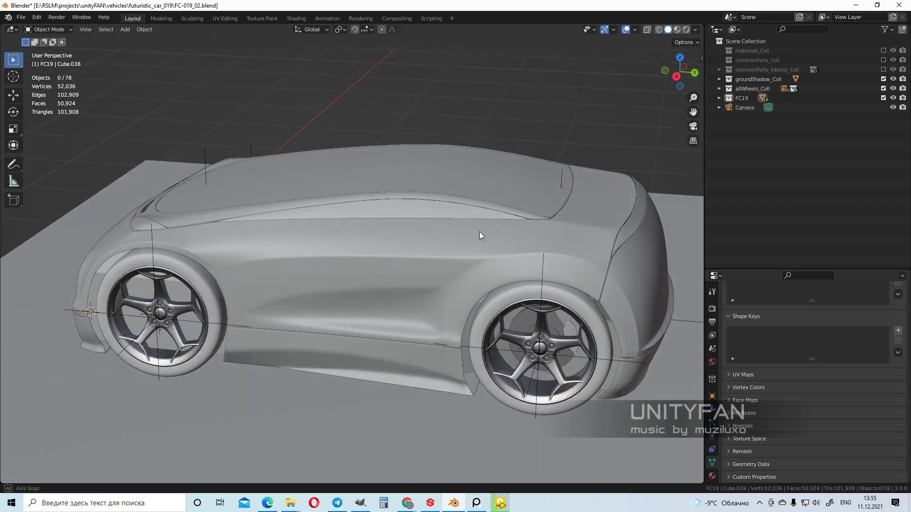
drag(465, 232, 349, 255)
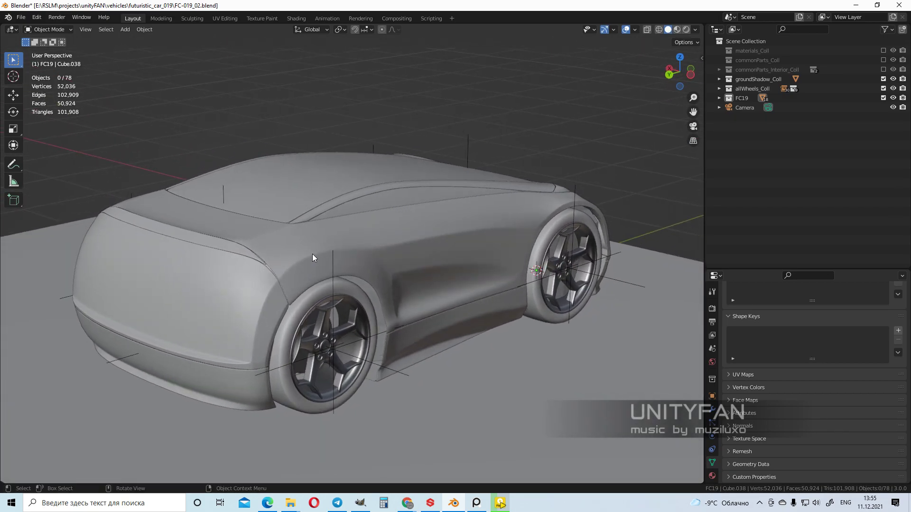
drag(314, 258, 270, 268)
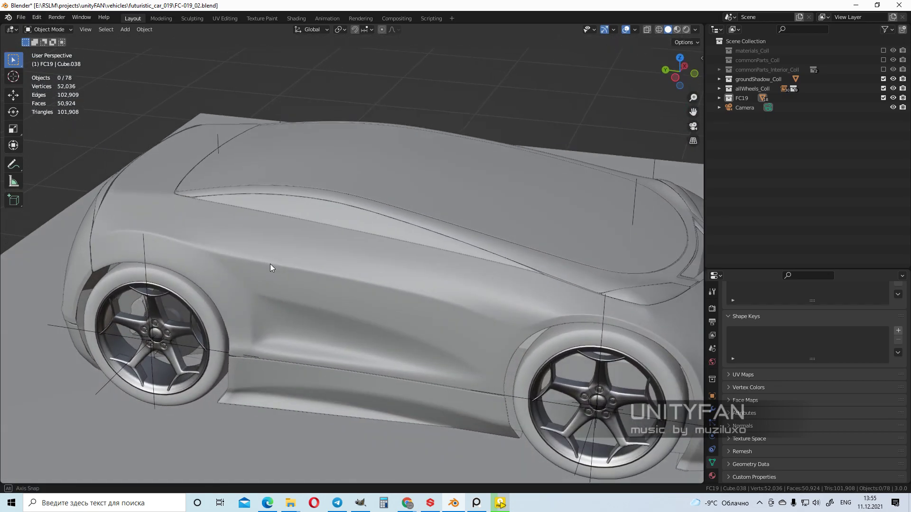
drag(270, 267, 346, 270)
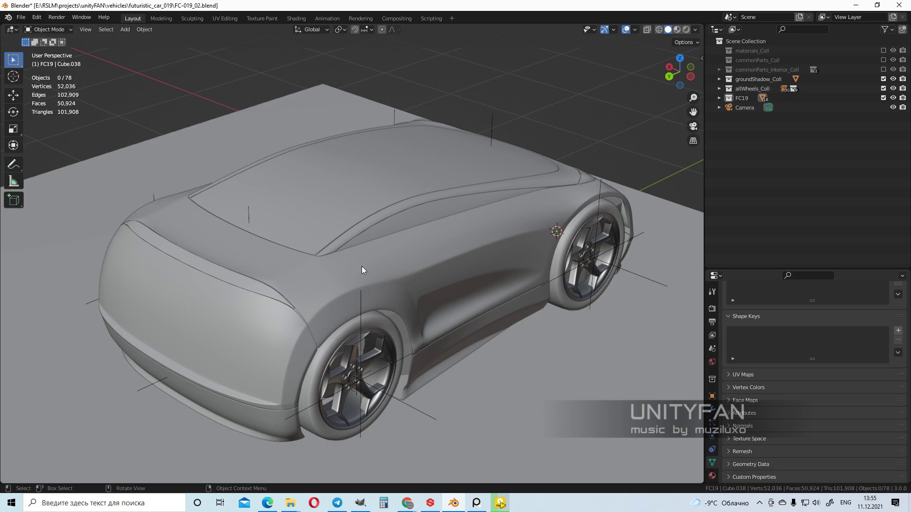
drag(363, 269, 603, 257)
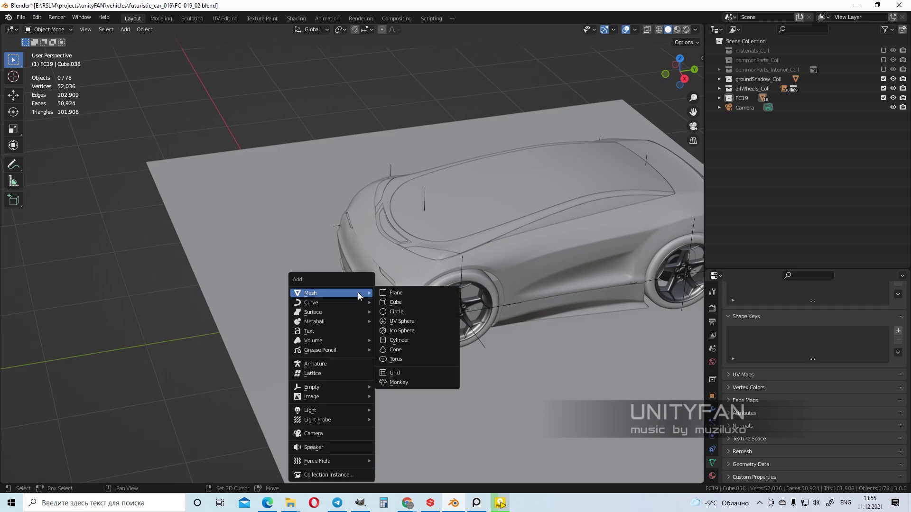
Step: Add a cube mesh, move it beside the car, and view it from several angles
click(395, 303)
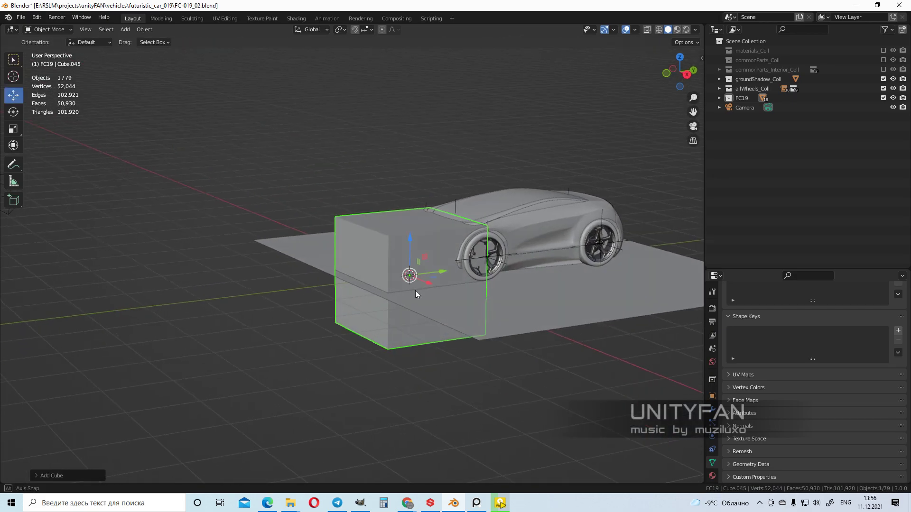
drag(409, 276, 243, 288)
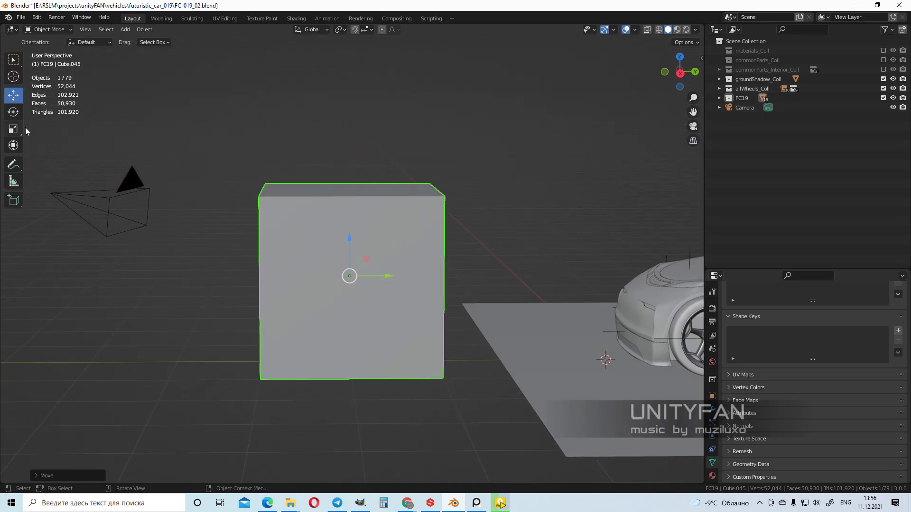
click(14, 112)
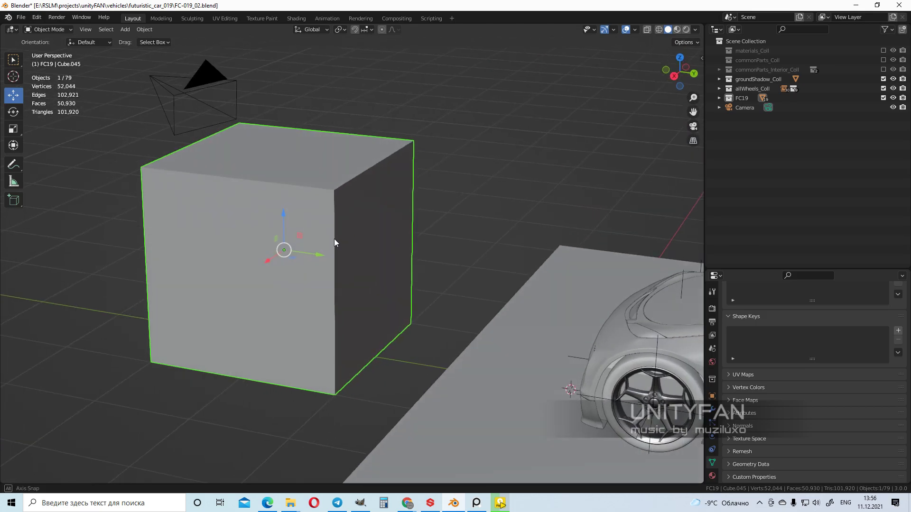
drag(334, 244, 389, 275)
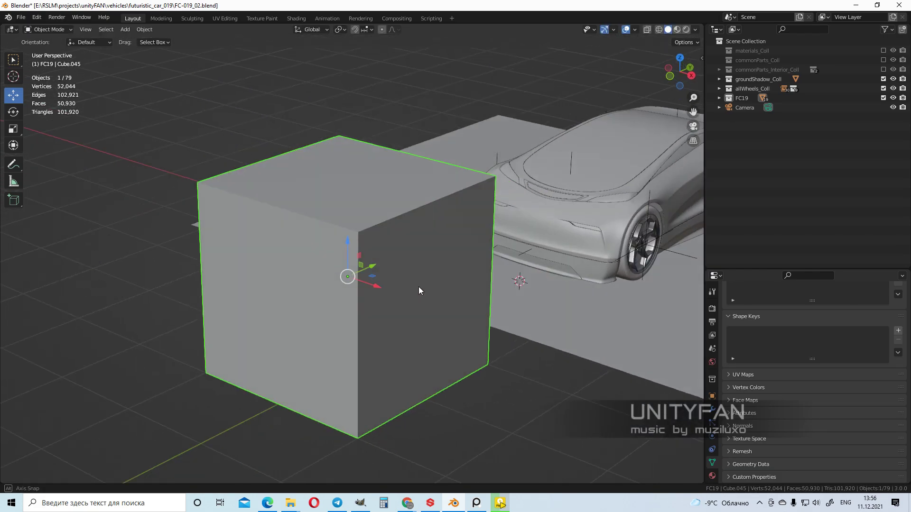
drag(420, 290, 421, 275)
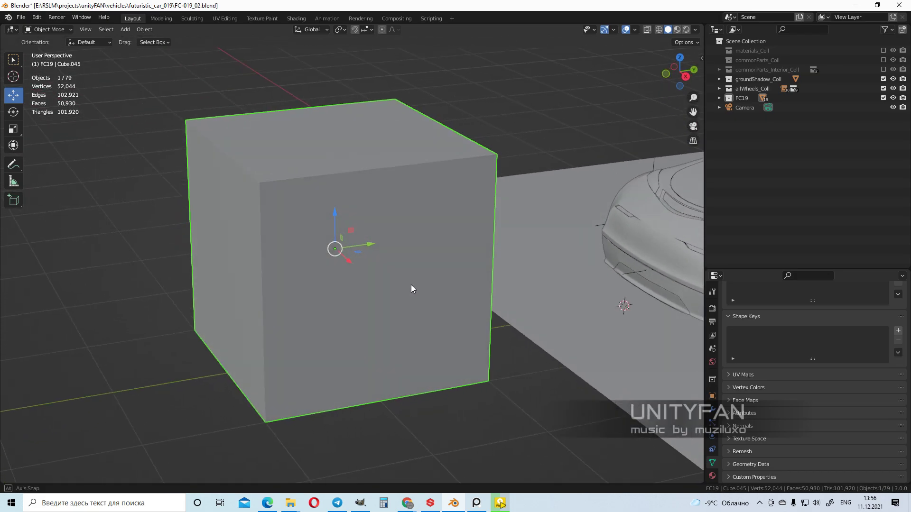
drag(412, 289, 348, 297)
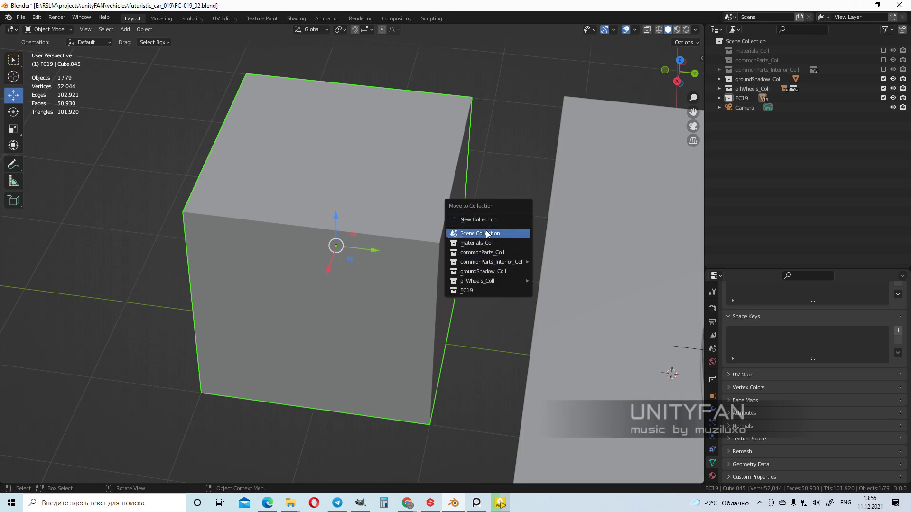
Step: Select Cube.045 in the Outliner and enter Edit Mode
click(479, 233)
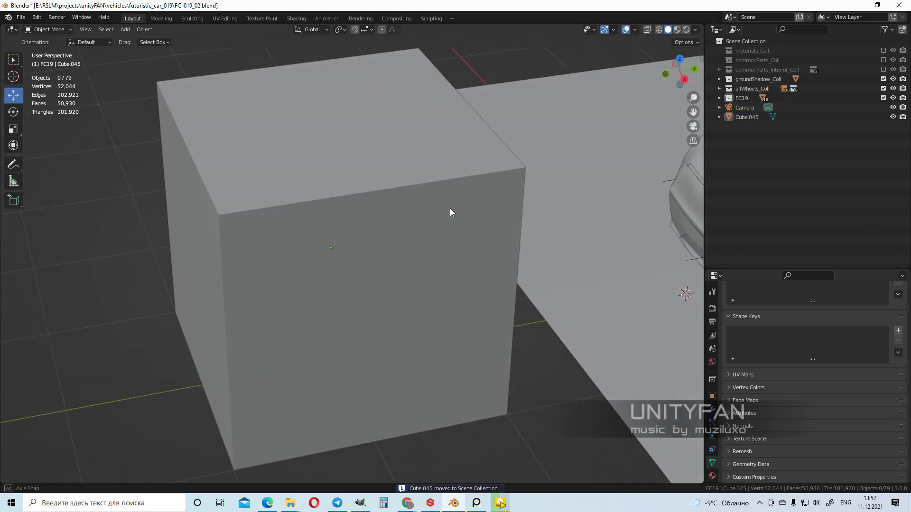
click(746, 116)
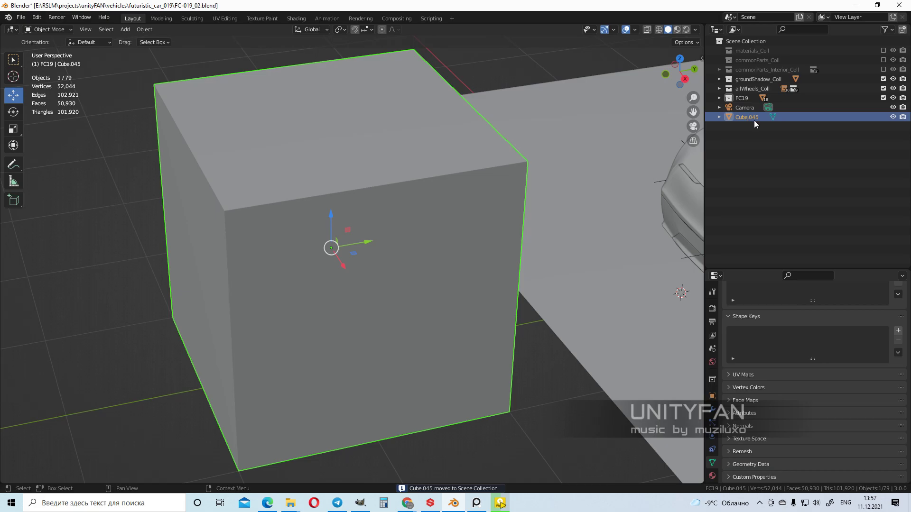
key(Tab)
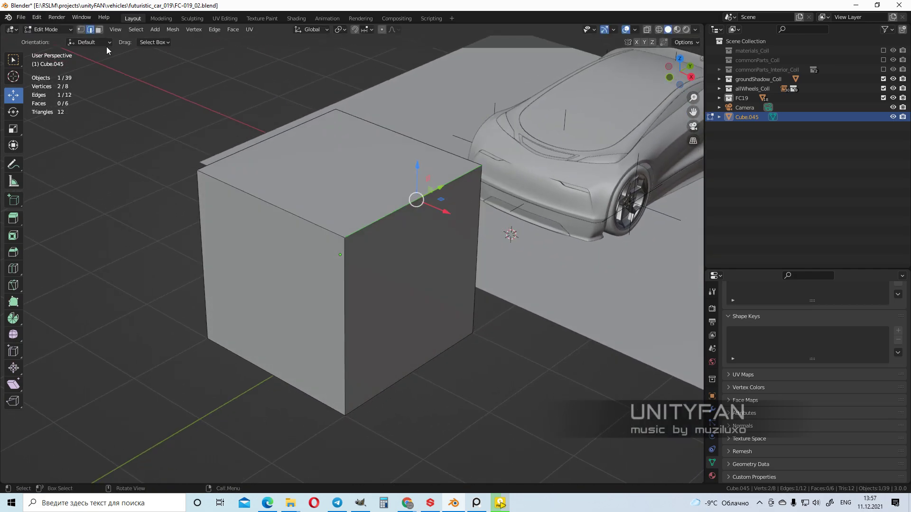
Step: Separate the cube's side face into its own object, Cube.046, and return to Object Mode
click(406, 296)
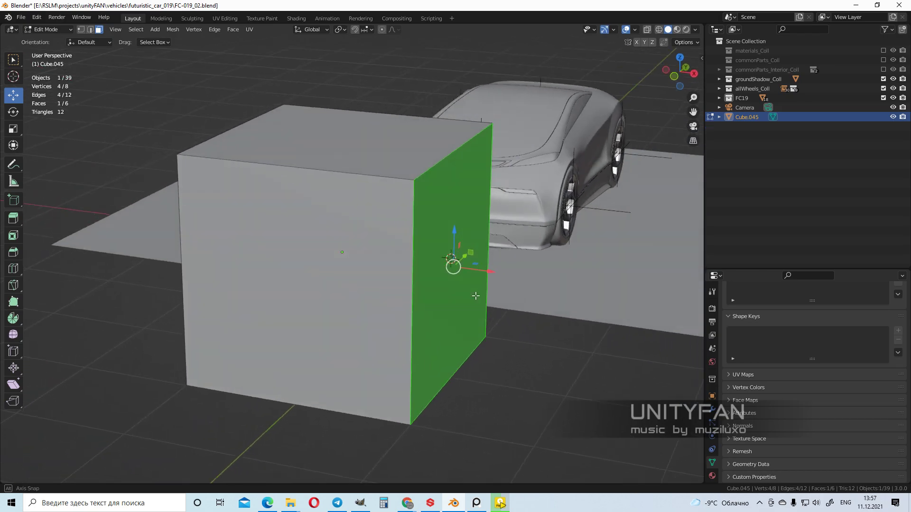
drag(475, 296, 438, 305)
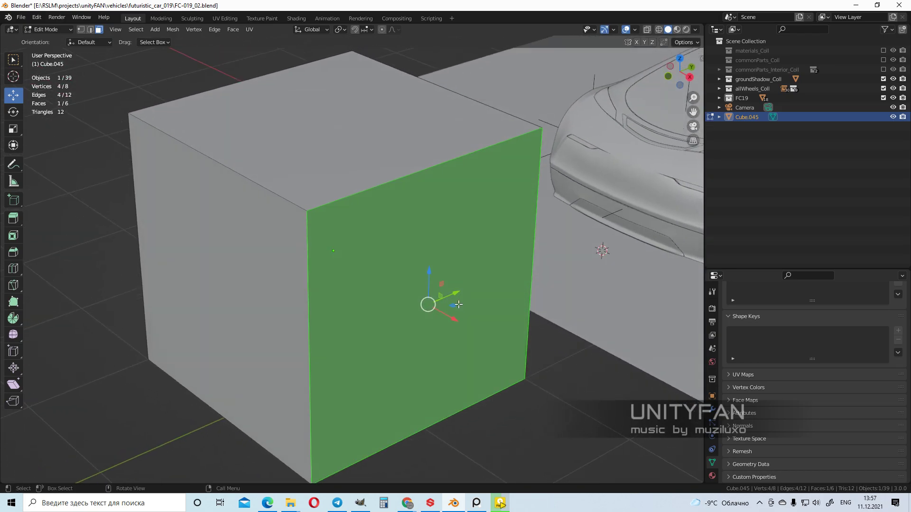
key(p)
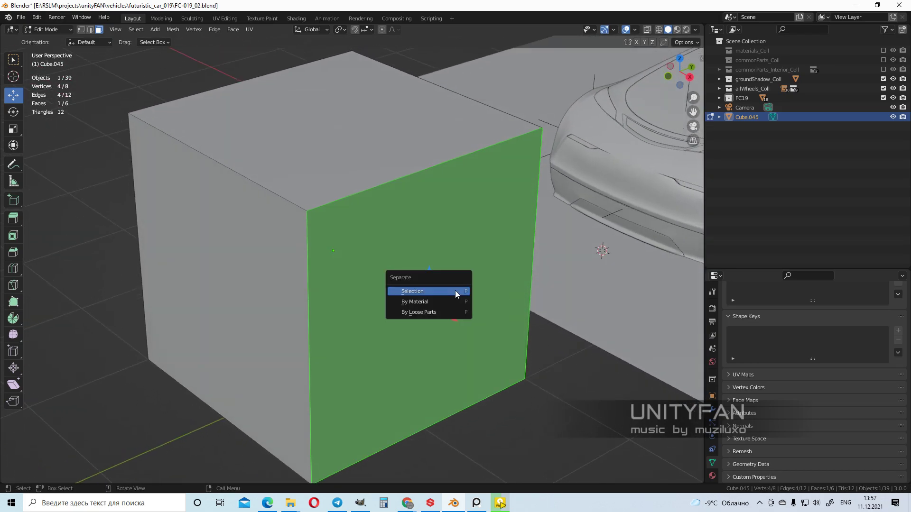
mouse_move(438, 296)
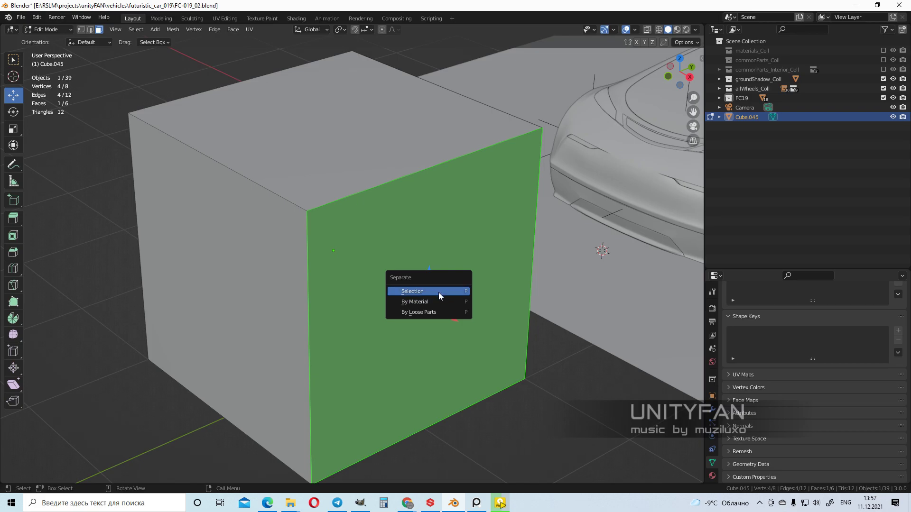
click(412, 291)
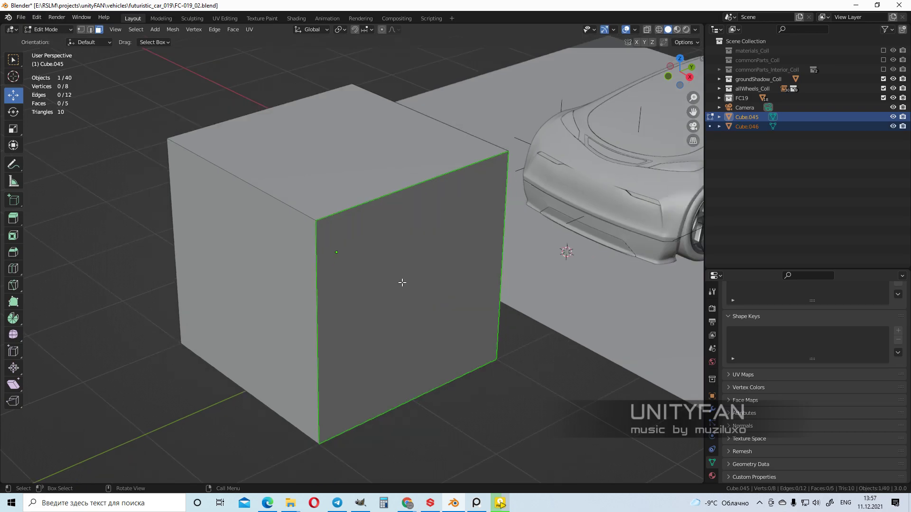
key(Tab)
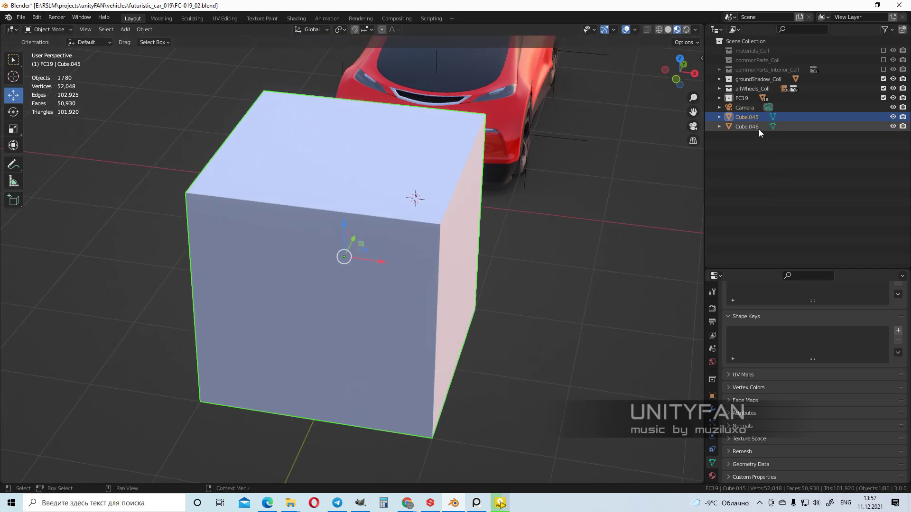
Step: Select the face object Cube.046 and enter Edit Mode on it
click(667, 29)
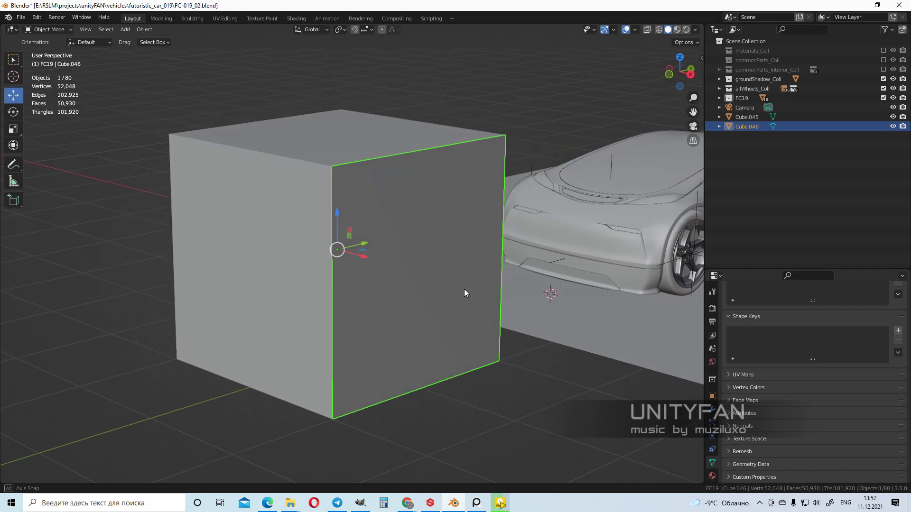
drag(464, 293, 488, 287)
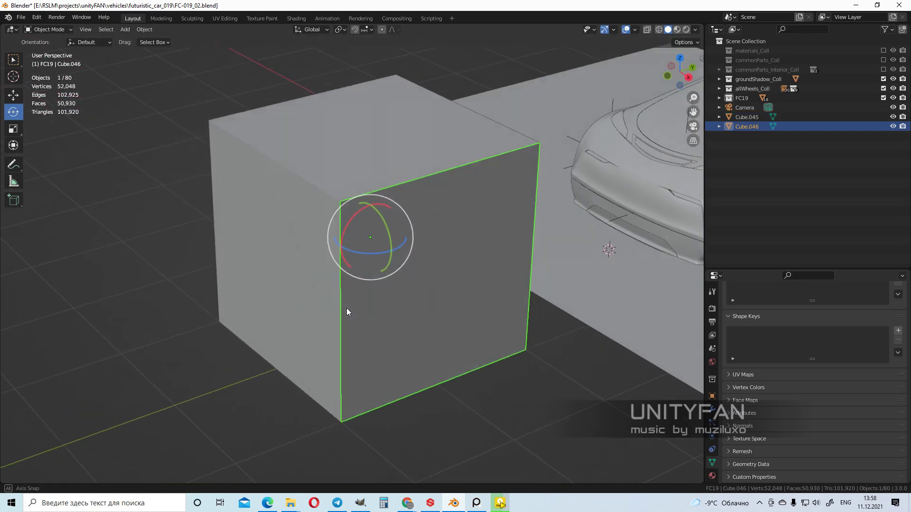
key(Tab)
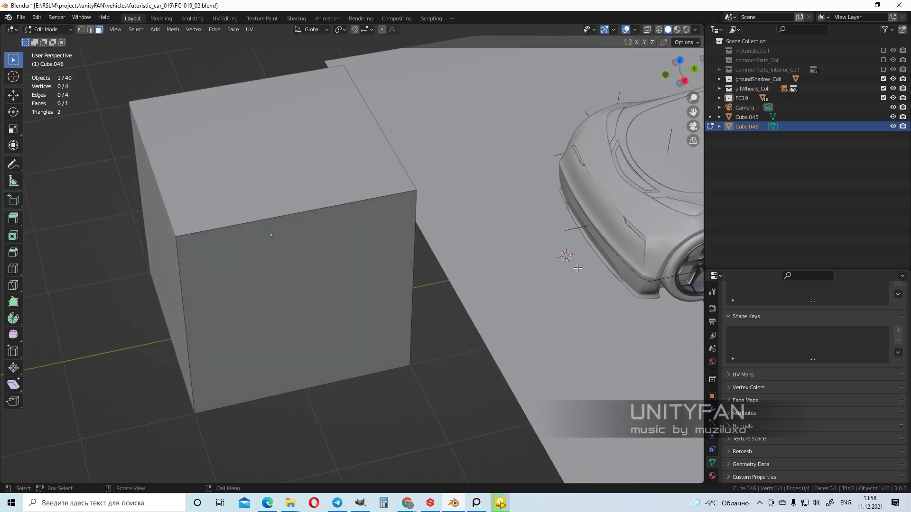
mouse_move(585, 275)
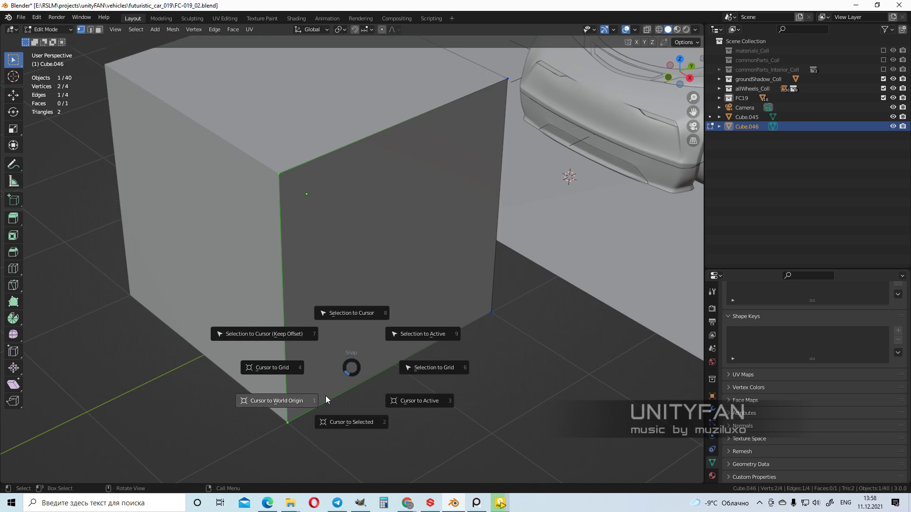
mouse_move(346, 366)
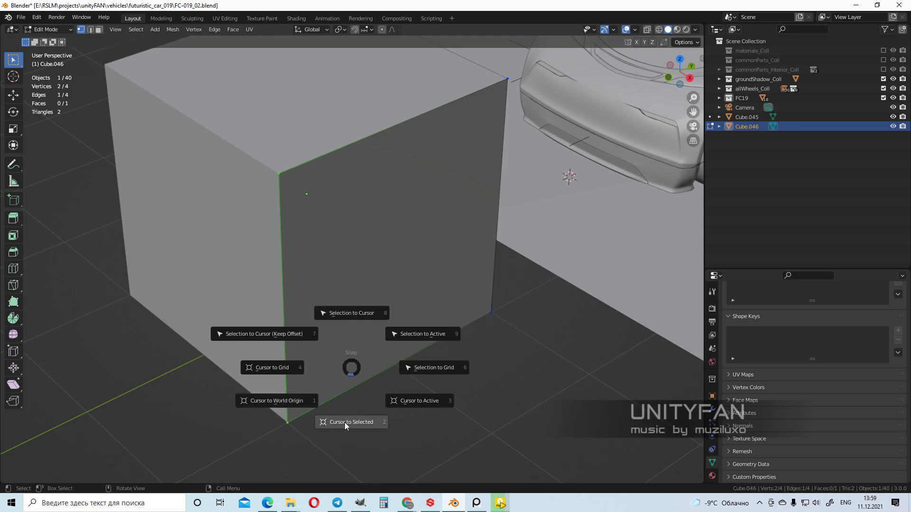
mouse_move(347, 429)
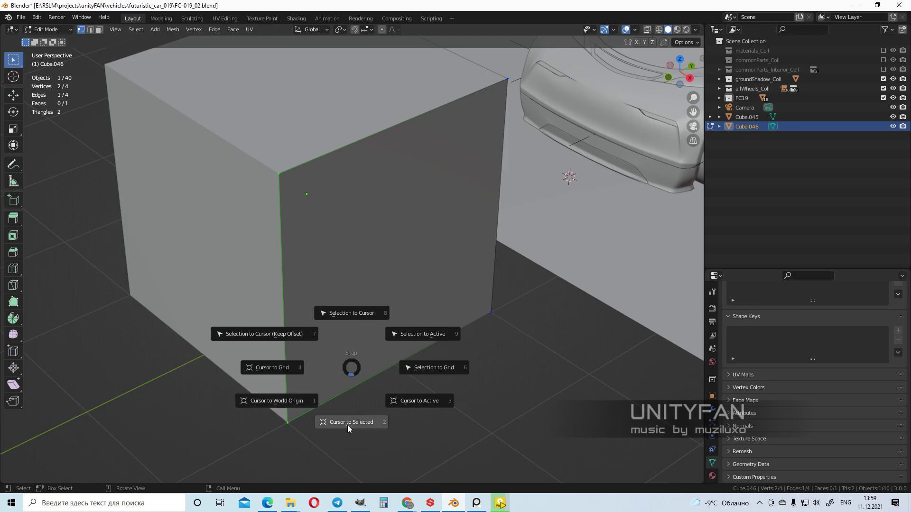
Step: Snap the 3D cursor to the panel's vertical hinge edge and return to Object Mode
click(351, 422)
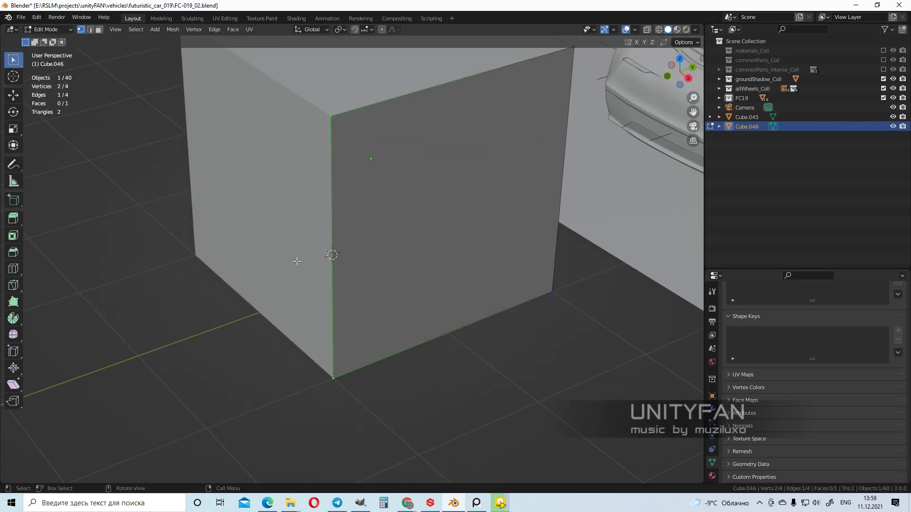
key(Tab)
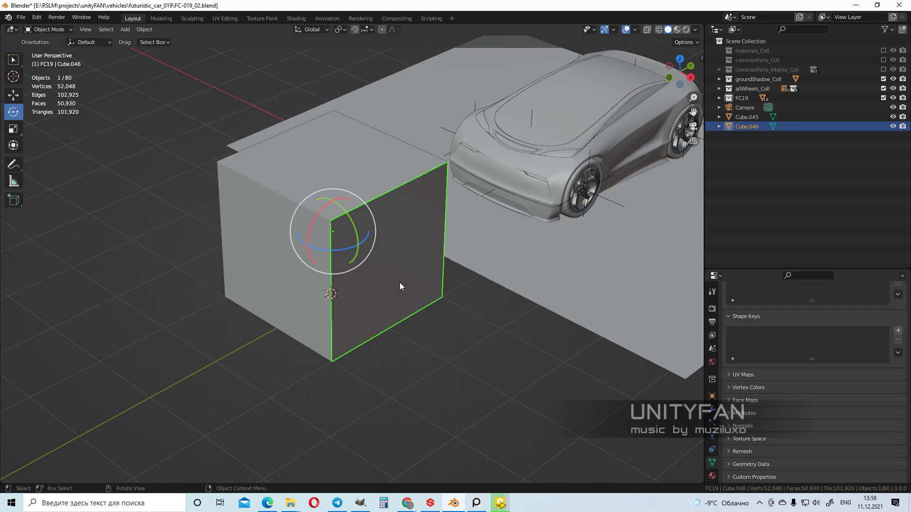
drag(399, 286, 334, 304)
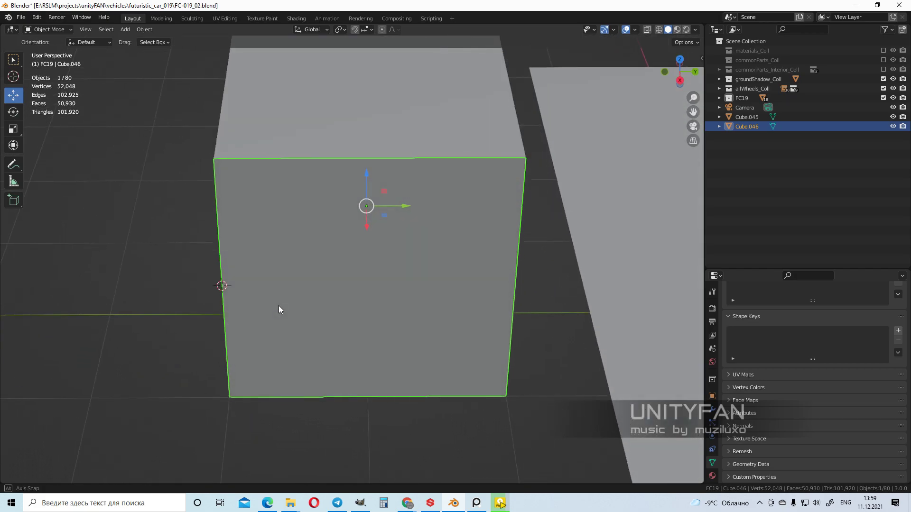
drag(278, 310, 209, 275)
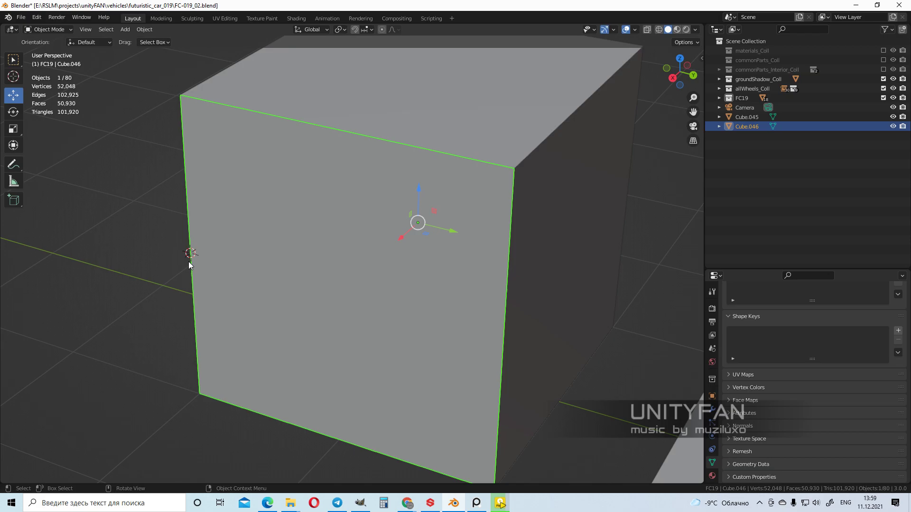
mouse_move(161, 163)
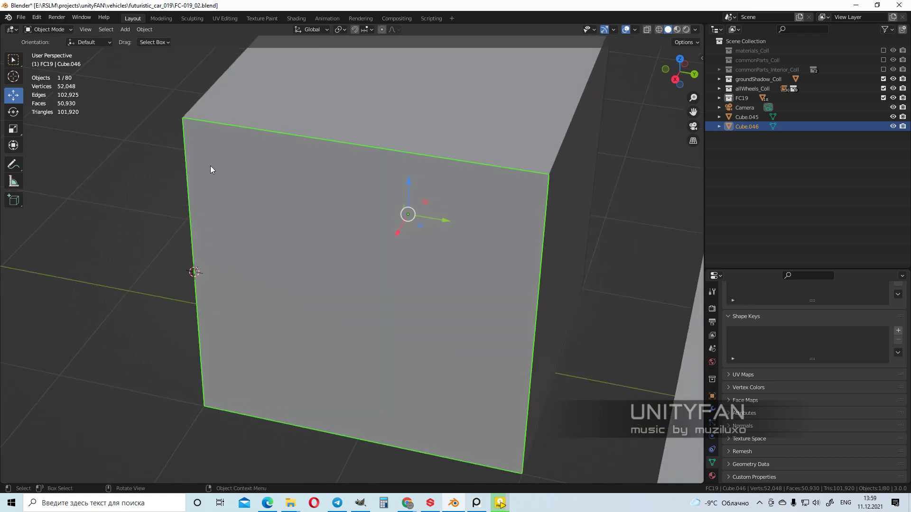
Step: Set Cube.046's origin to the 3D cursor and test-rotate the panel around it
click(144, 29)
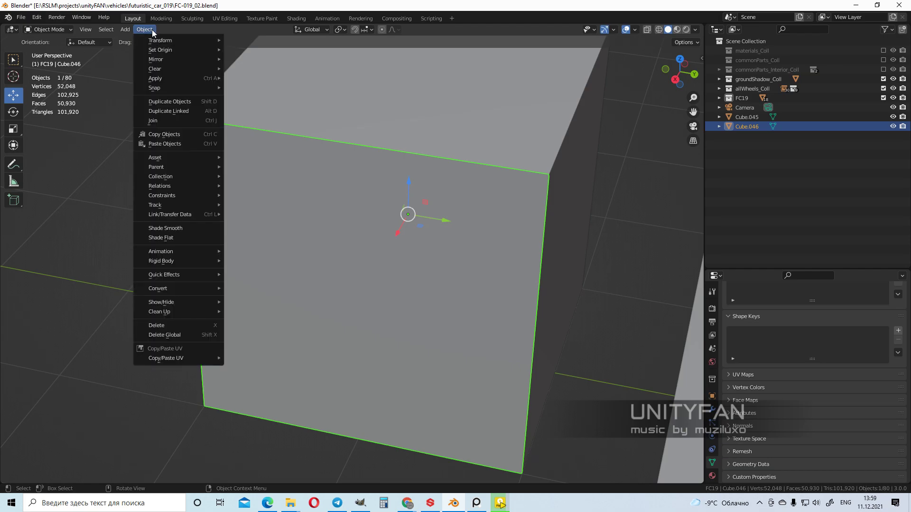
mouse_move(163, 49)
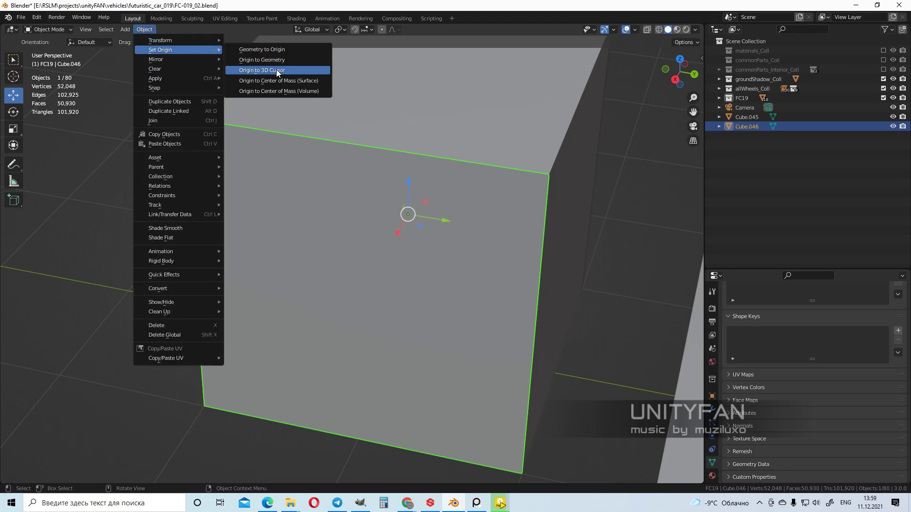
click(261, 70)
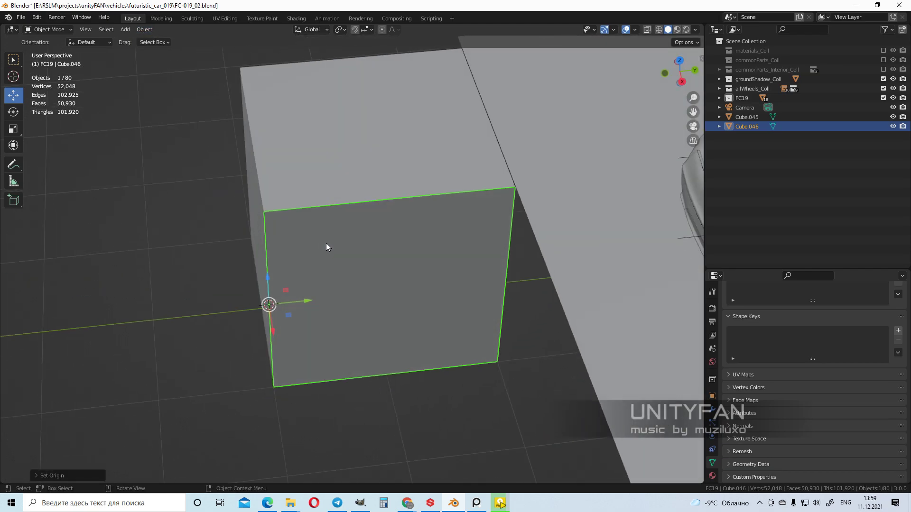
key(r)
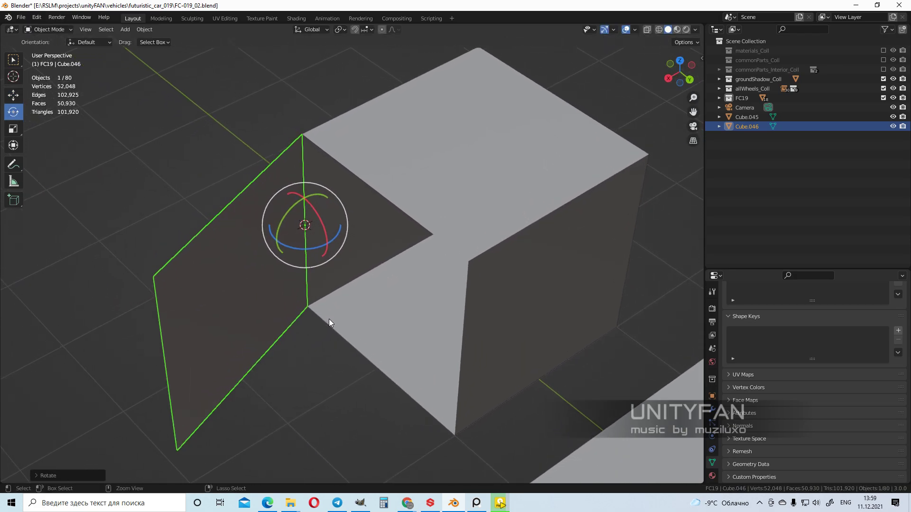
key(r)
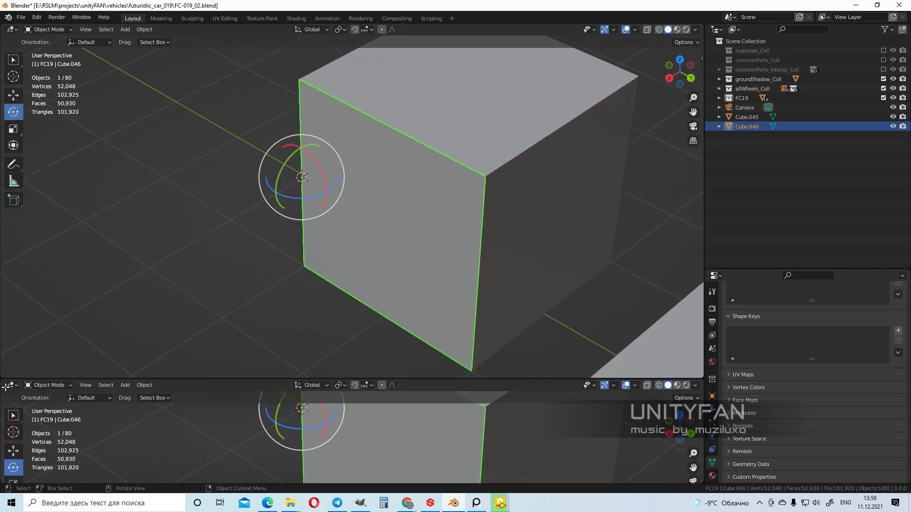
Step: Open the editor-type list for the lower area
click(9, 384)
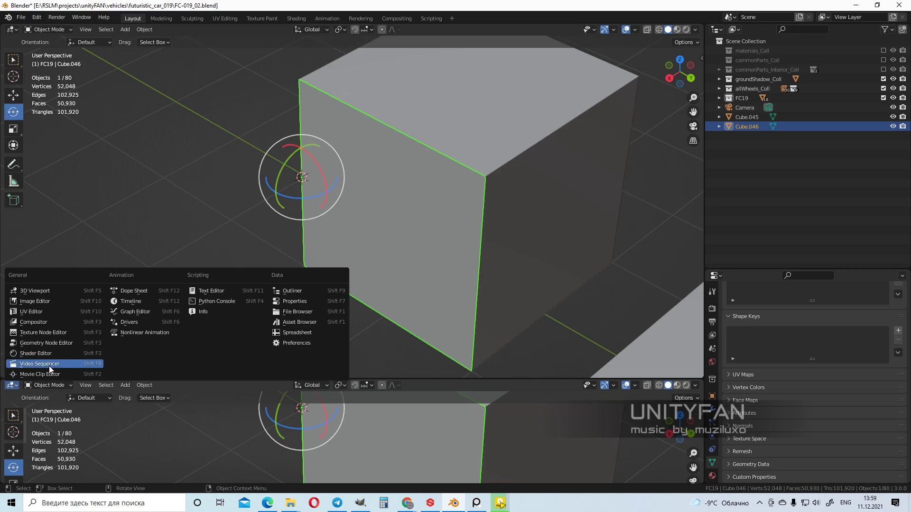
mouse_move(57, 359)
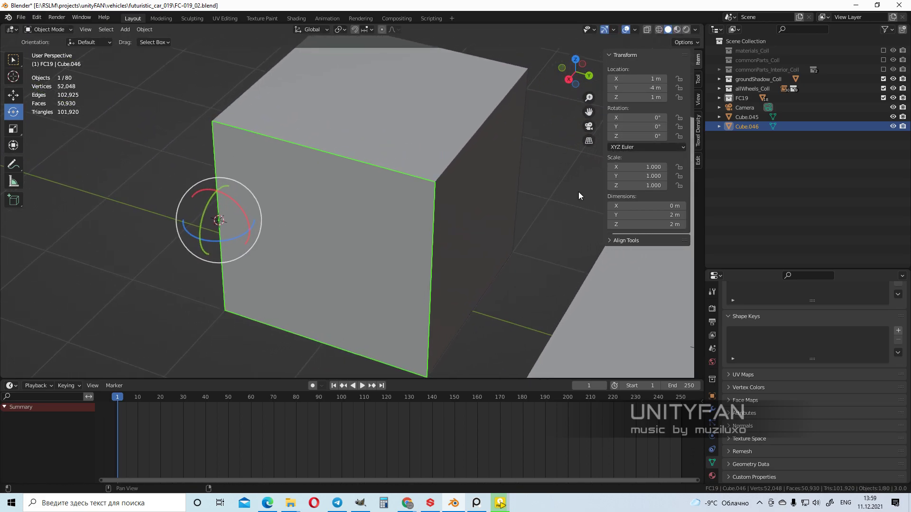
Step: Insert a Z rotation keyframe for the panel at frame 50
click(223, 396)
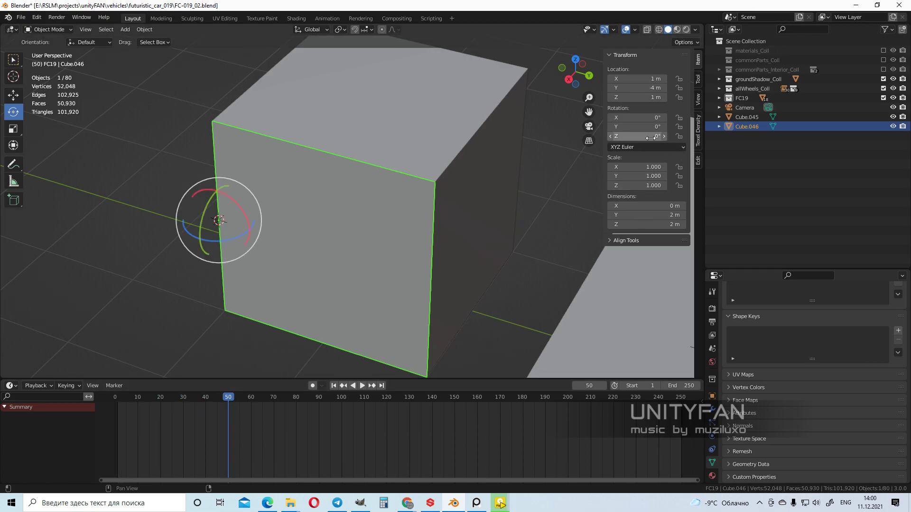
right_click(636, 137)
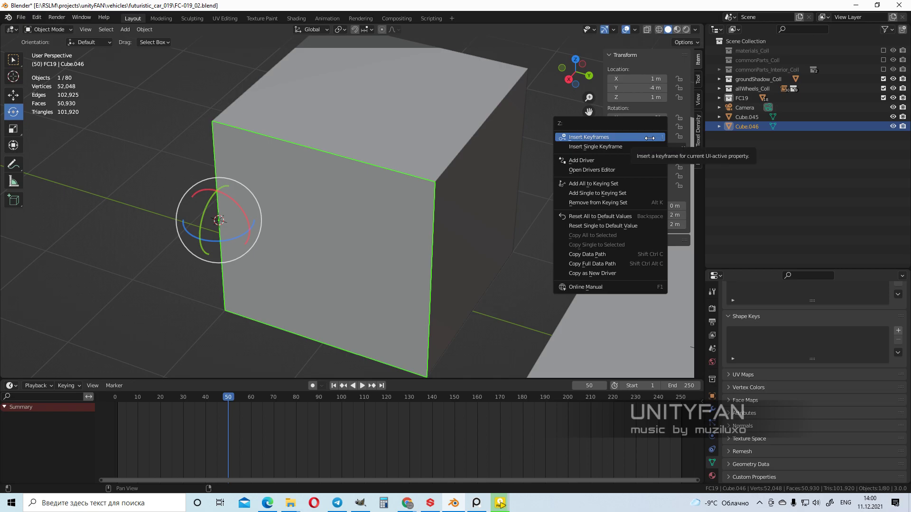
mouse_move(594, 146)
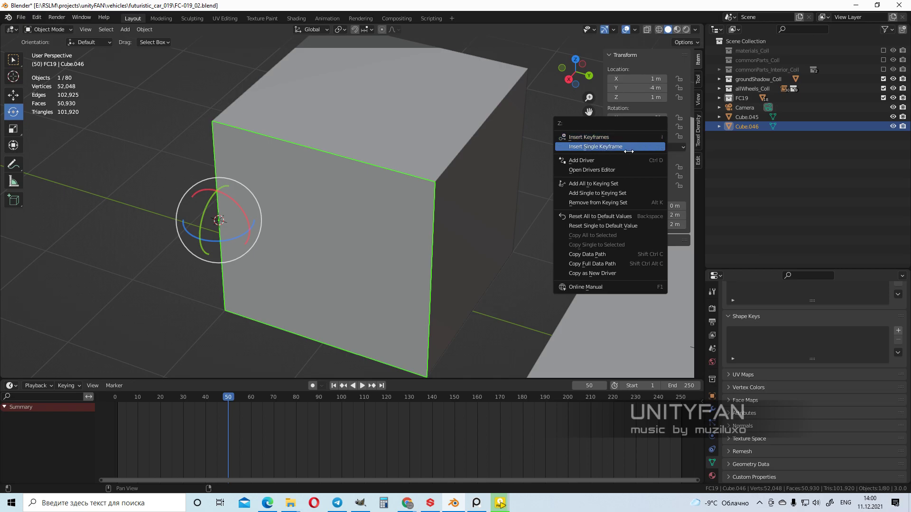
click(593, 146)
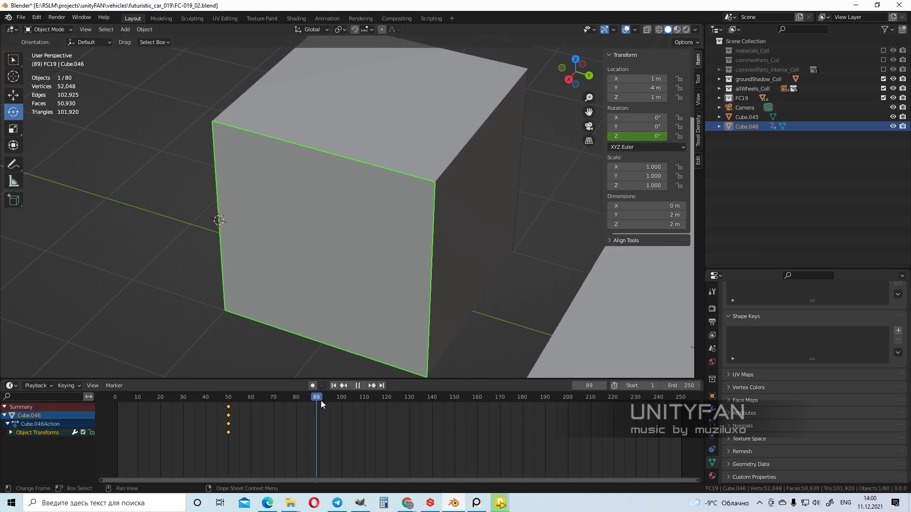
Step: Keyframe the panel rotated to Z -63° at frame 100, then return to an early frame
click(351, 396)
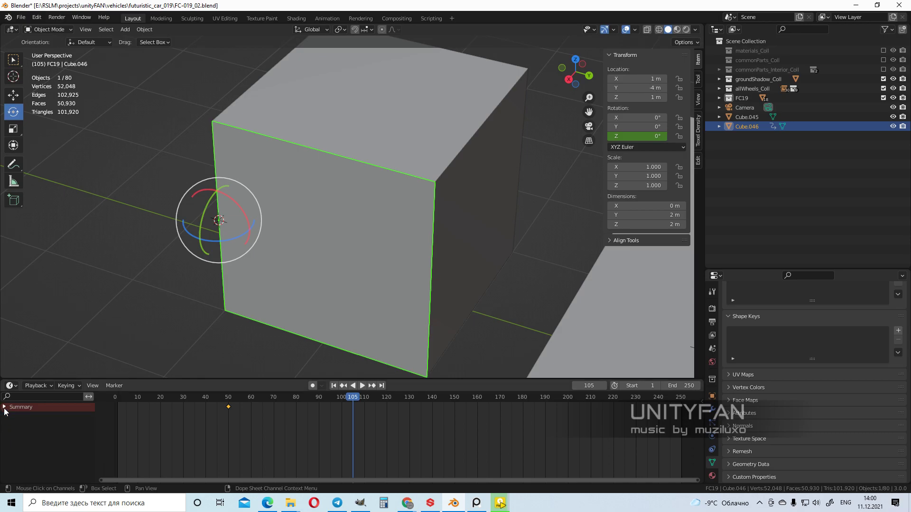
click(361, 385)
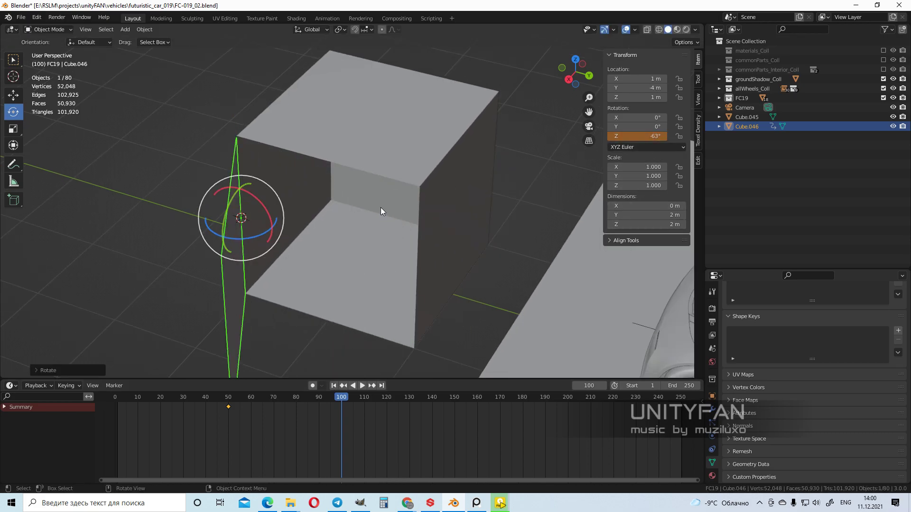
drag(381, 212, 243, 230)
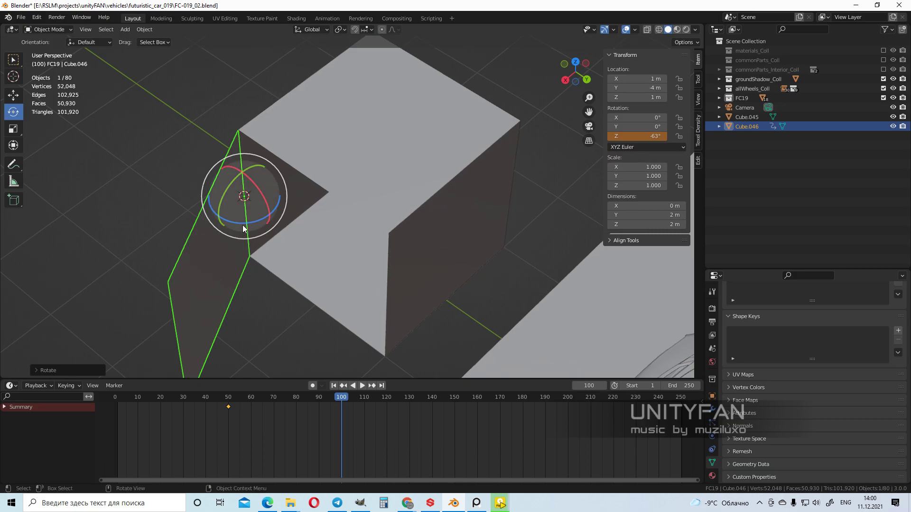
right_click(655, 136)
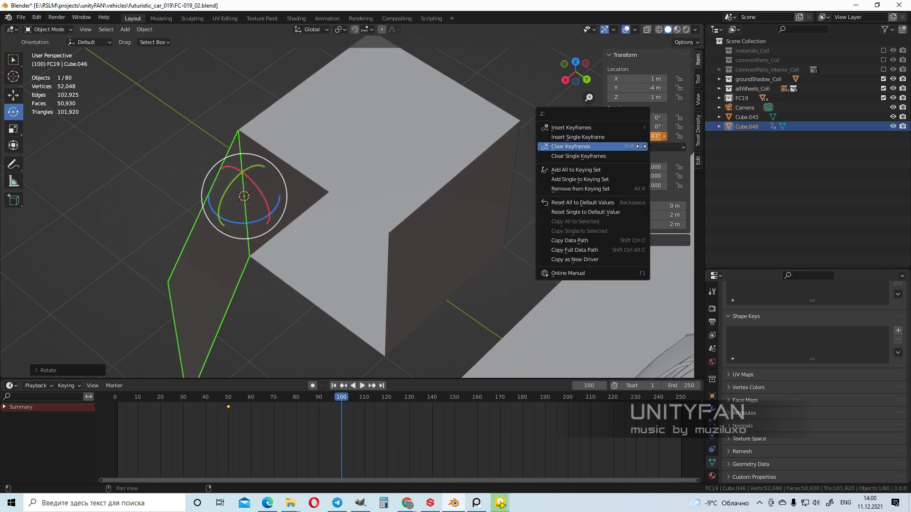
mouse_move(603, 137)
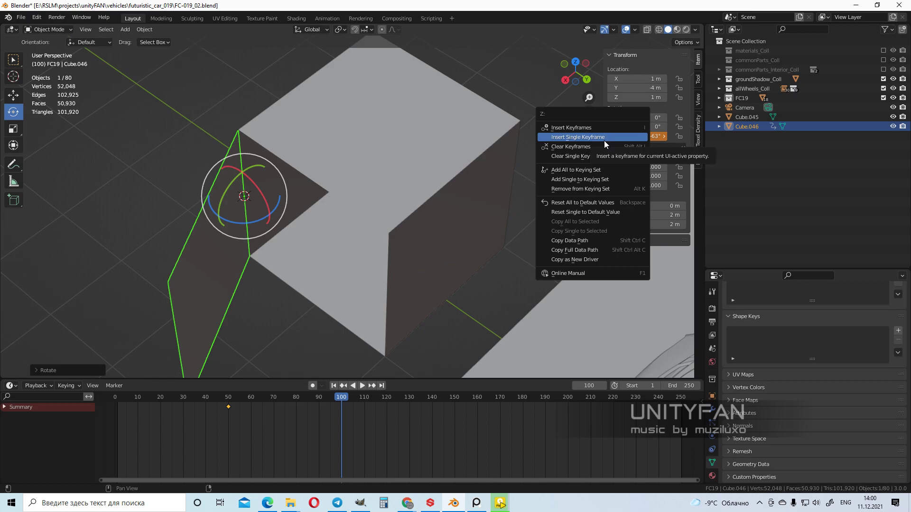
click(577, 137)
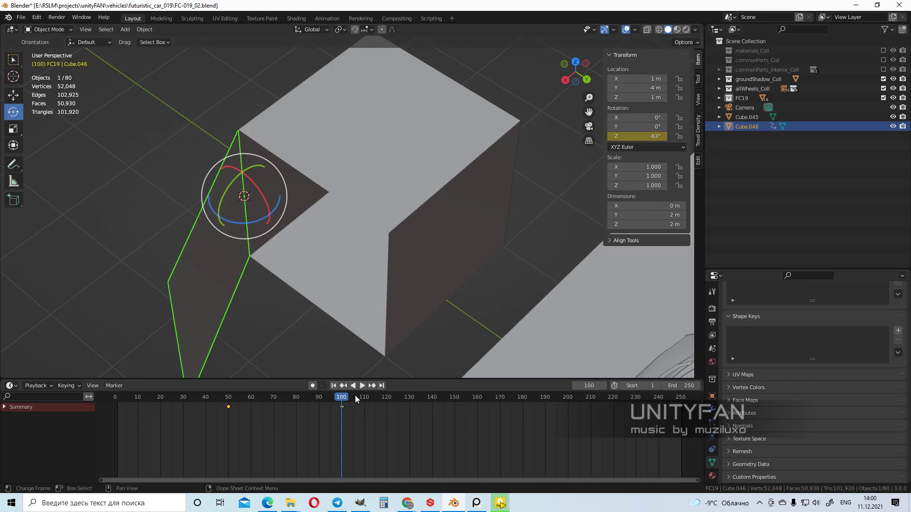
click(361, 385)
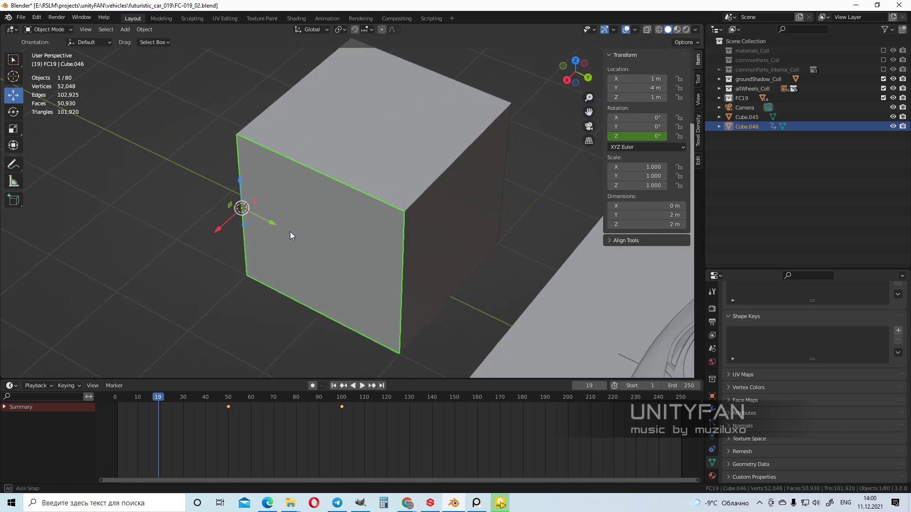
drag(240, 207, 163, 178)
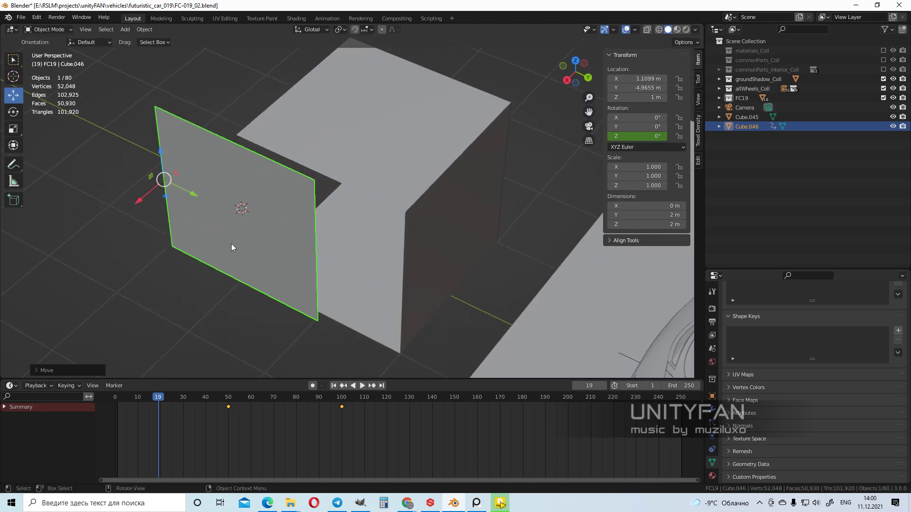
click(252, 397)
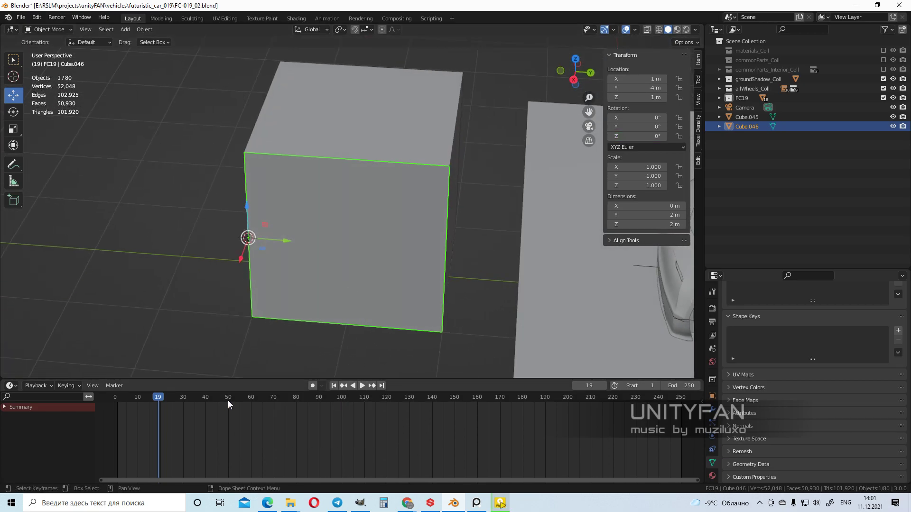
drag(343, 232, 270, 254)
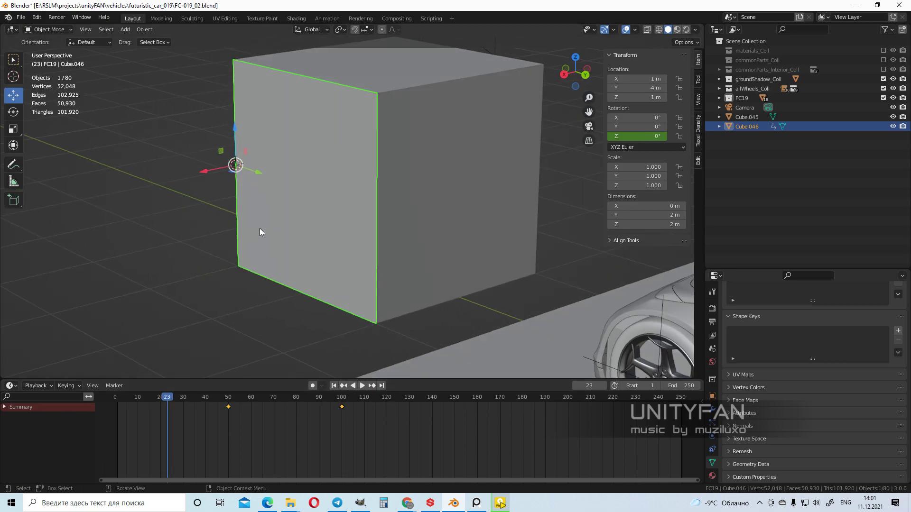
Step: Add cube Cube.047, move it onto the panel's front and flatten it into a handle
key(Tab)
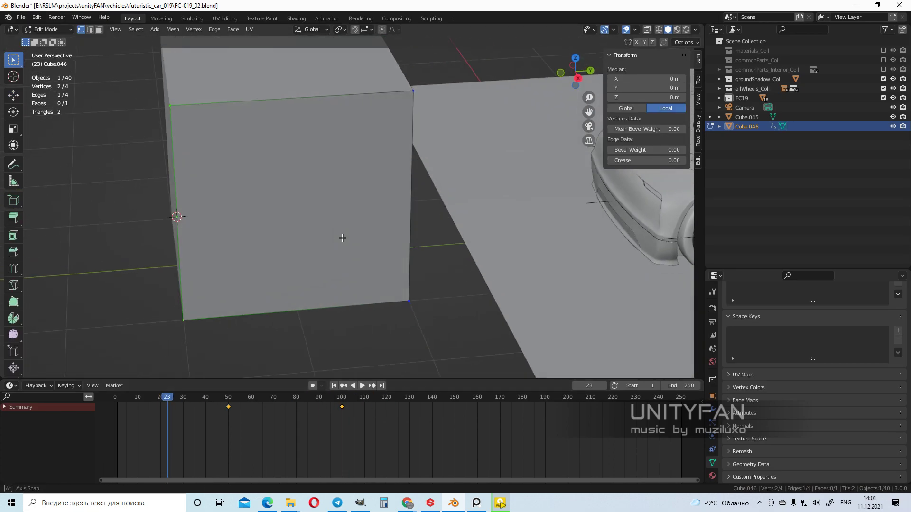
click(124, 29)
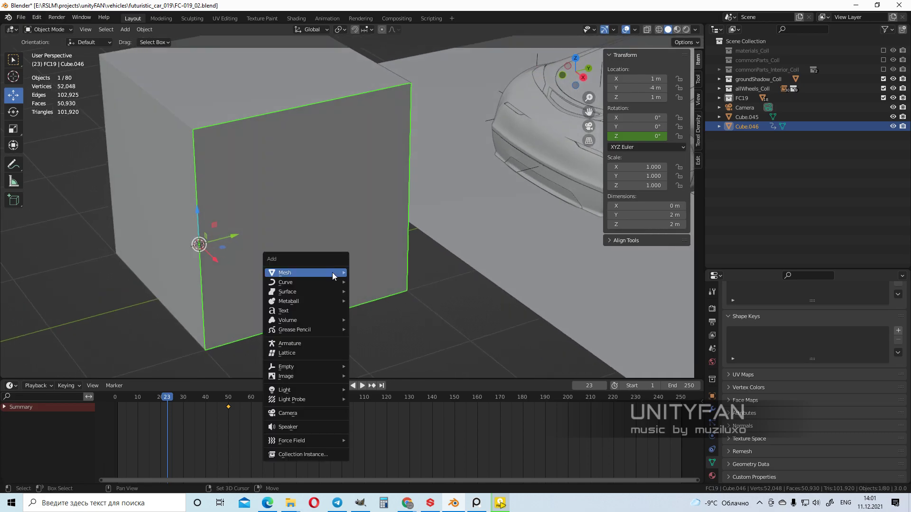
click(284, 273)
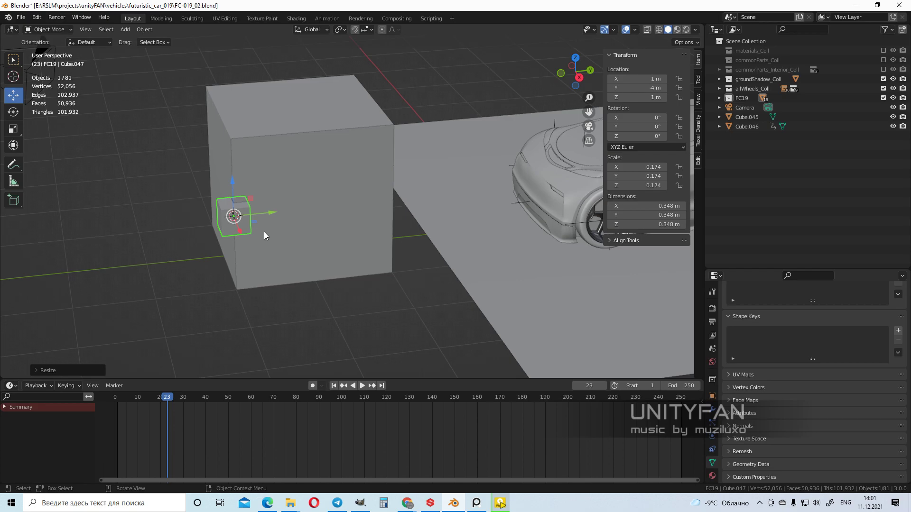
drag(232, 215, 372, 200)
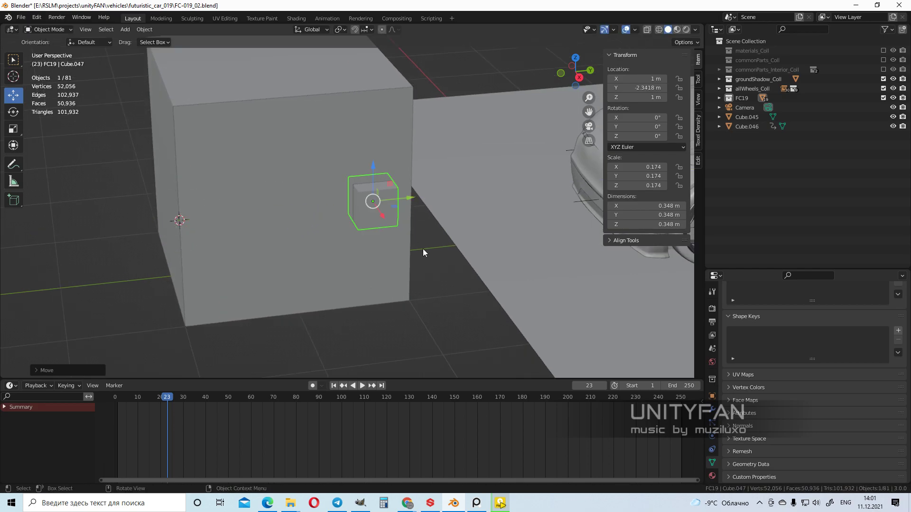
key(s)
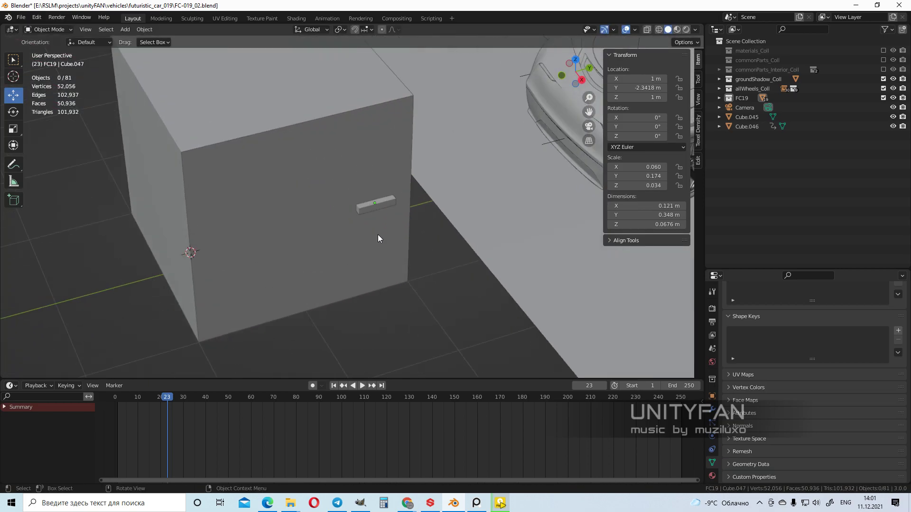
click(375, 203)
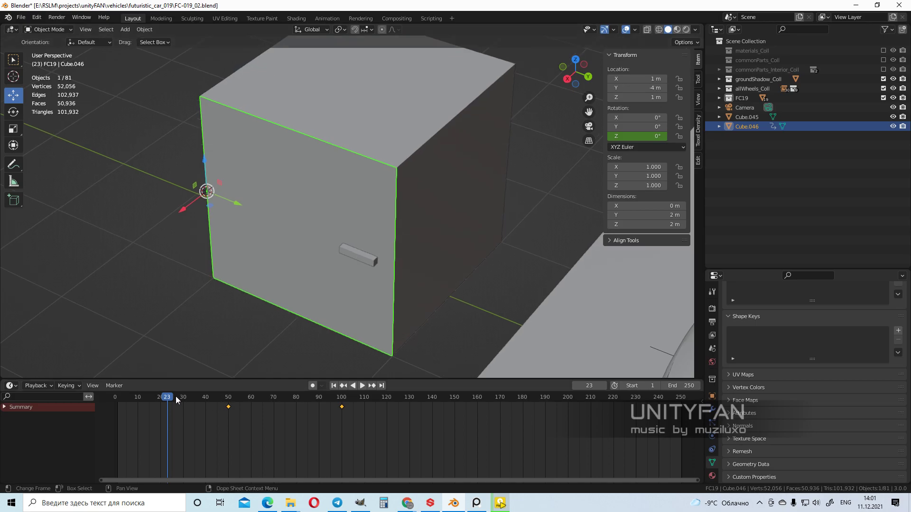
click(362, 385)
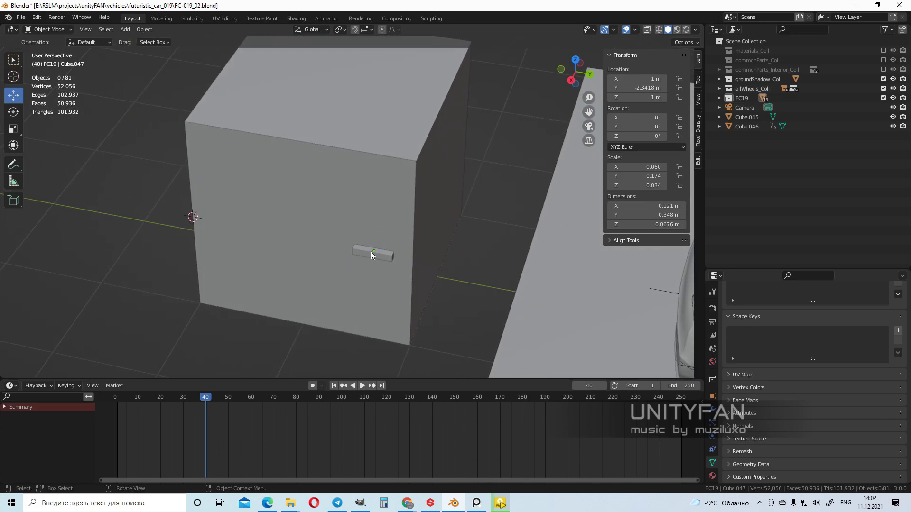
Step: Parent handle Cube.047 to panel Cube.046 with Object (Keep Transform)
click(374, 255)
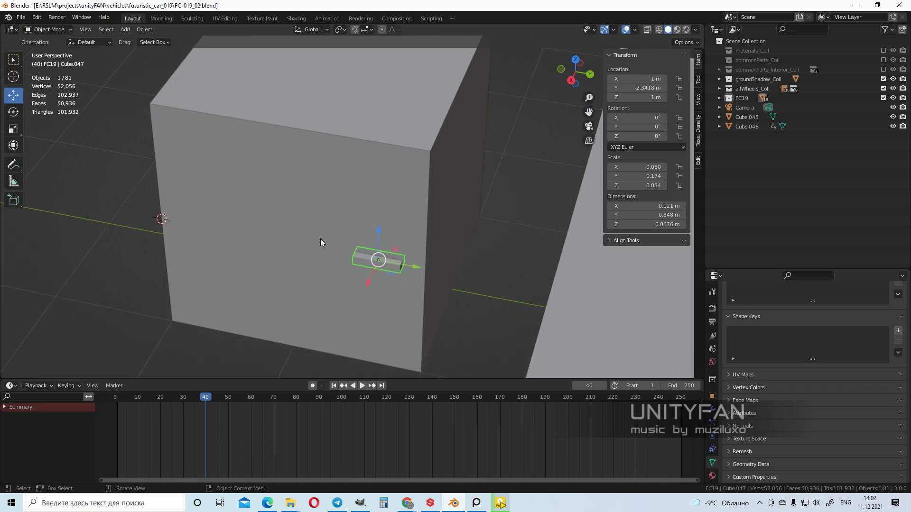
mouse_move(296, 243)
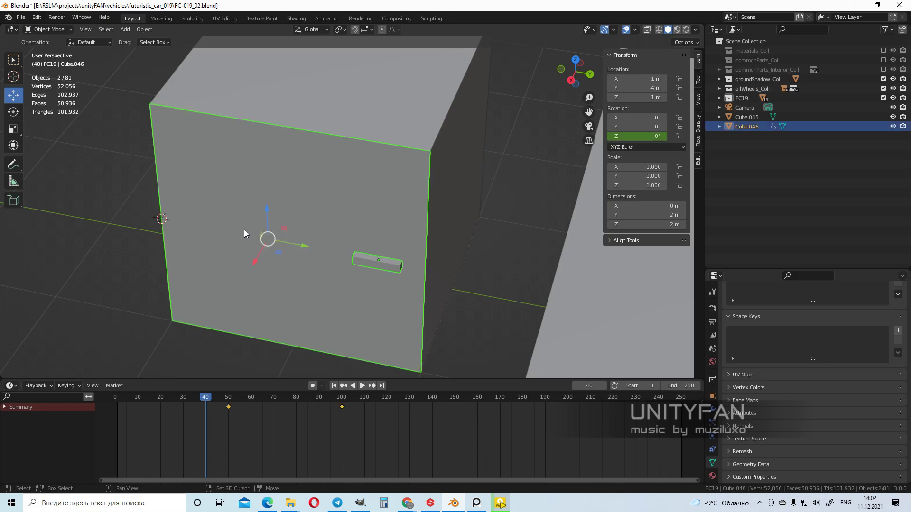
drag(267, 238, 262, 267)
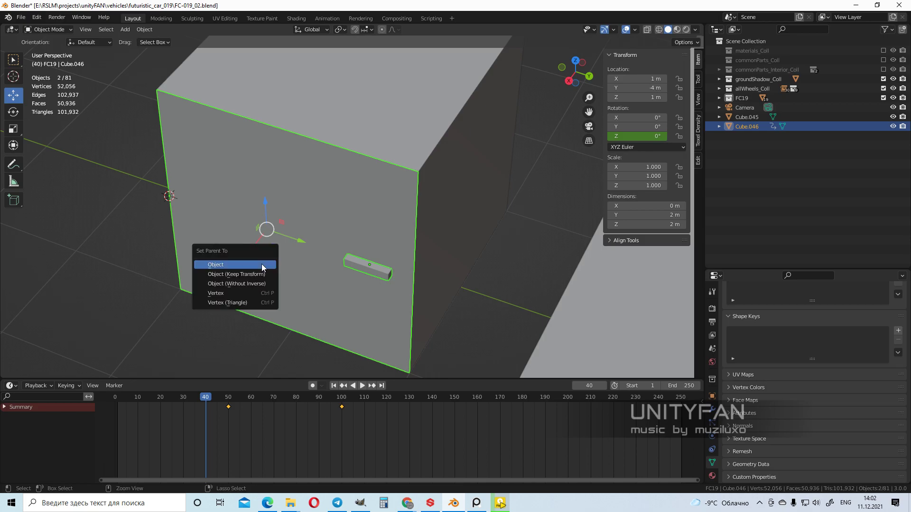
mouse_move(241, 273)
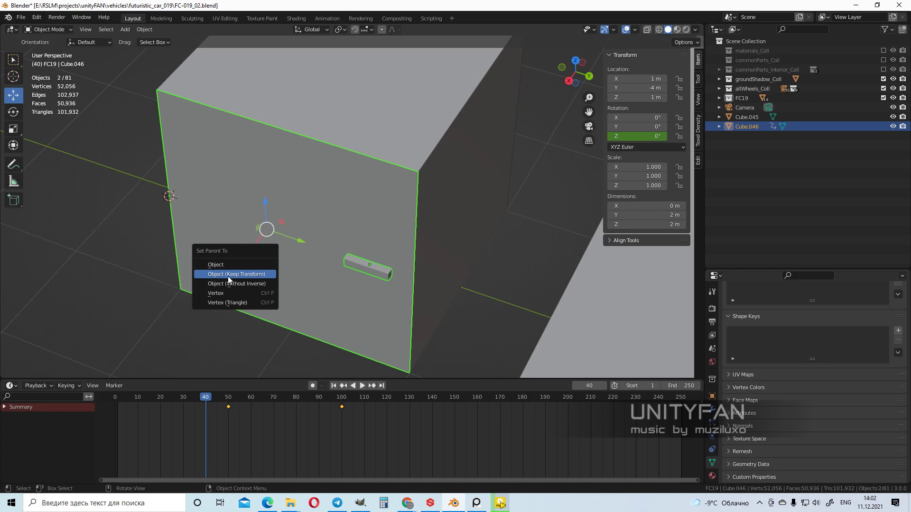
click(235, 274)
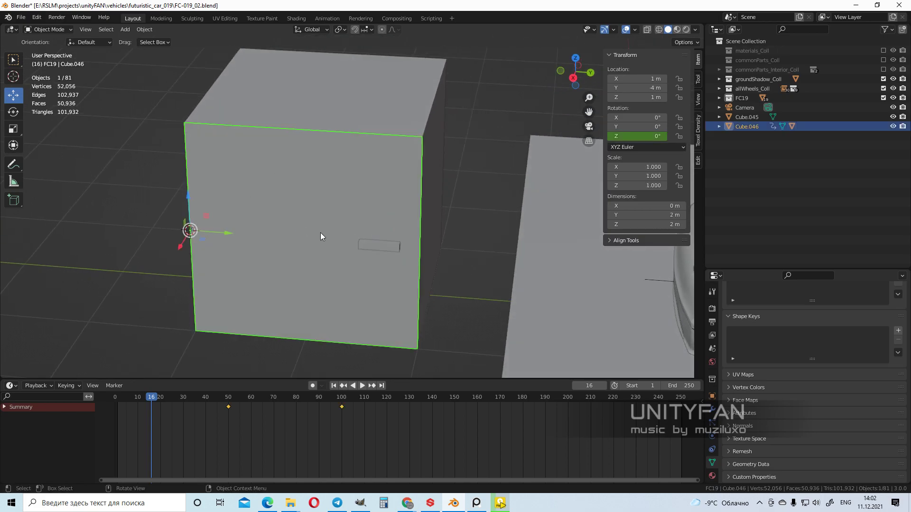
click(362, 385)
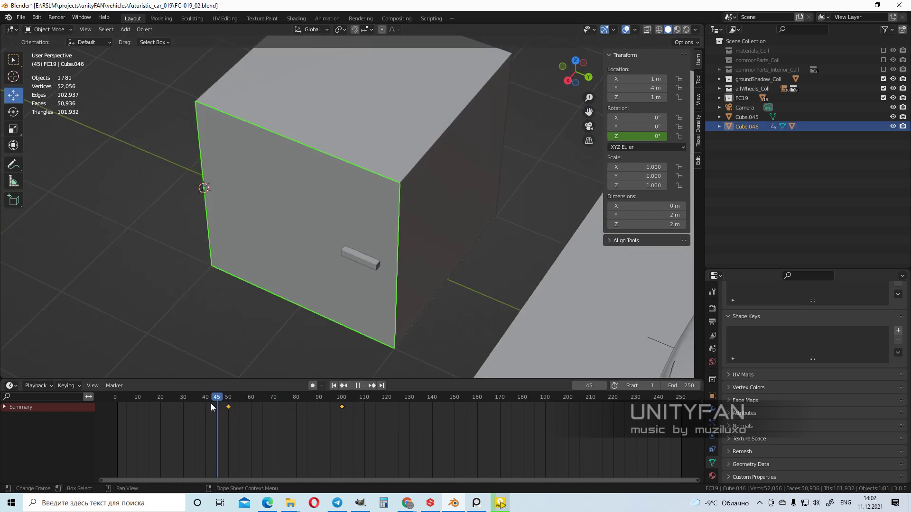
click(277, 396)
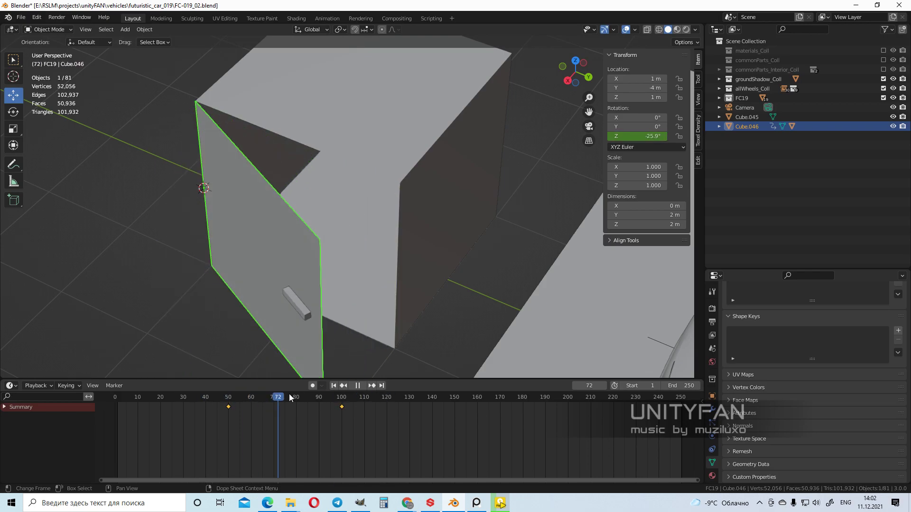
click(262, 396)
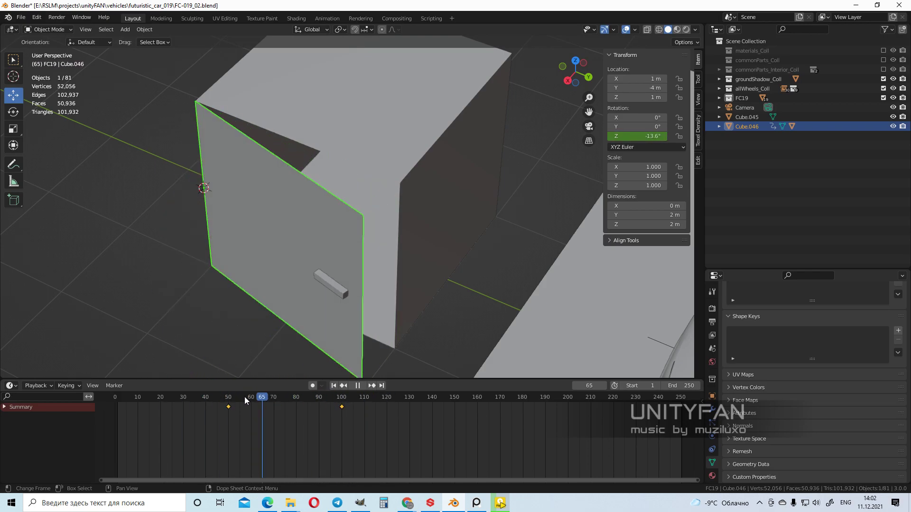
click(213, 397)
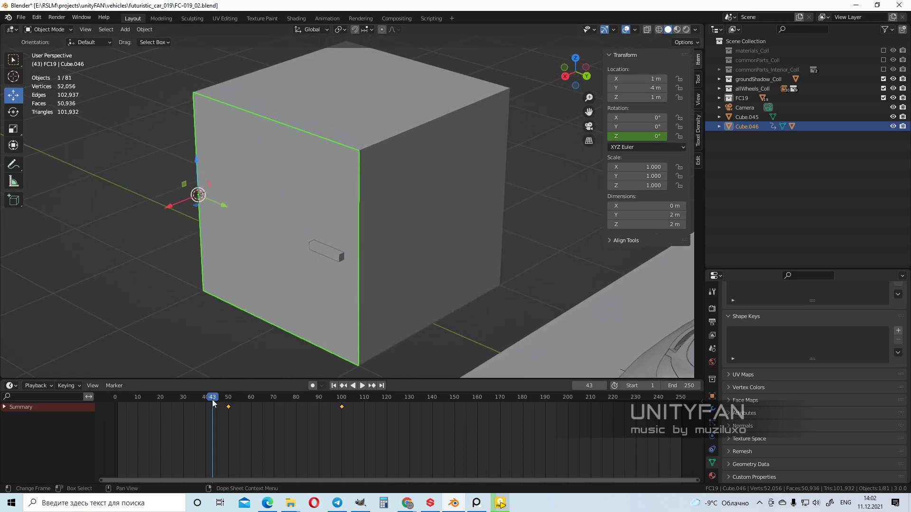
click(362, 385)
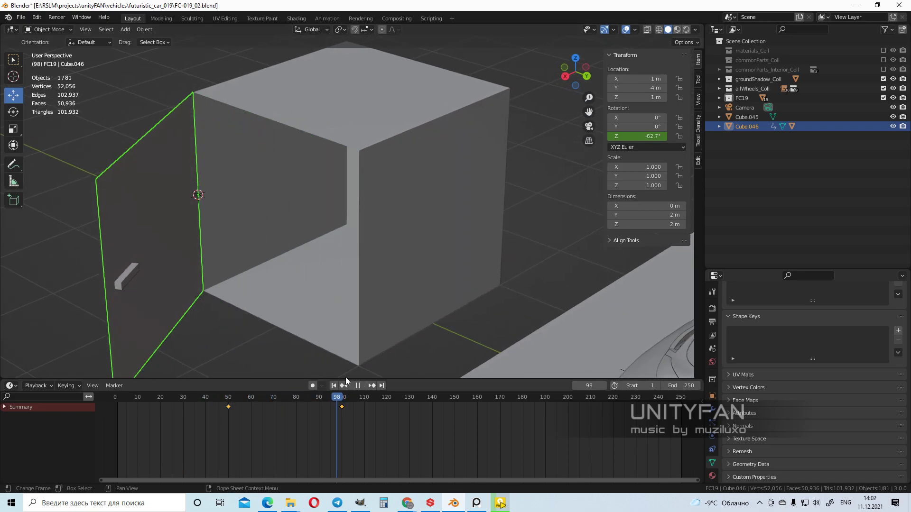
click(357, 385)
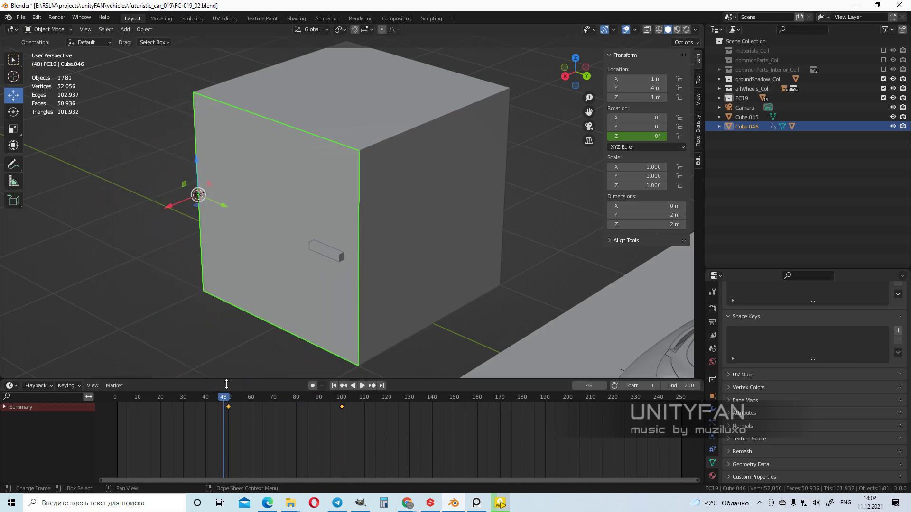
click(361, 385)
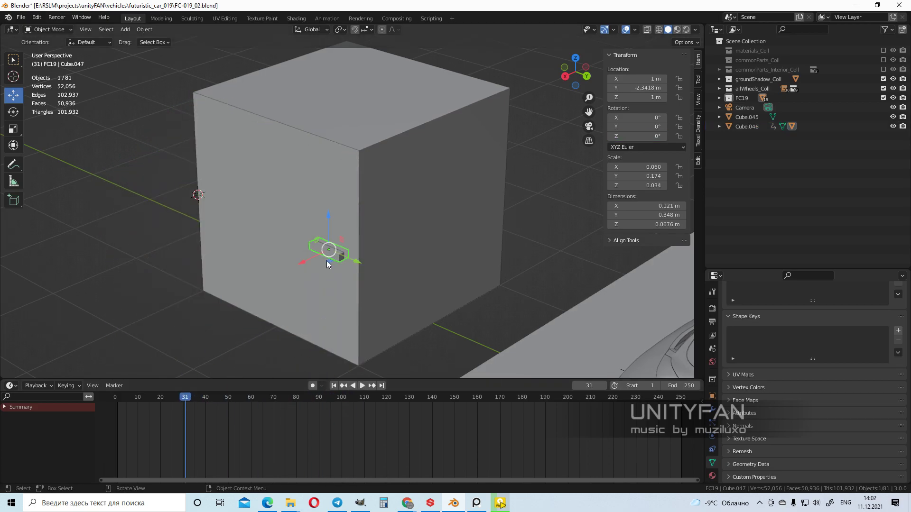
Step: Clear the handle's parent, then parent the bar to panel Cube.046 keeping transform
key(alt+p)
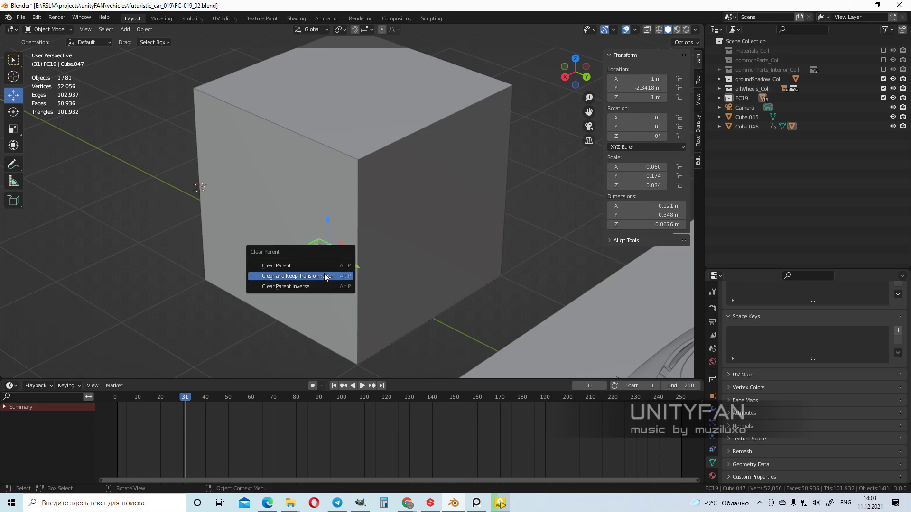
click(296, 275)
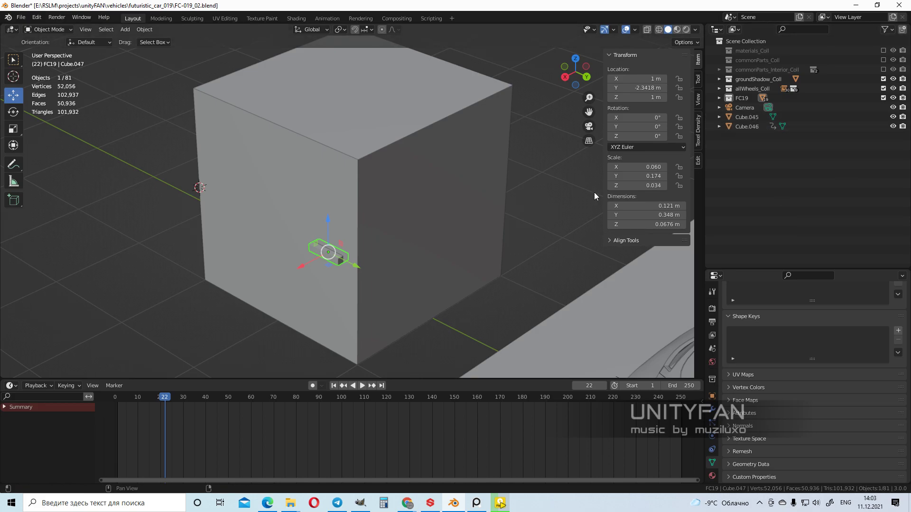
click(746, 126)
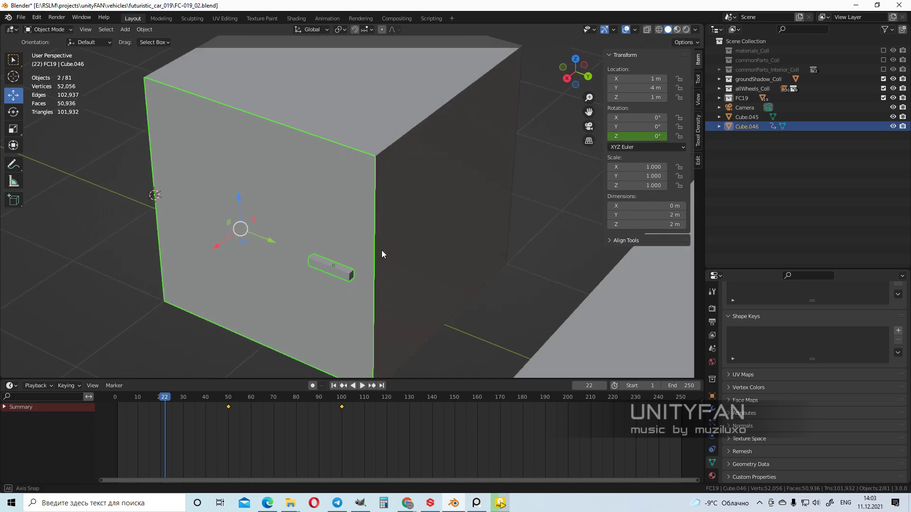
drag(383, 255, 291, 204)
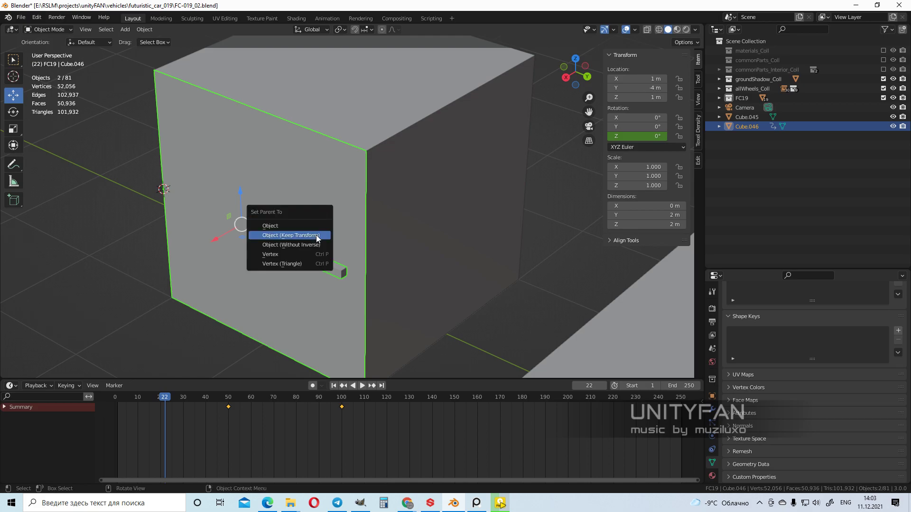
click(291, 235)
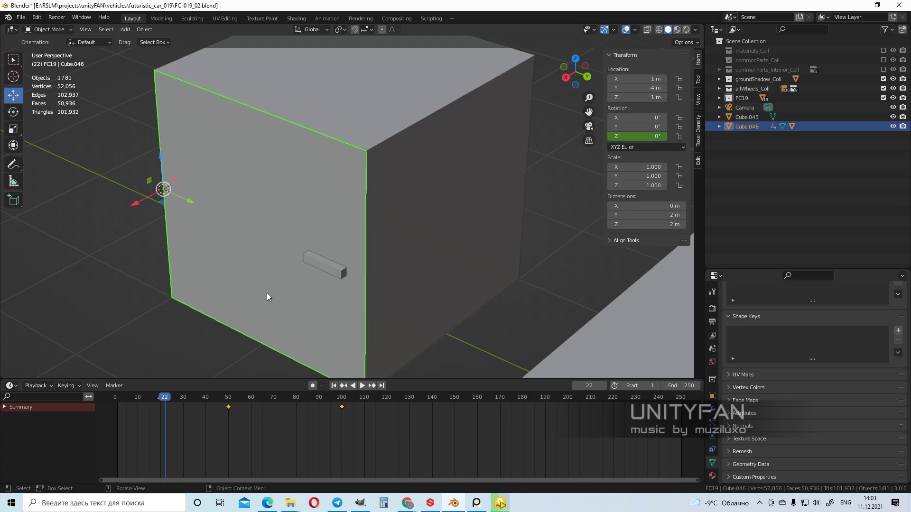
Step: Expand Cube.046 in the Outliner to confirm child Cube.047, returning to frame 1
click(362, 385)
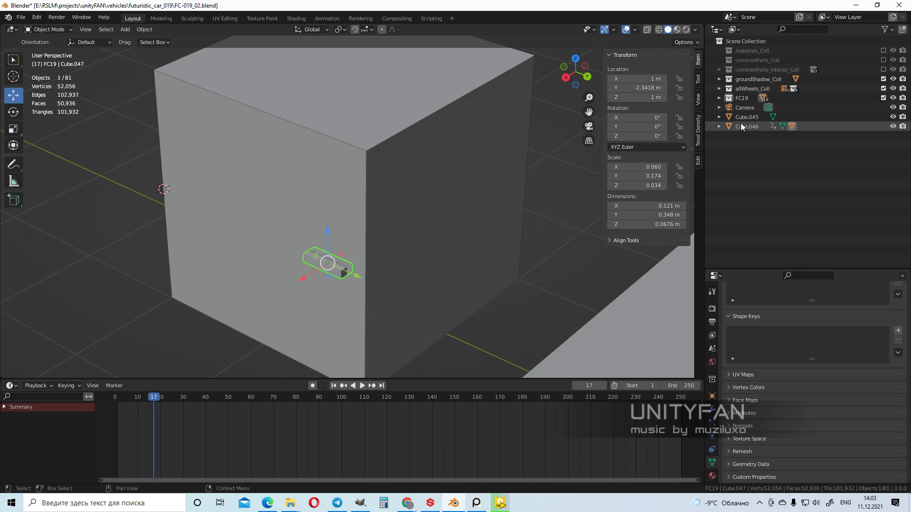
click(746, 117)
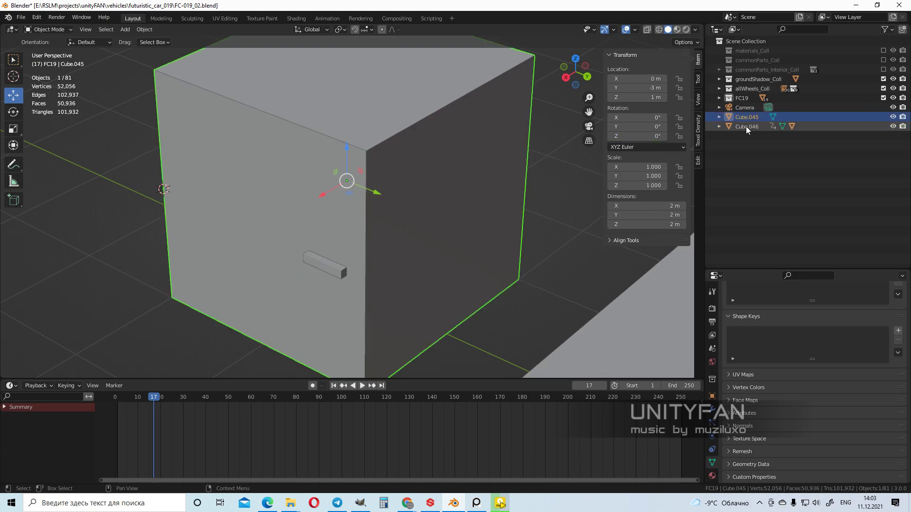
click(719, 126)
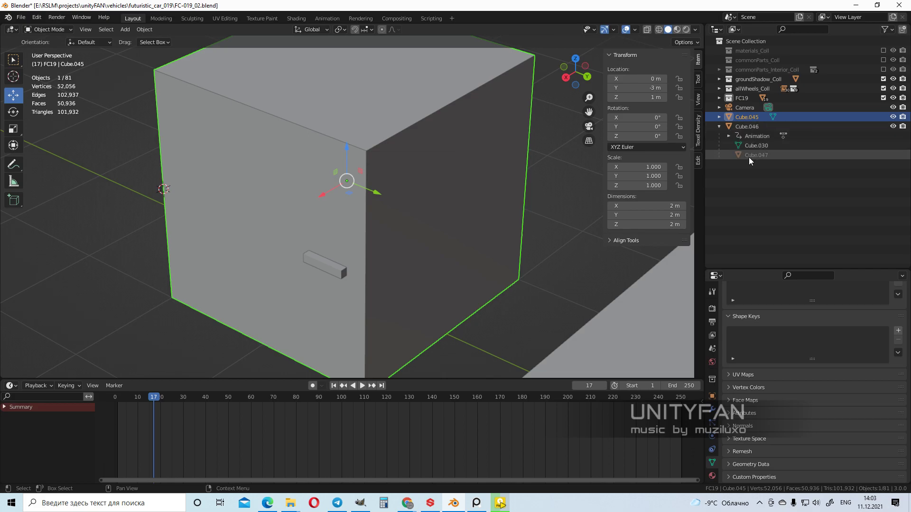
click(756, 155)
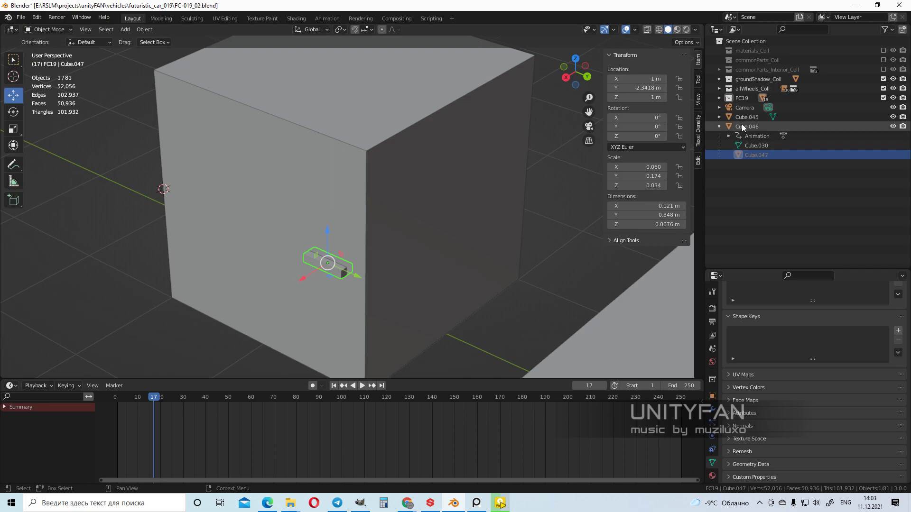
click(747, 126)
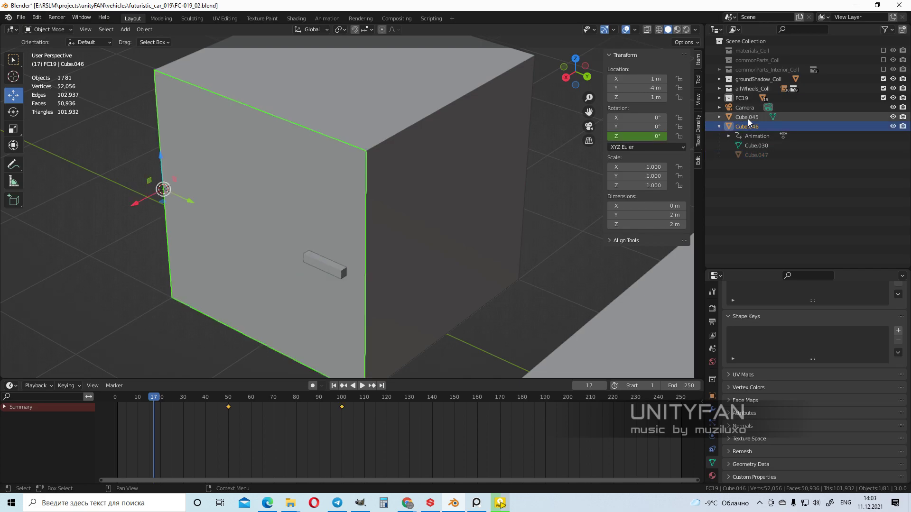
click(746, 116)
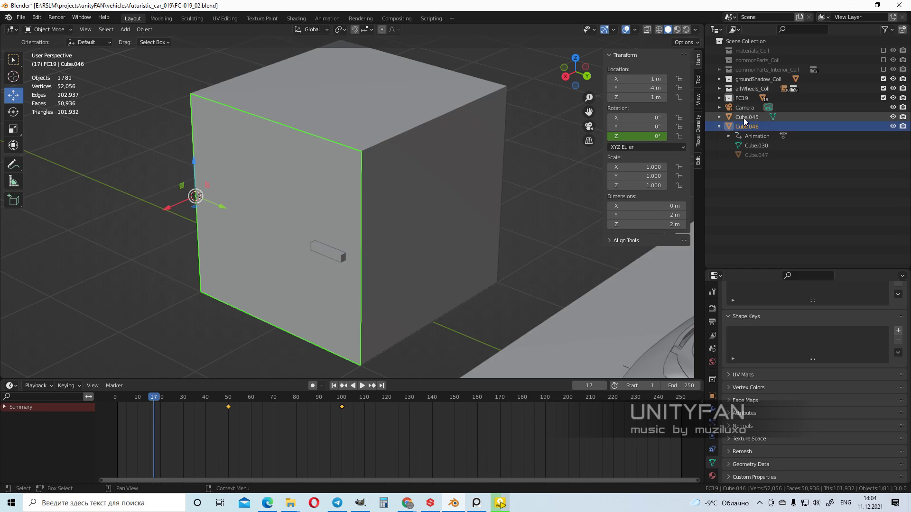
click(746, 117)
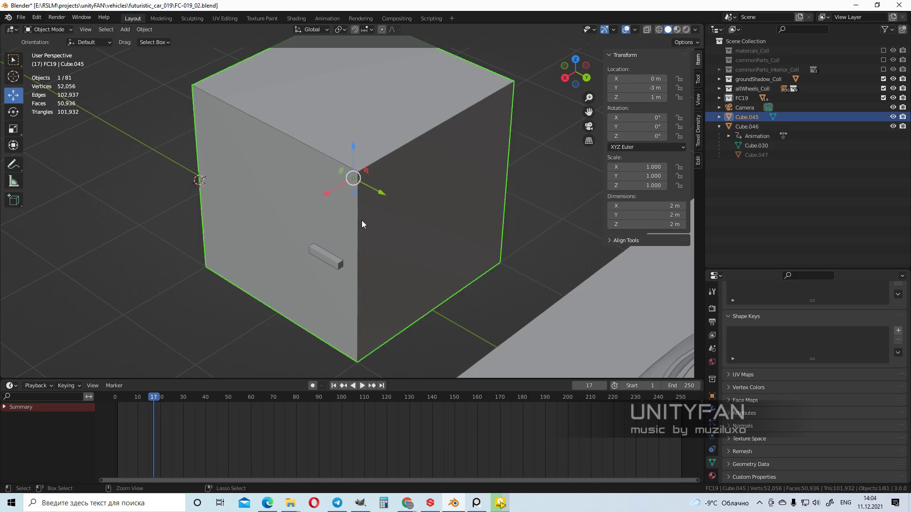
click(362, 385)
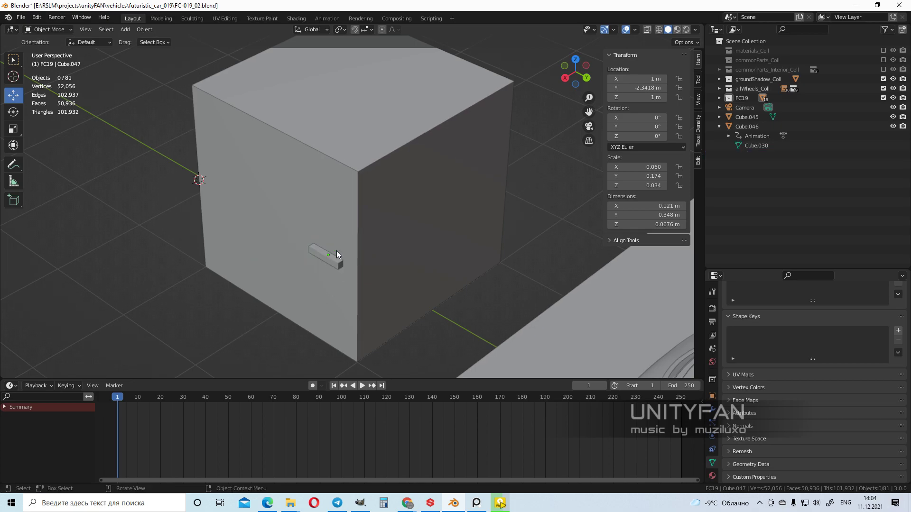
Step: Clear bar Cube.047's parent and move it into the Scene Collection
click(329, 254)
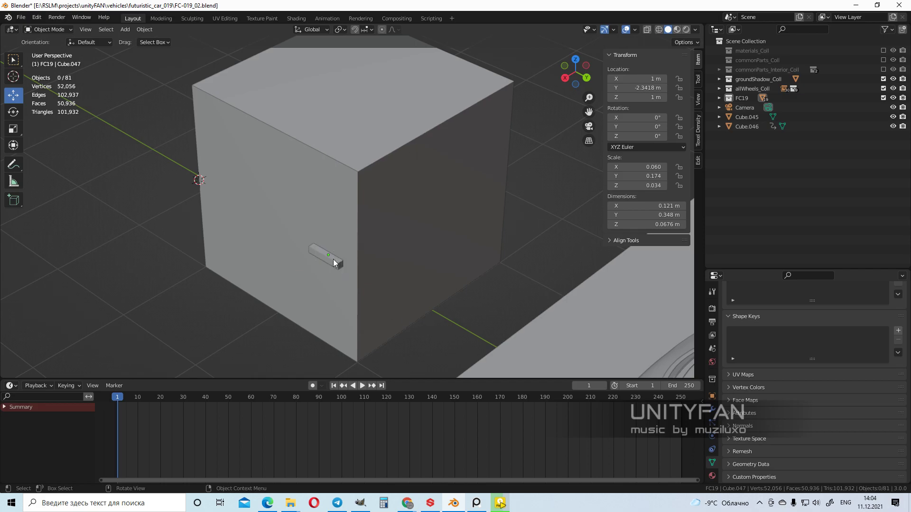
click(328, 256)
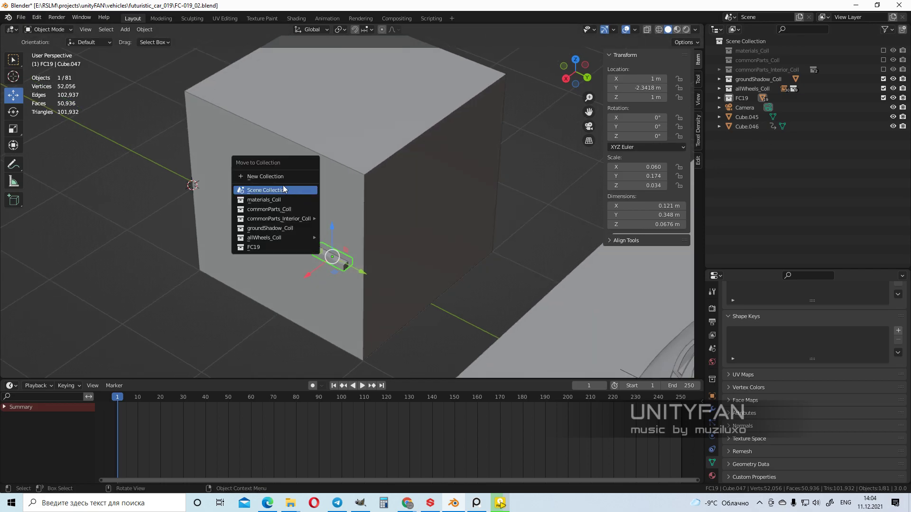
click(269, 190)
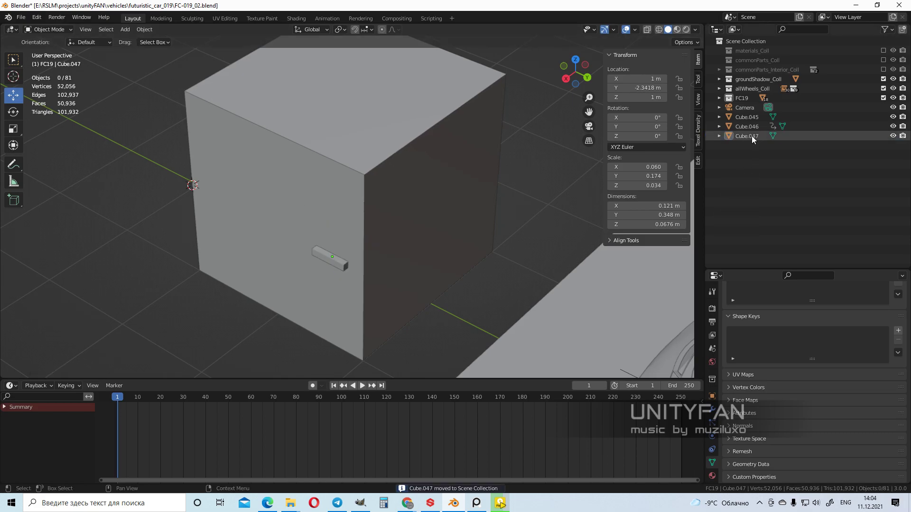
click(747, 135)
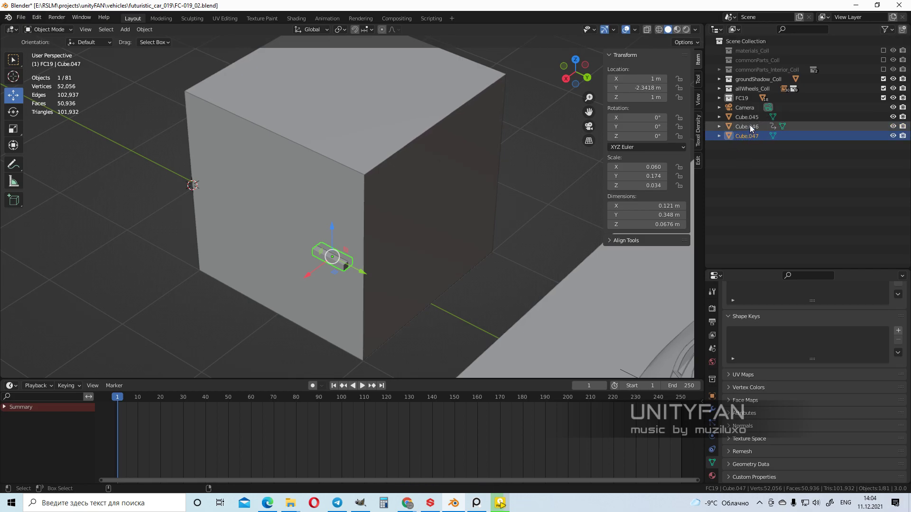
click(745, 127)
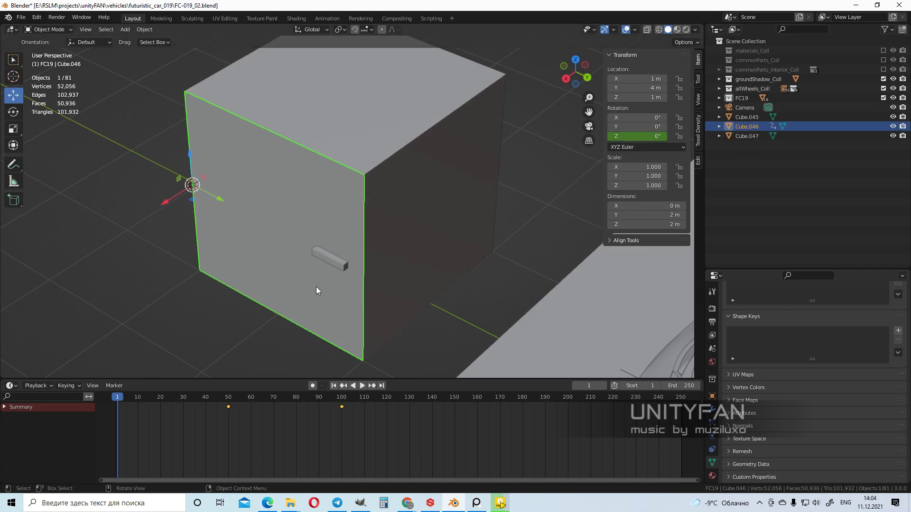
click(321, 396)
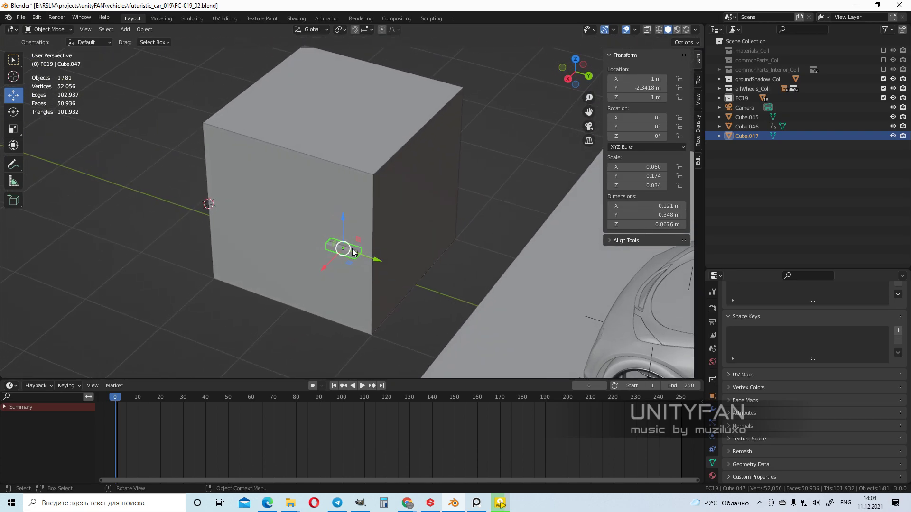
drag(348, 250, 474, 346)
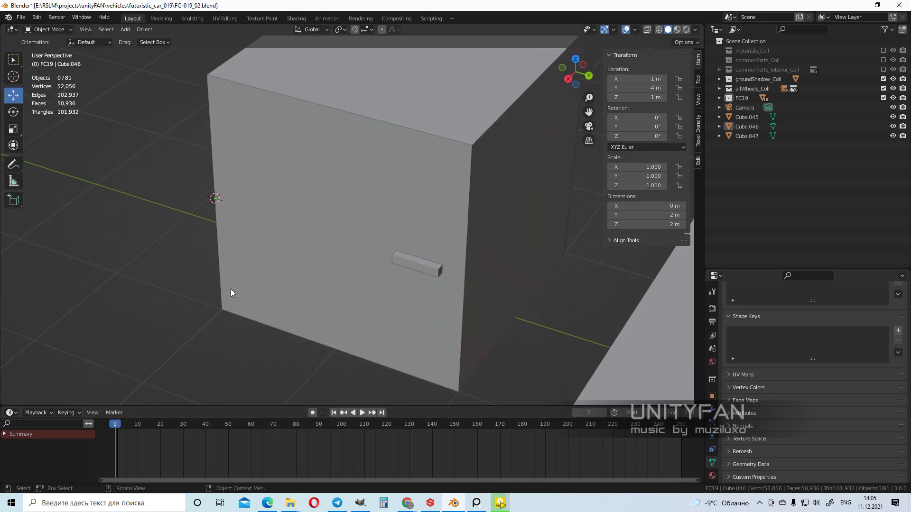
Step: Add a Plain Axes Empty and move it onto the panel's hinge edge
click(125, 29)
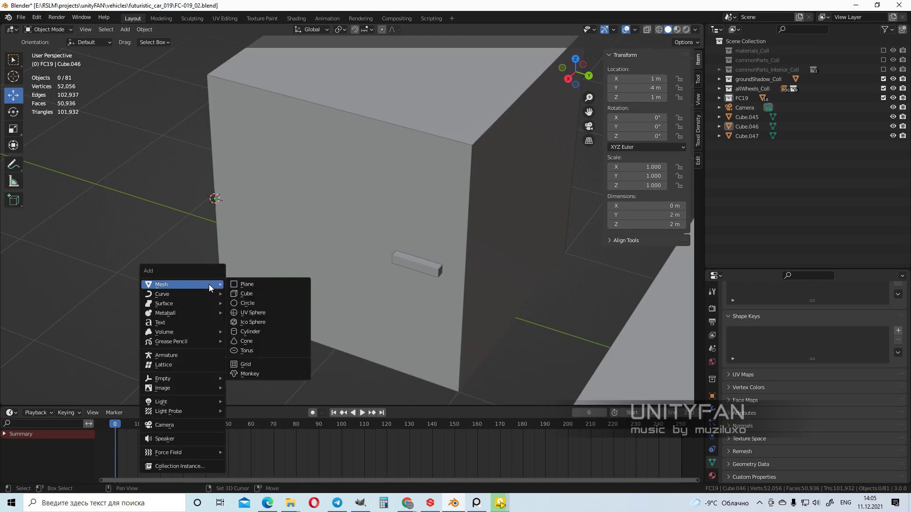
mouse_move(162, 378)
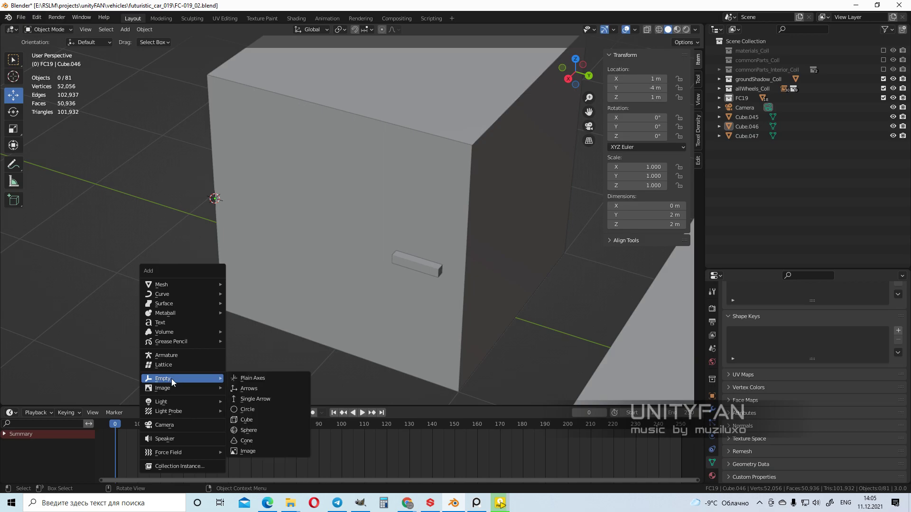
mouse_move(179, 383)
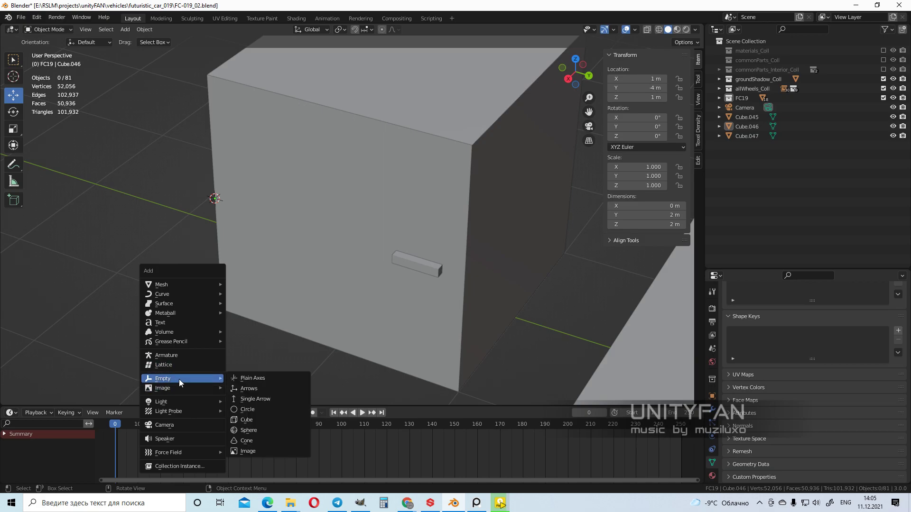
click(253, 378)
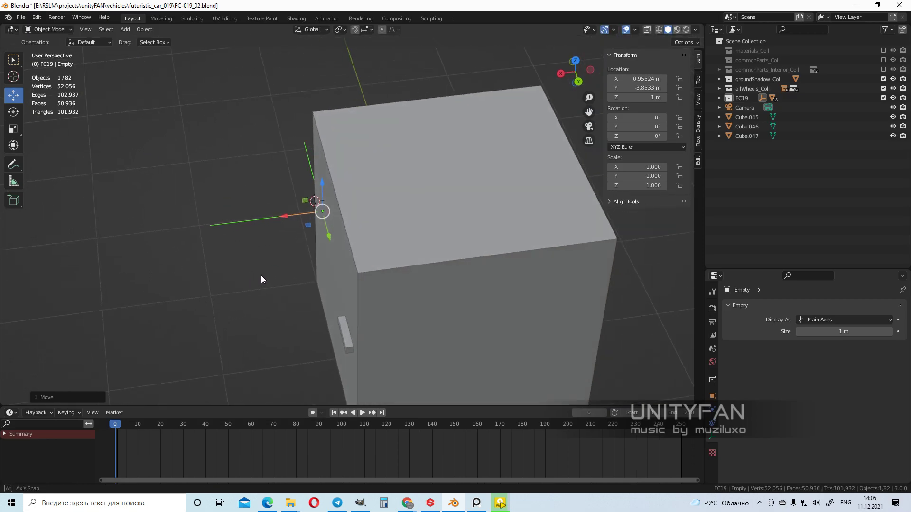
drag(262, 279, 389, 276)
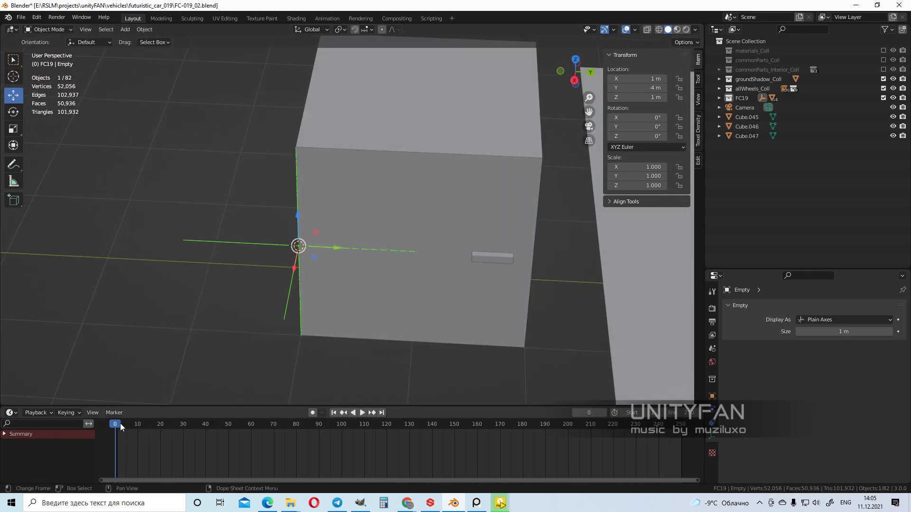
Step: Keyframe the Empty's Z rotation at frames 50 and 100, turning to -65.8°
click(352, 412)
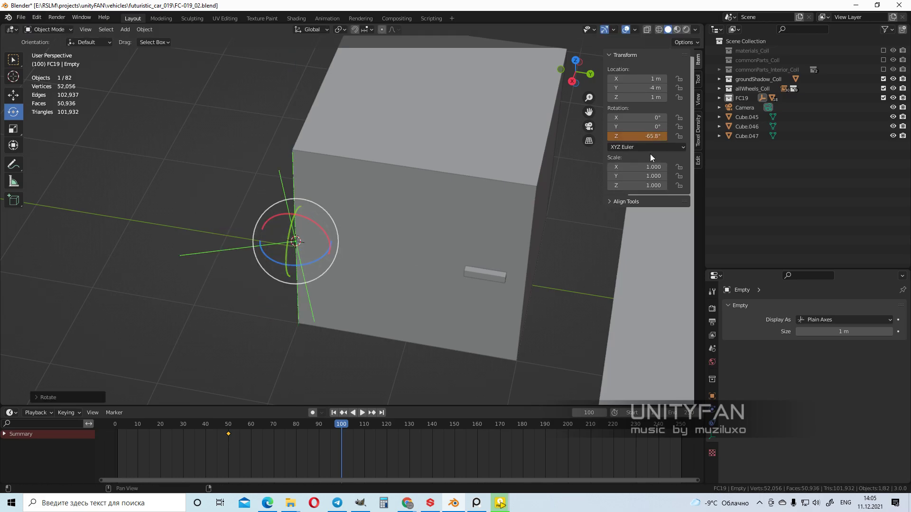
click(341, 424)
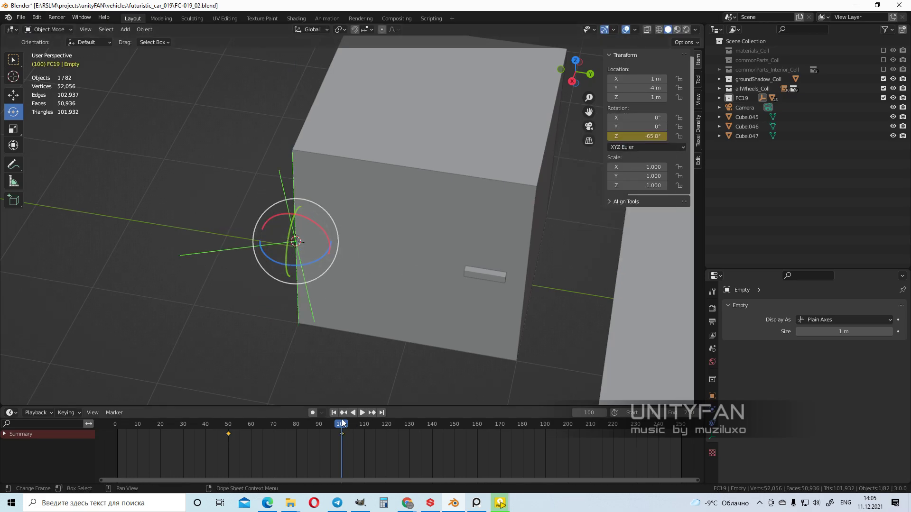
click(143, 424)
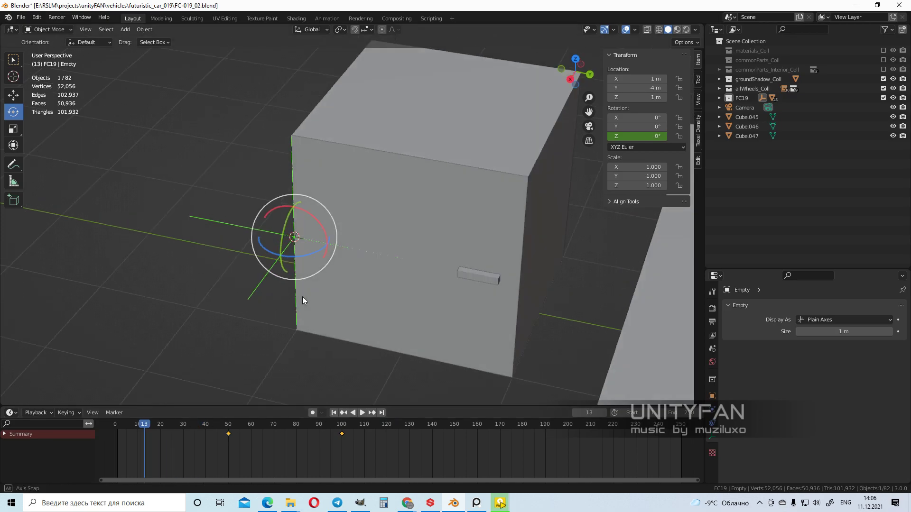
click(484, 293)
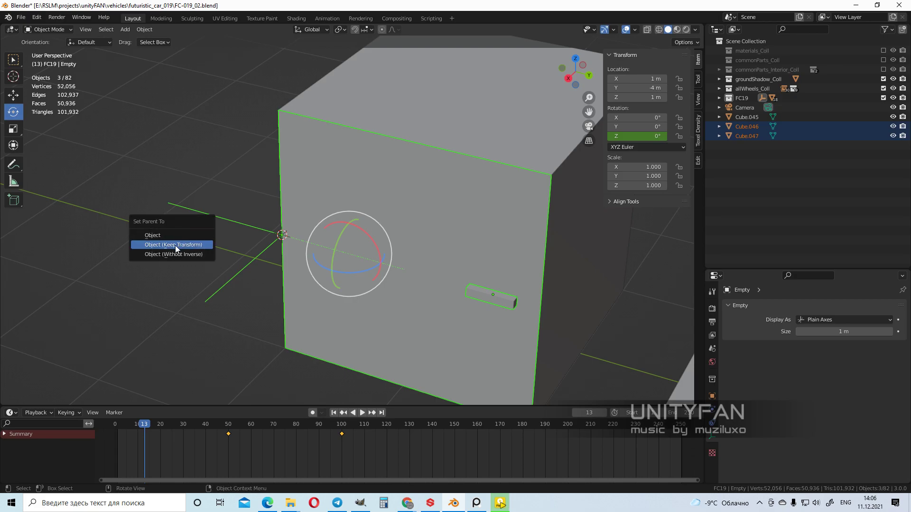
Step: Parent Cube.046 and Cube.047 to the Empty with Keep Transform, then stop playback
click(172, 244)
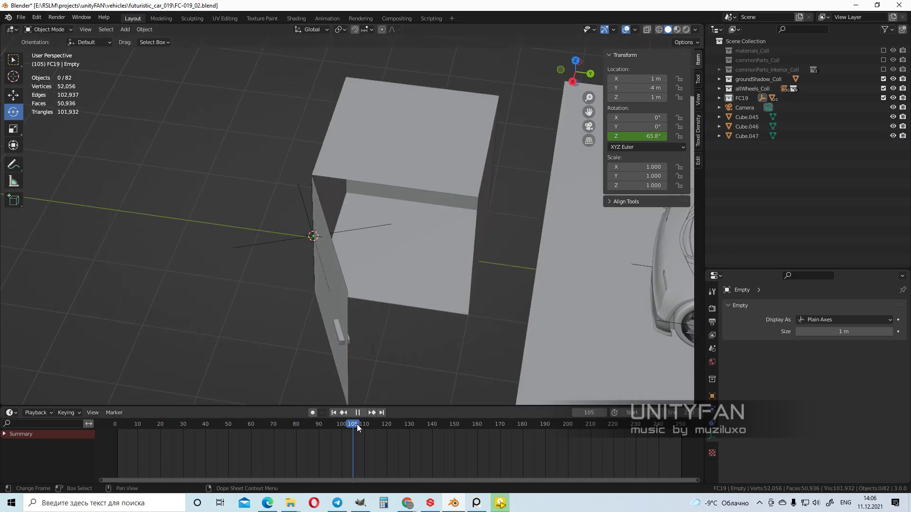
click(170, 424)
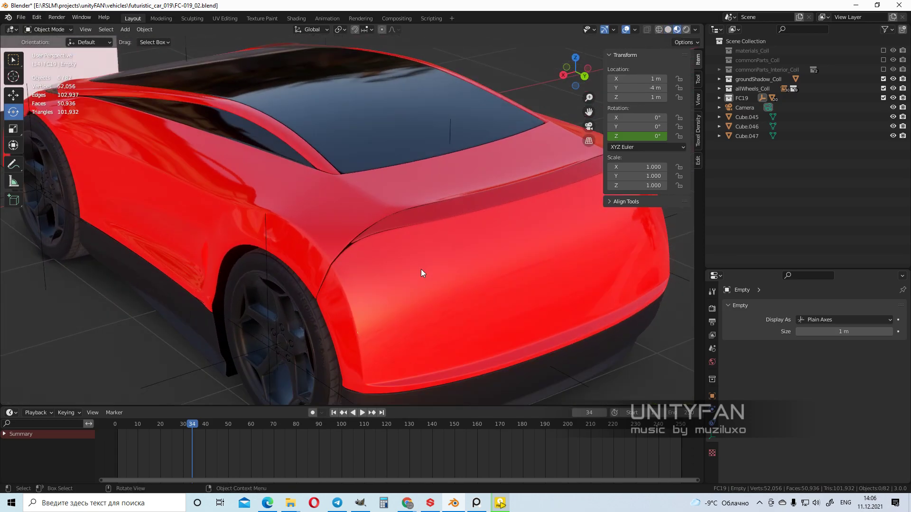
Step: Orbit around the car's rear and select body Cube.020 in Edit Mode at the trunk seam
key(Tab)
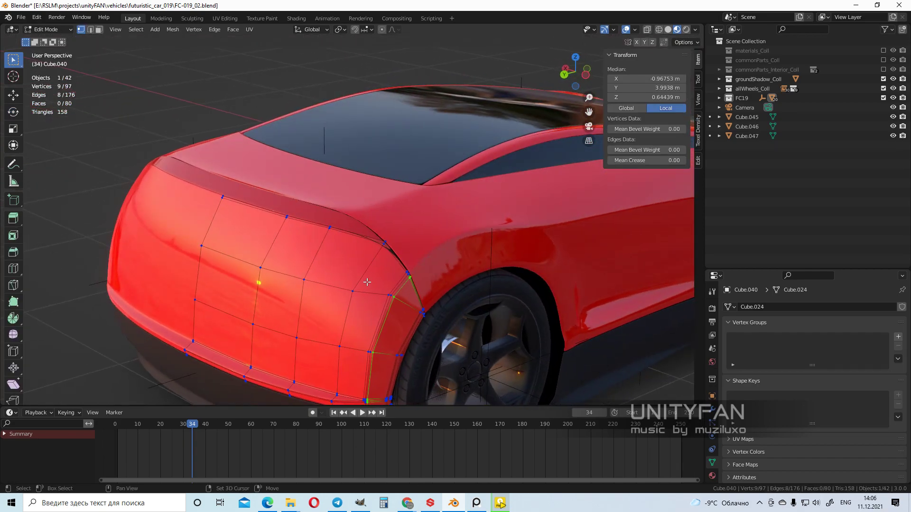
drag(365, 281, 331, 204)
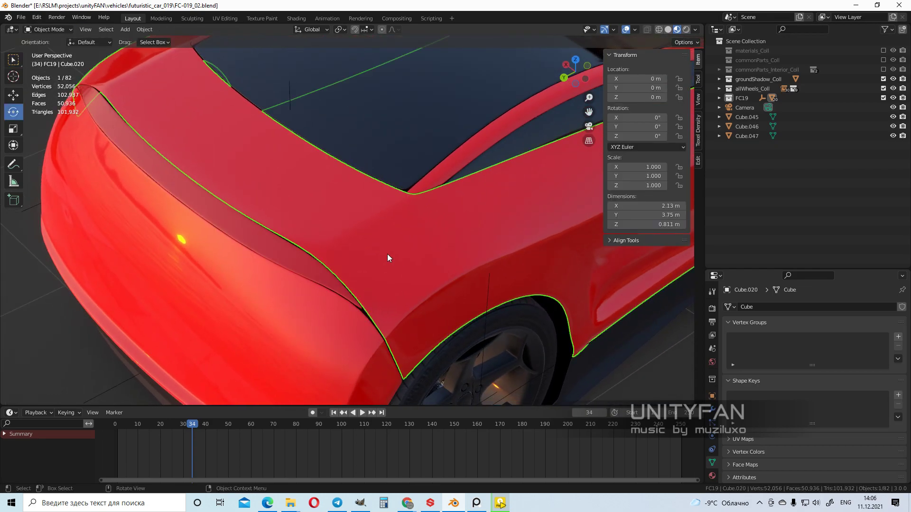
key(Tab)
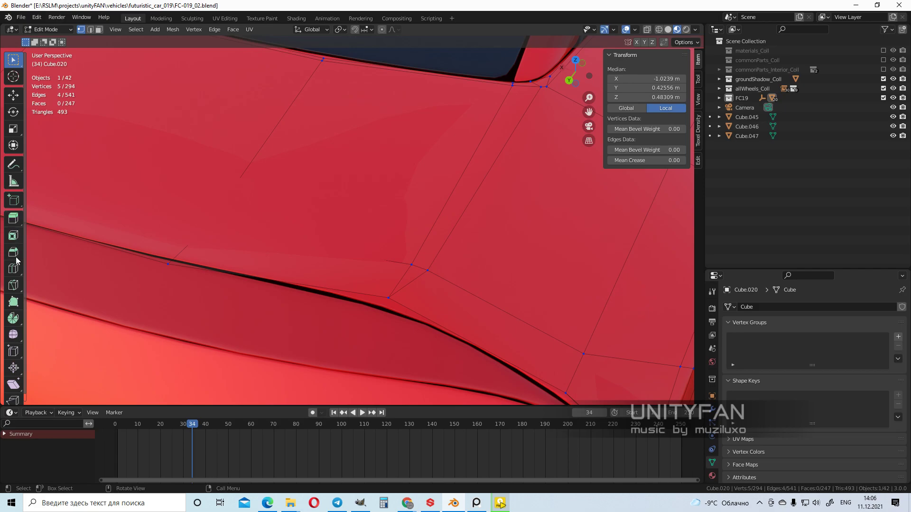
click(13, 269)
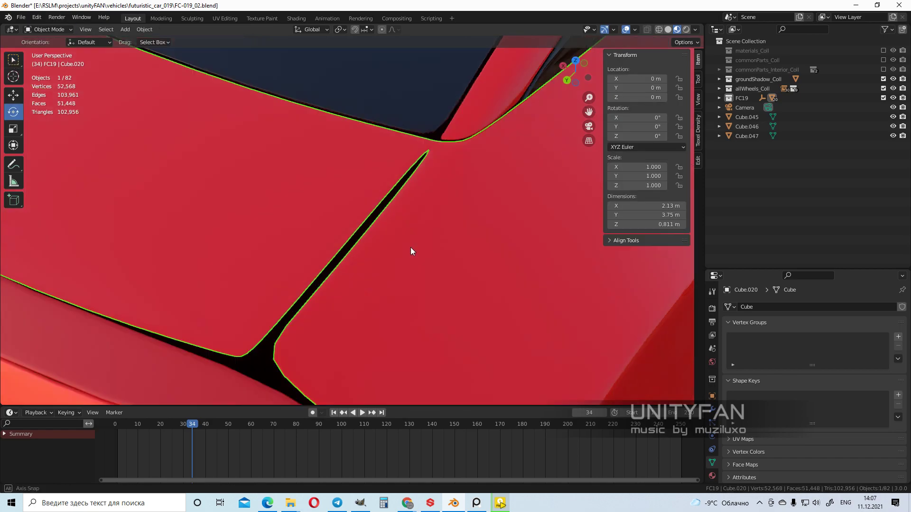
key(Tab)
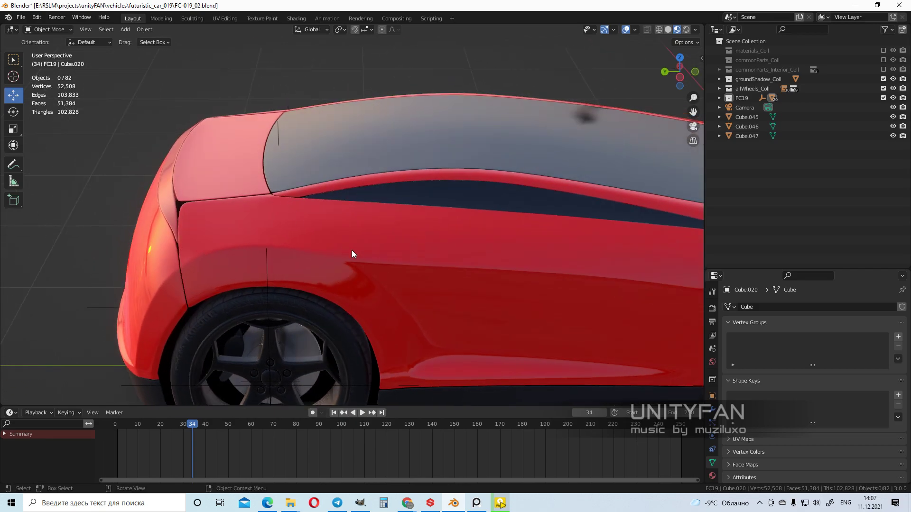
drag(352, 254, 389, 258)
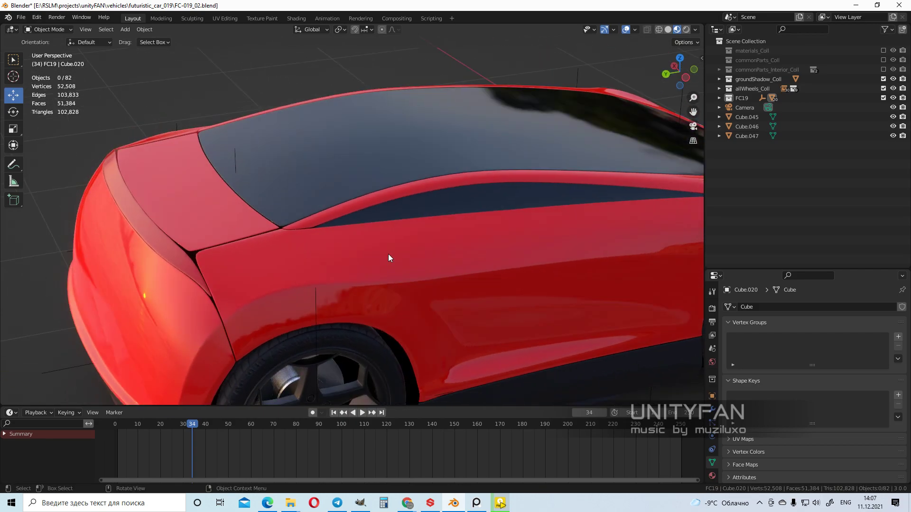
click(389, 258)
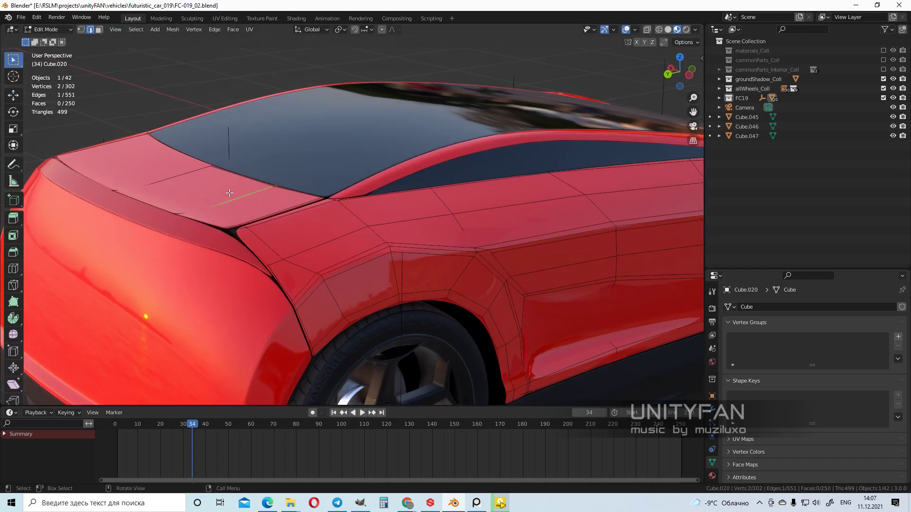
Step: Select the car body, enter Edit Mode and select the trunk lid faces
click(270, 204)
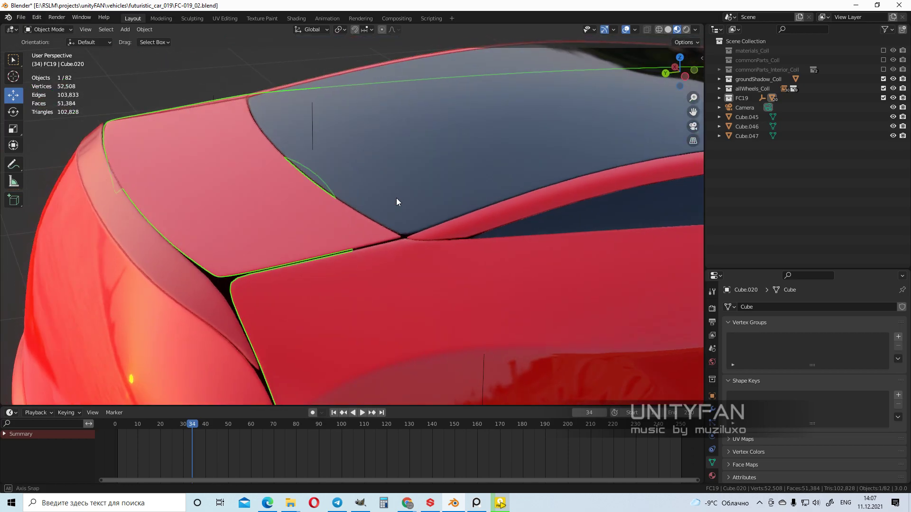
click(214, 29)
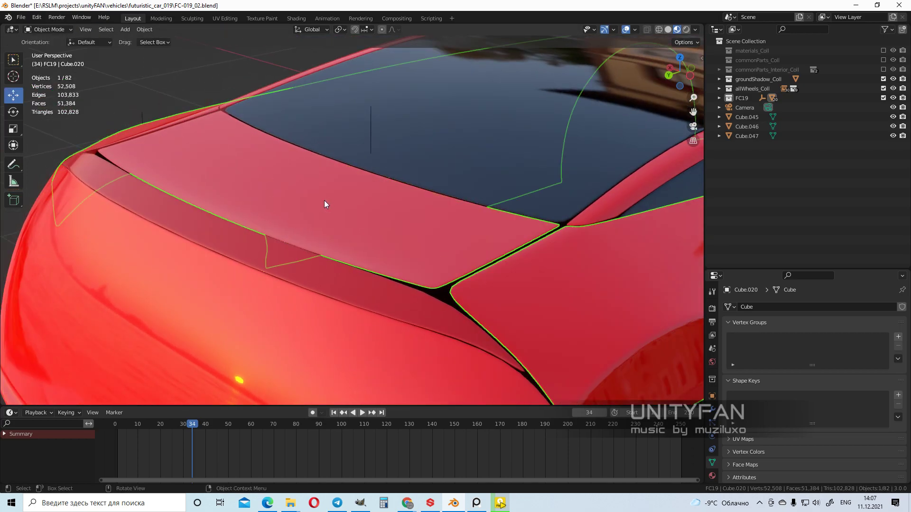
key(Tab)
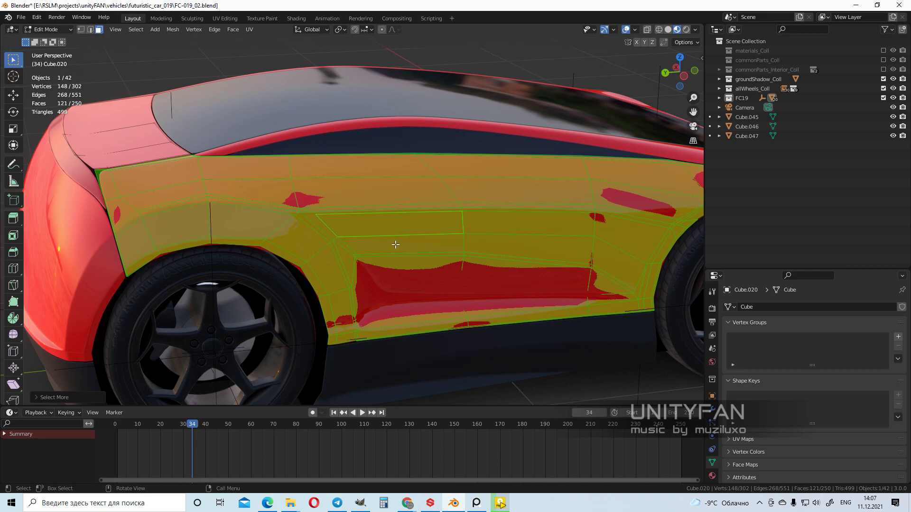
click(395, 243)
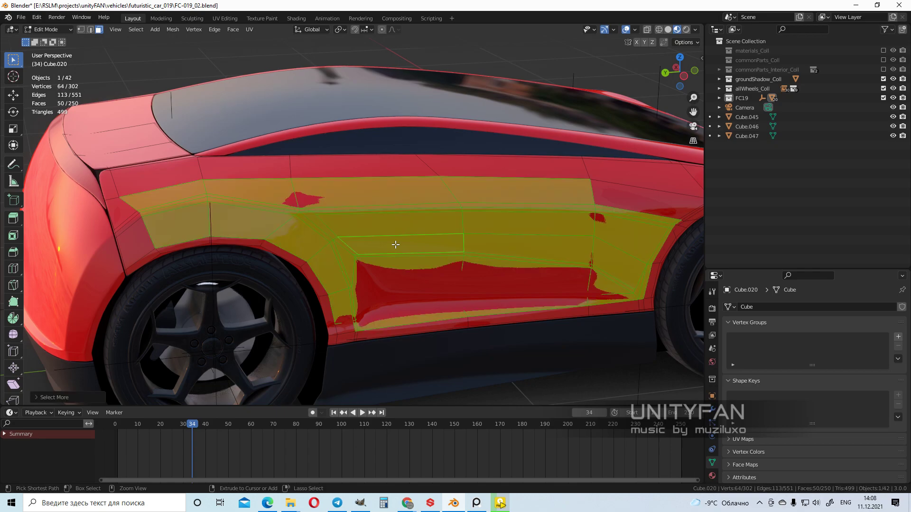
drag(395, 245, 412, 249)
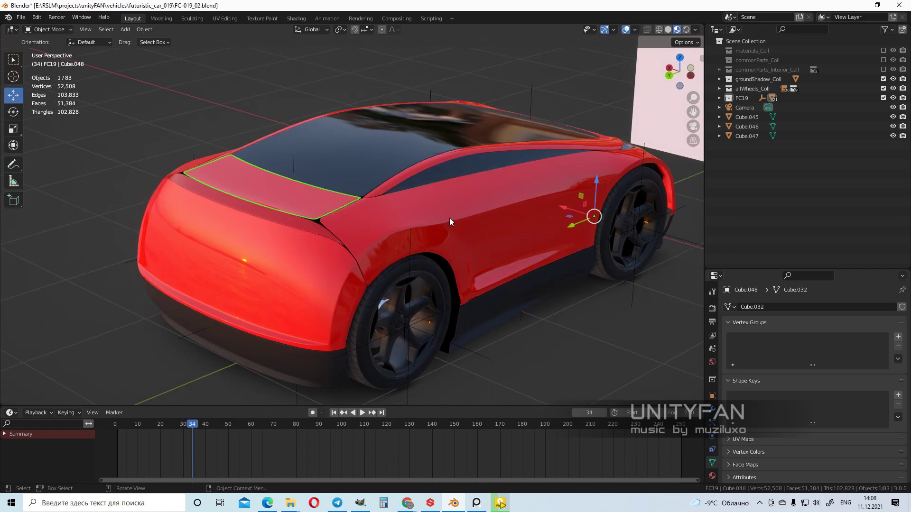
Step: Orbit to a side view of the car and start rotating trunk lid Cube.048
drag(447, 221, 441, 255)
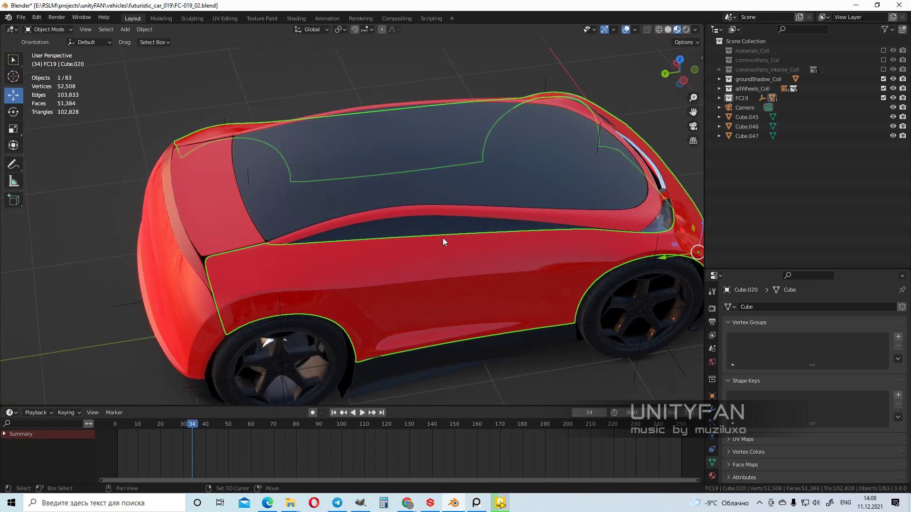
drag(445, 242, 268, 226)
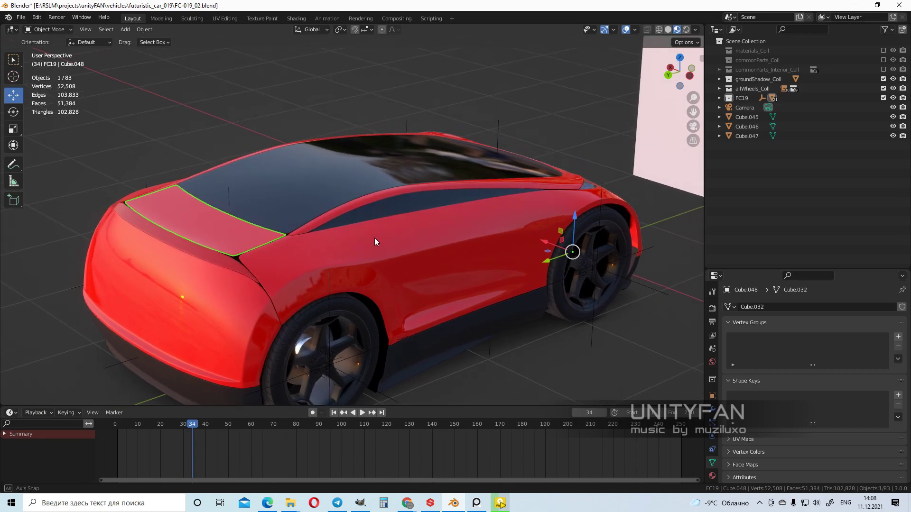
drag(375, 241, 354, 238)
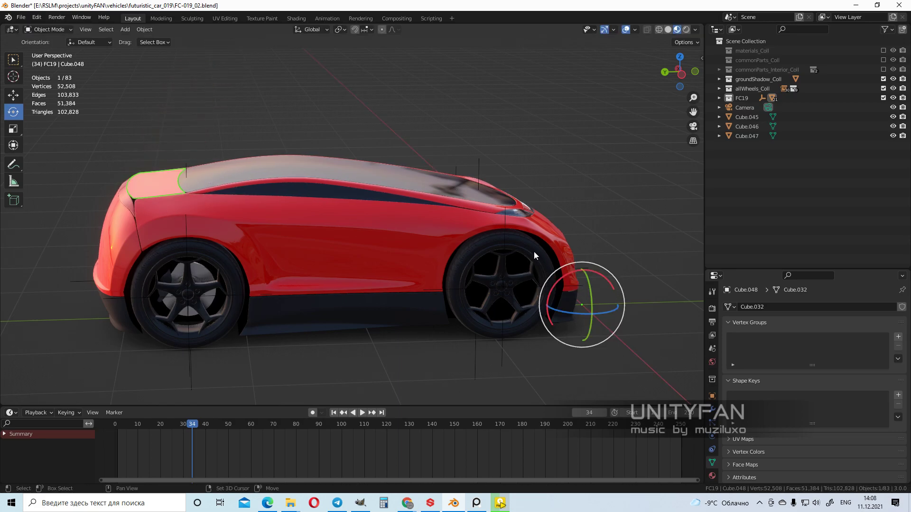
drag(580, 305, 595, 331)
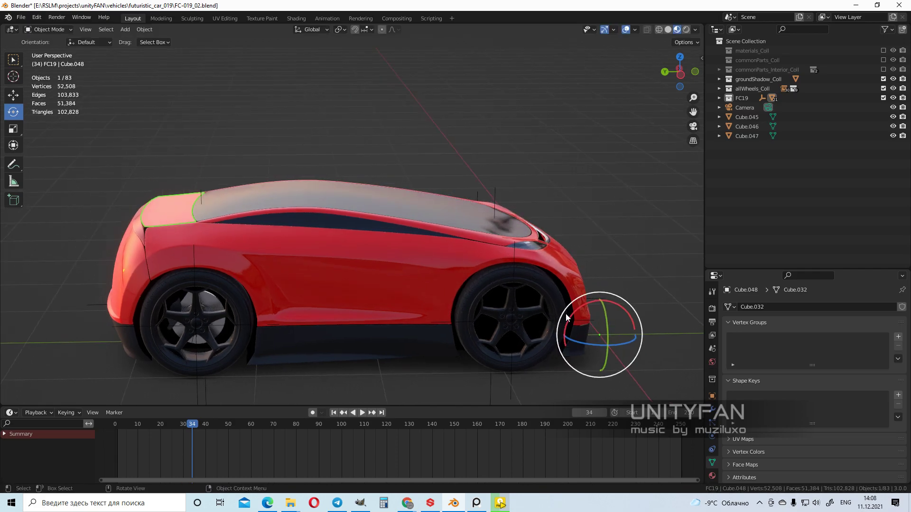
key(r)
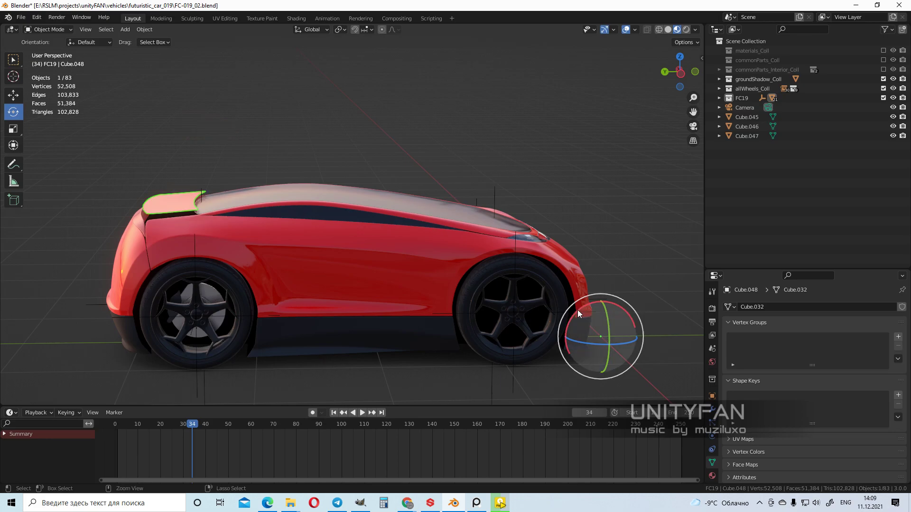
drag(577, 314, 334, 171)
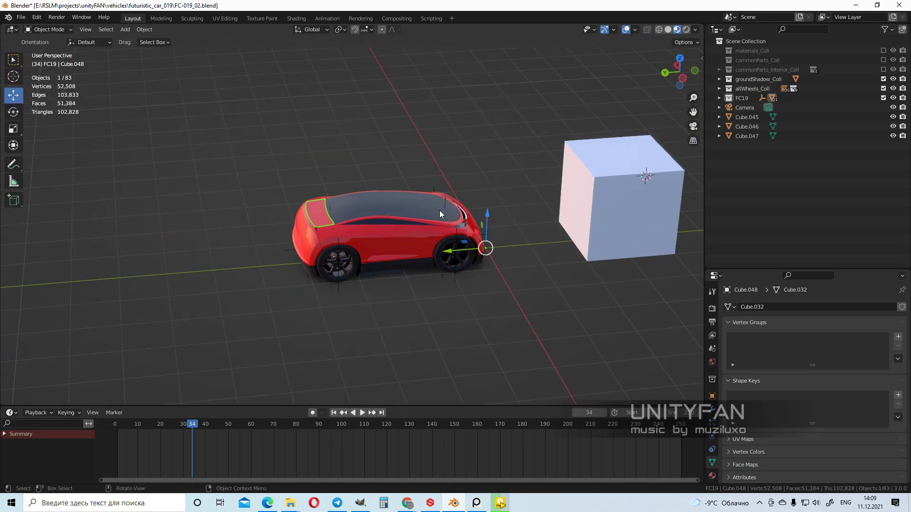
Step: Add a Plain Axes empty (Empty.001) to serve as the trunk lid hinge
click(397, 214)
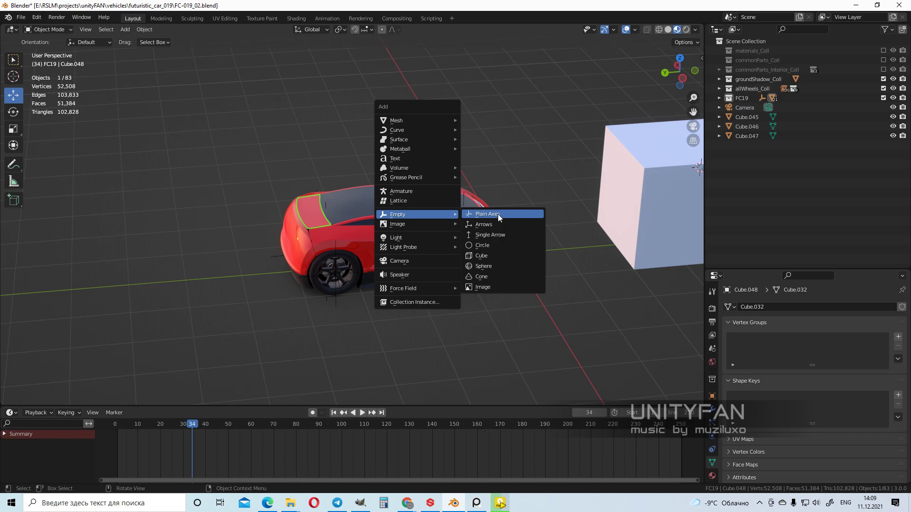
click(486, 213)
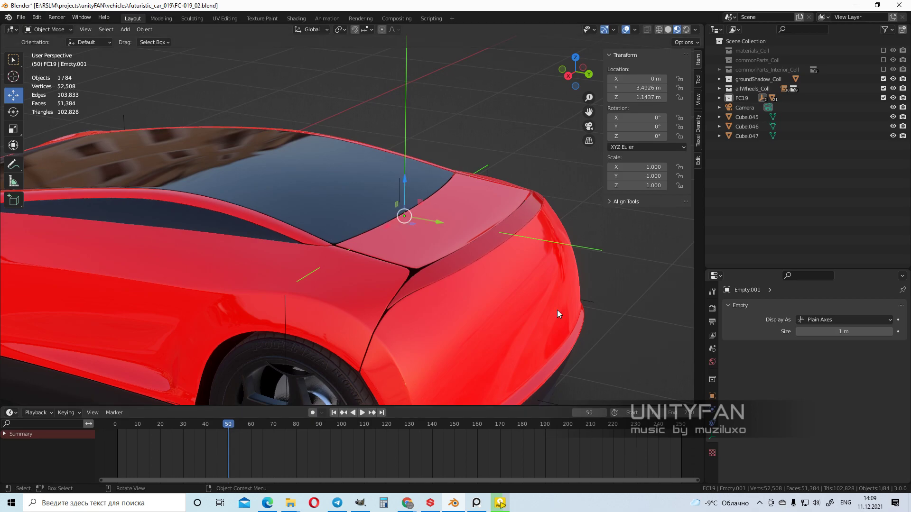
mouse_move(572, 178)
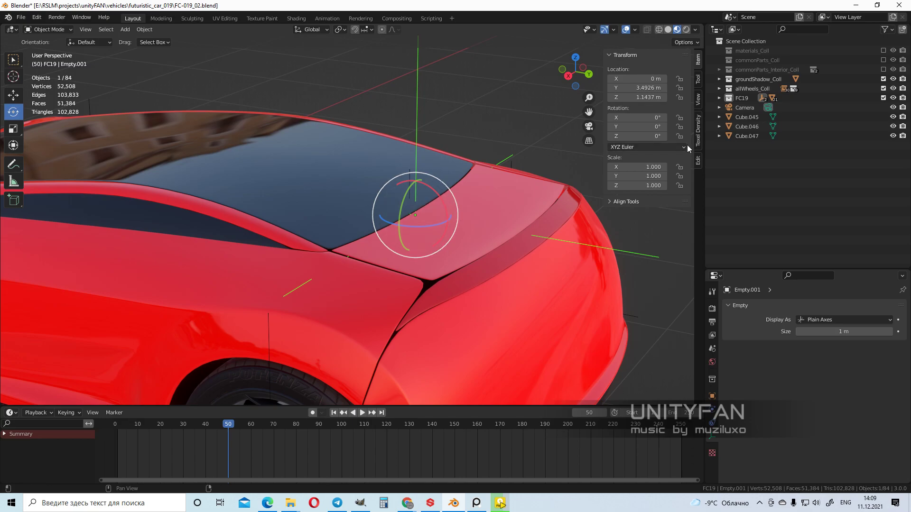
Step: Keyframe Empty.001's X rotation, tilting to 48.4° by frame 100, and stop playback
right_click(637, 117)
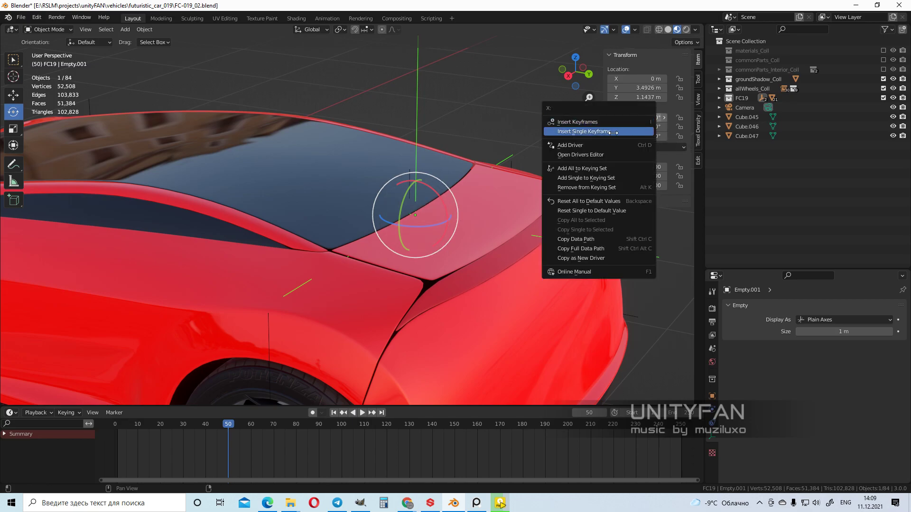
click(585, 132)
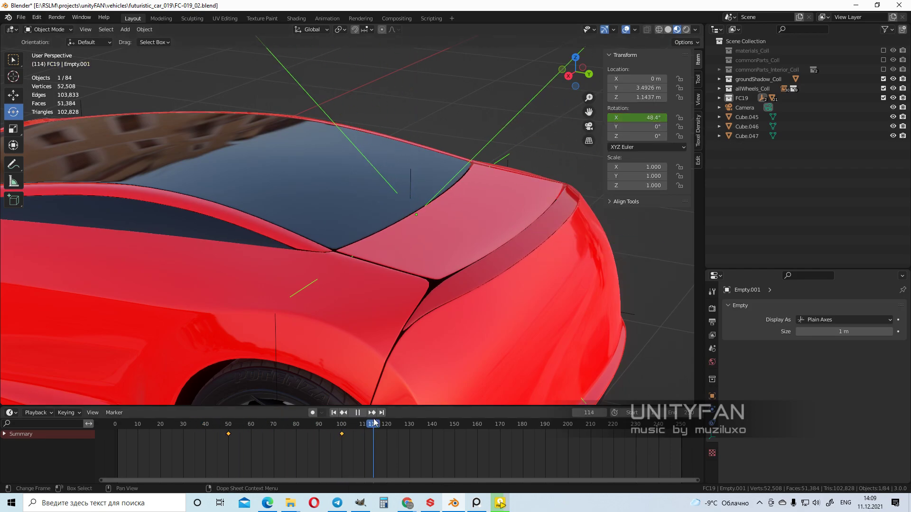
click(333, 412)
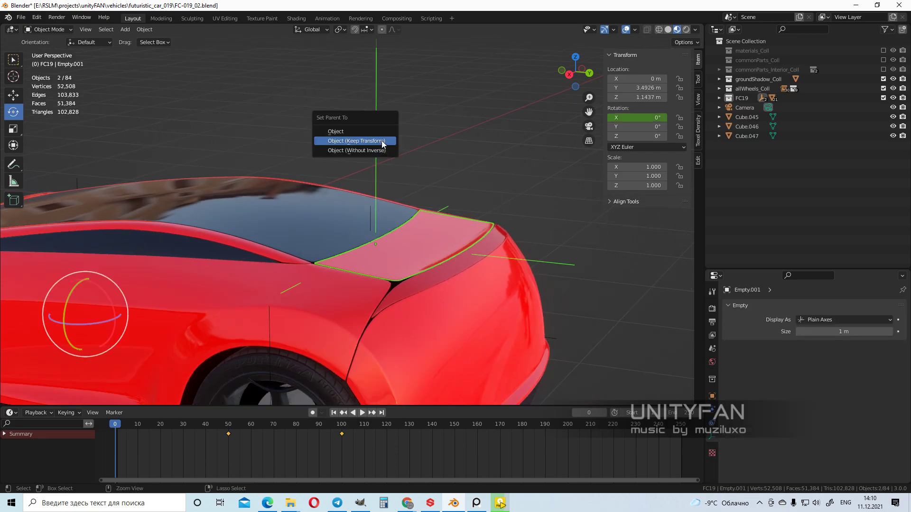
Step: Parent lid Cube.048 to Empty.001 with Keep Transform and scrub back to frame 17
click(355, 140)
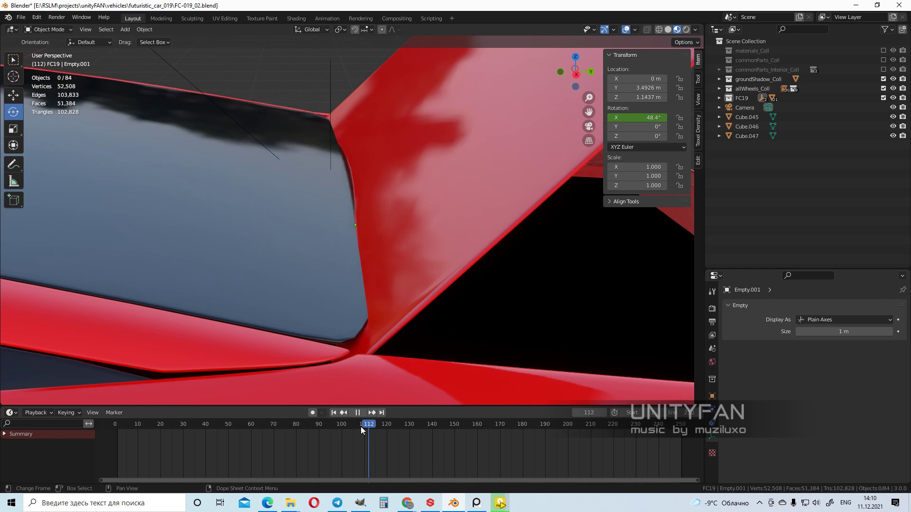
drag(367, 423, 287, 424)
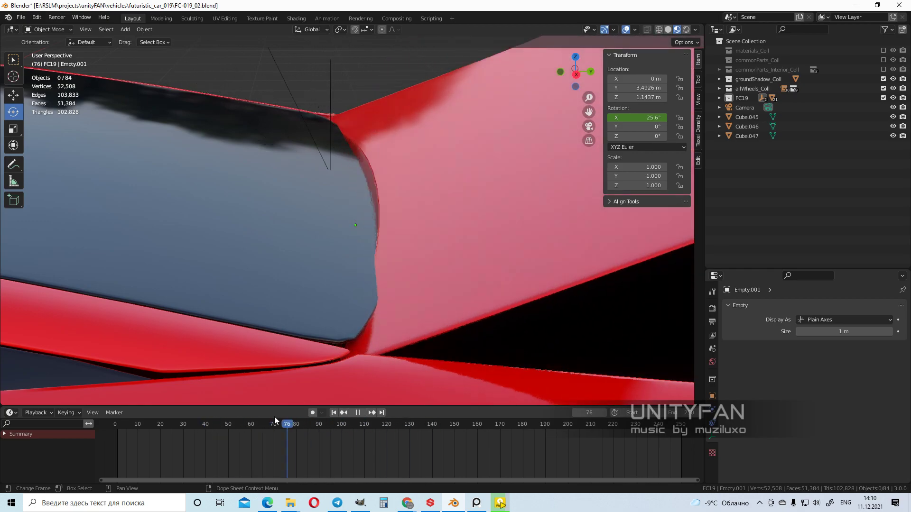
click(162, 424)
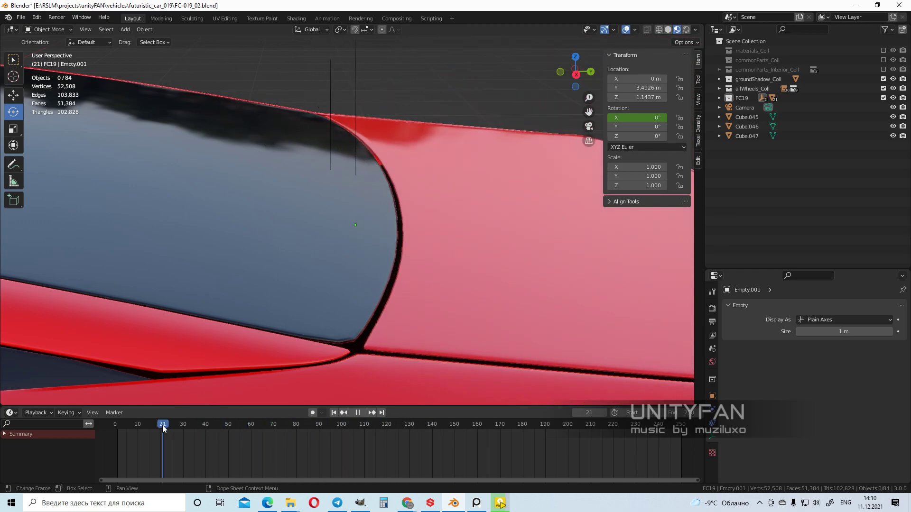
click(161, 423)
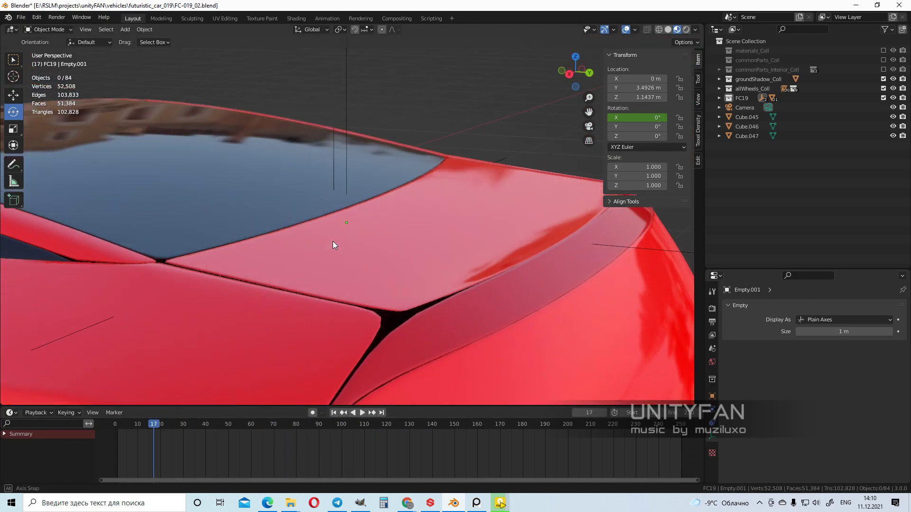
Step: Select the trunk lid and scrub forward to check its motion, returning to frame 50
click(404, 257)
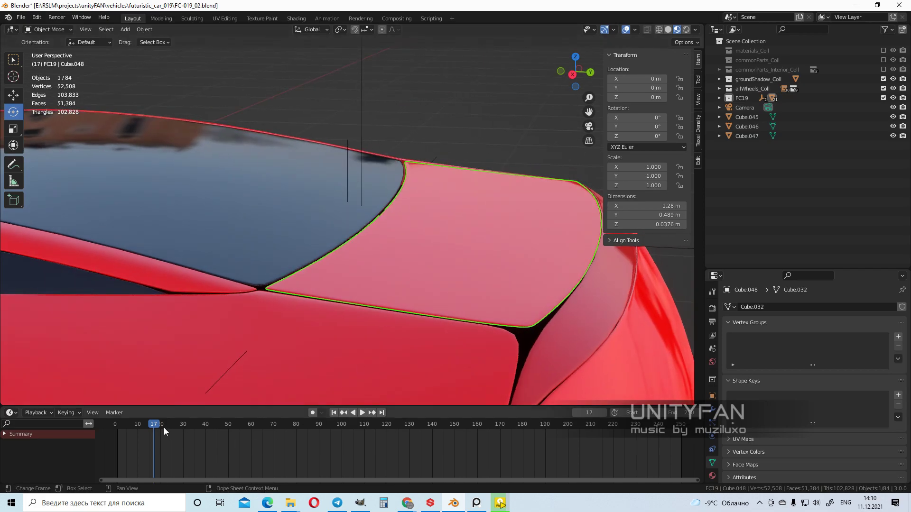
click(362, 412)
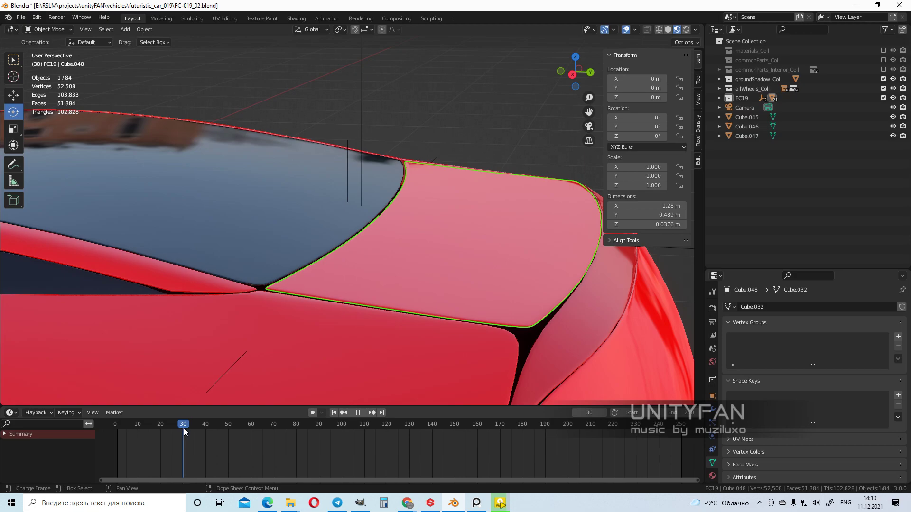
drag(183, 423, 230, 423)
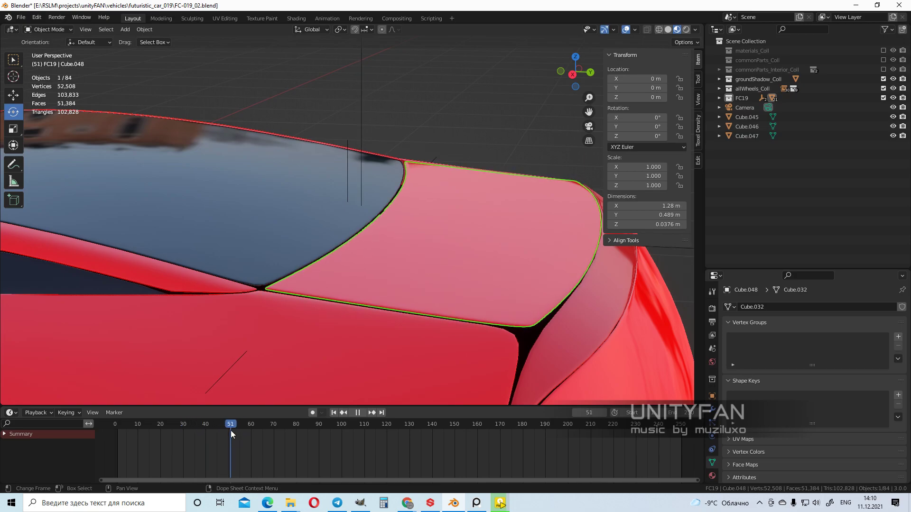
click(176, 423)
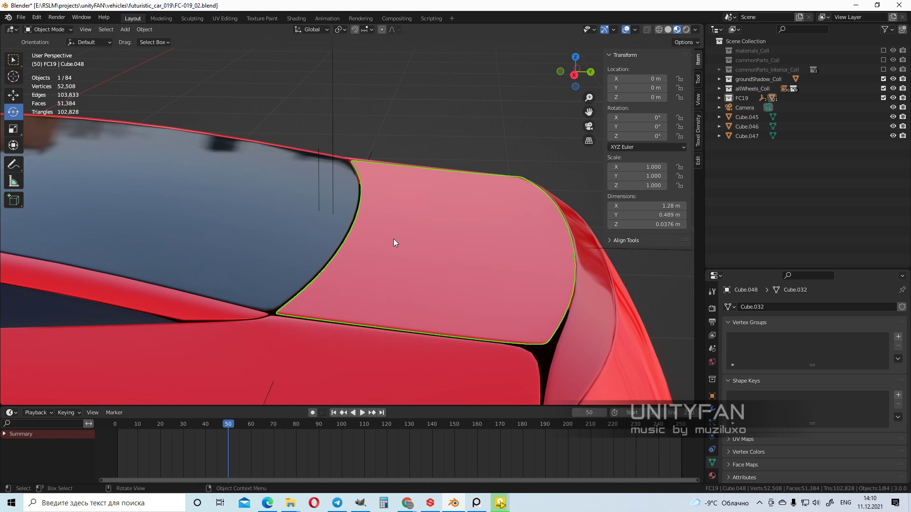
Step: Bring up the Alt+P clear-parent options, key the Empty's closed-pose rotation, and preview the opening
key(alt+p)
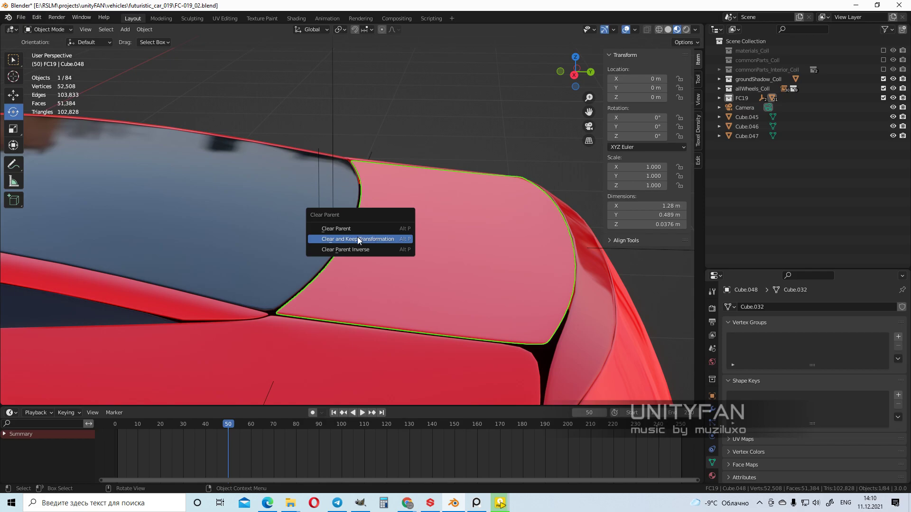
click(358, 238)
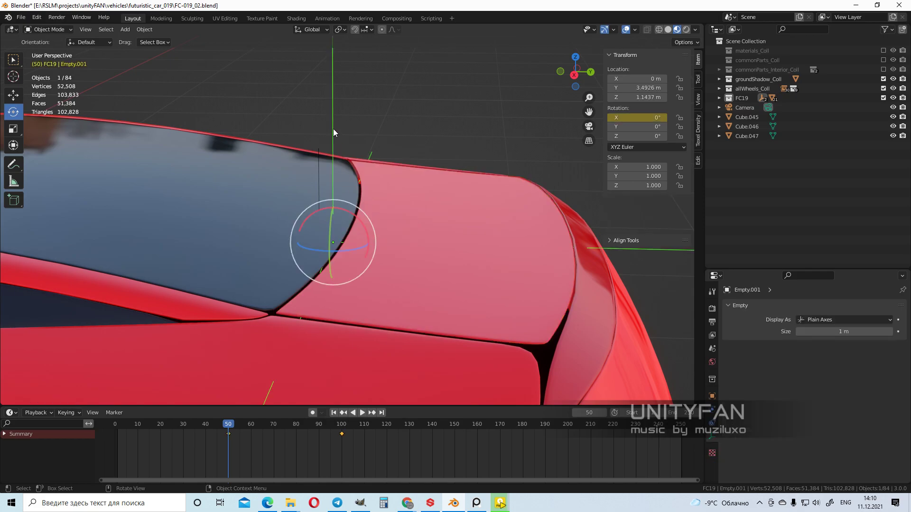
key(3)
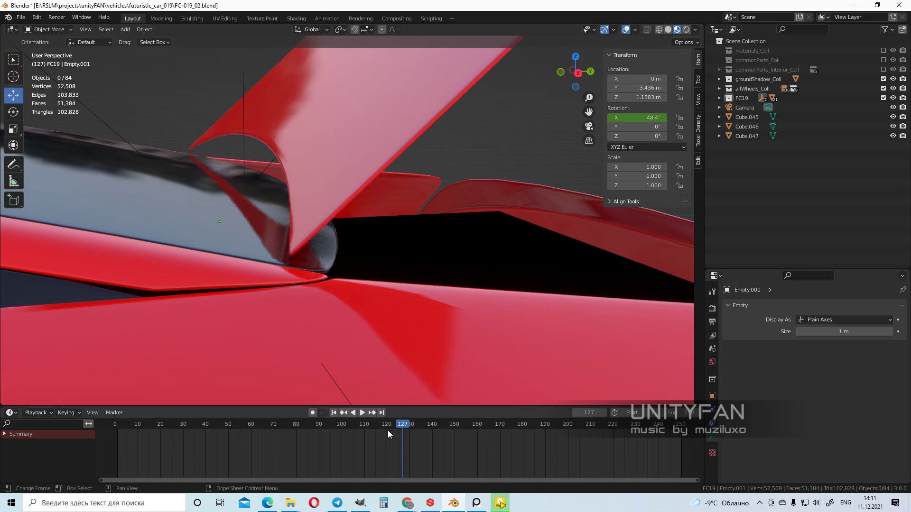
click(362, 412)
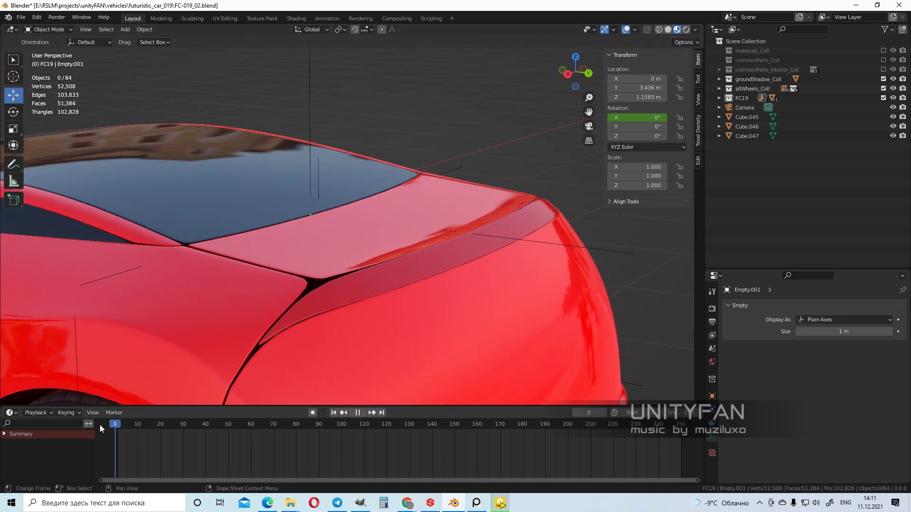
Step: Clear the lid's parent keeping its transform, then re-parent it to Empty.001
click(399, 424)
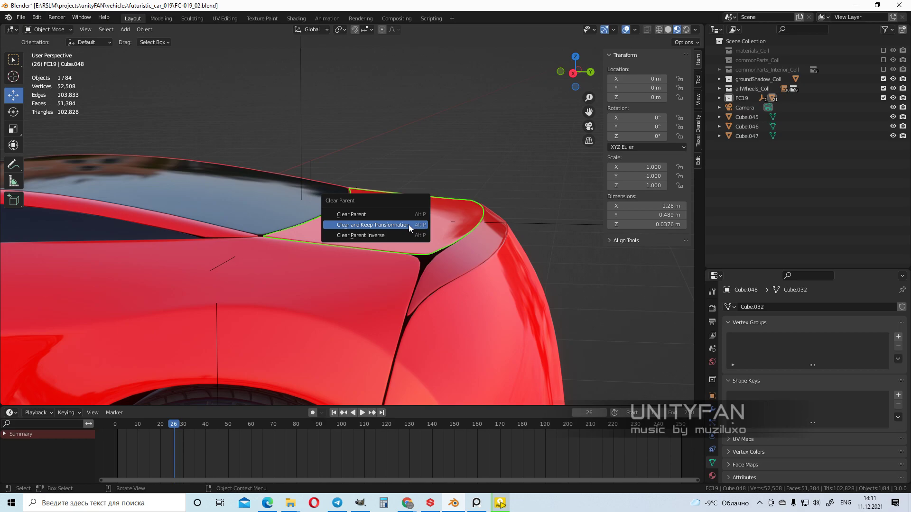
click(371, 225)
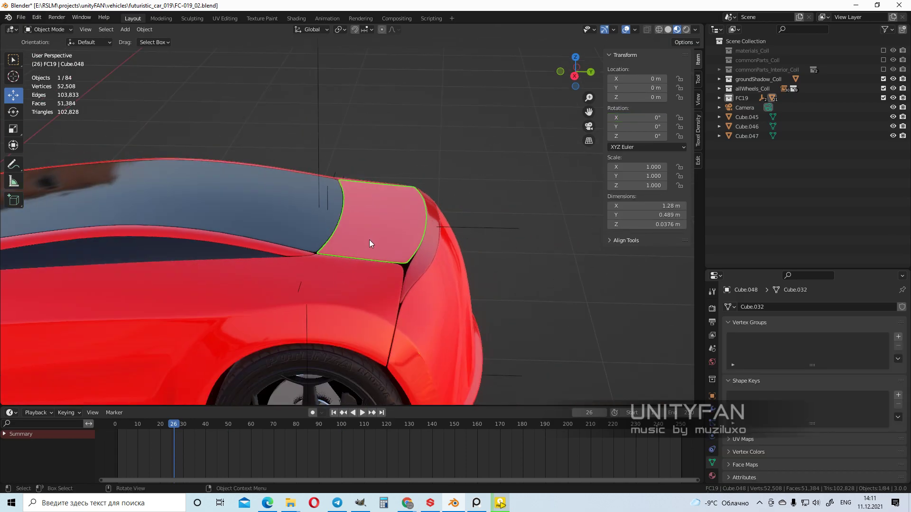
drag(369, 244, 345, 251)
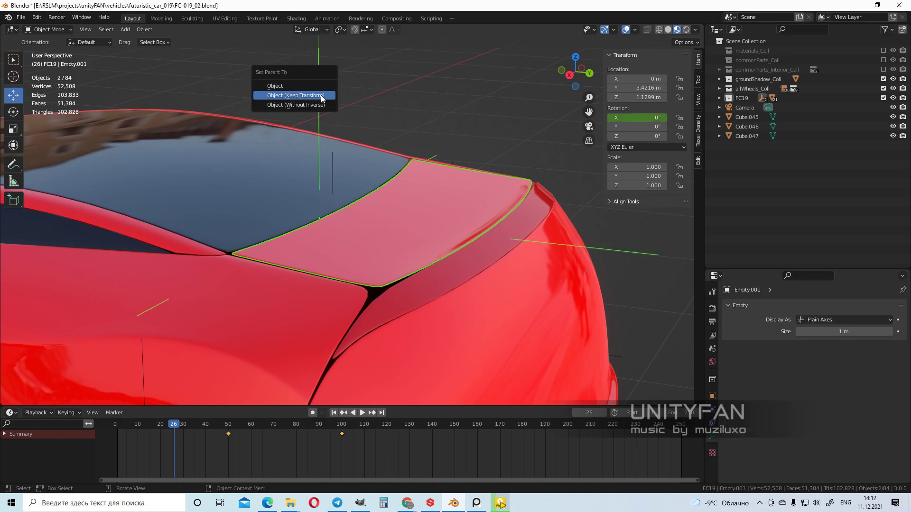
click(295, 95)
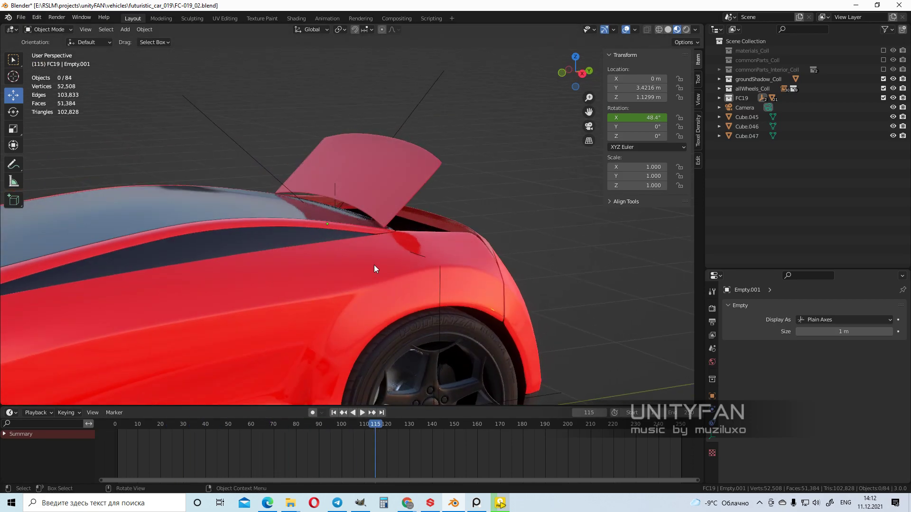
Step: Detach the lid again, move Empty.001 lower to the hinge seam, and test playback
drag(372, 267, 348, 250)
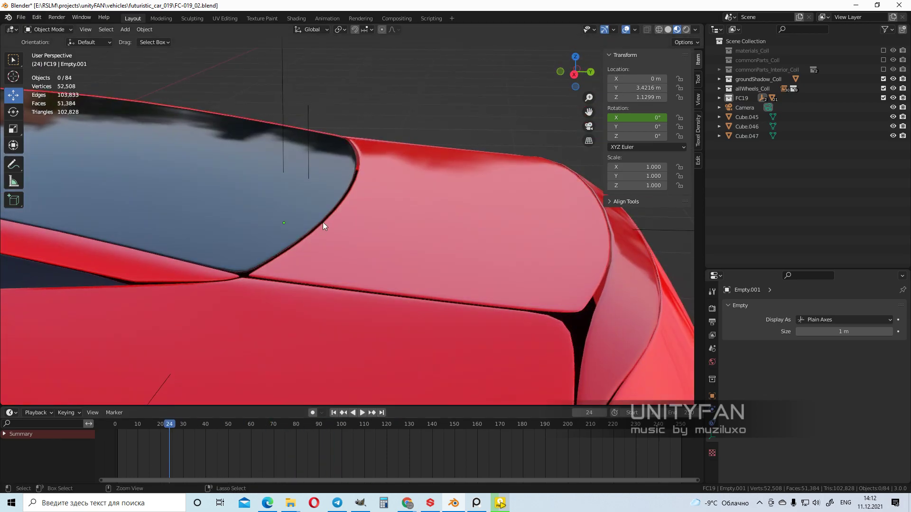
click(406, 198)
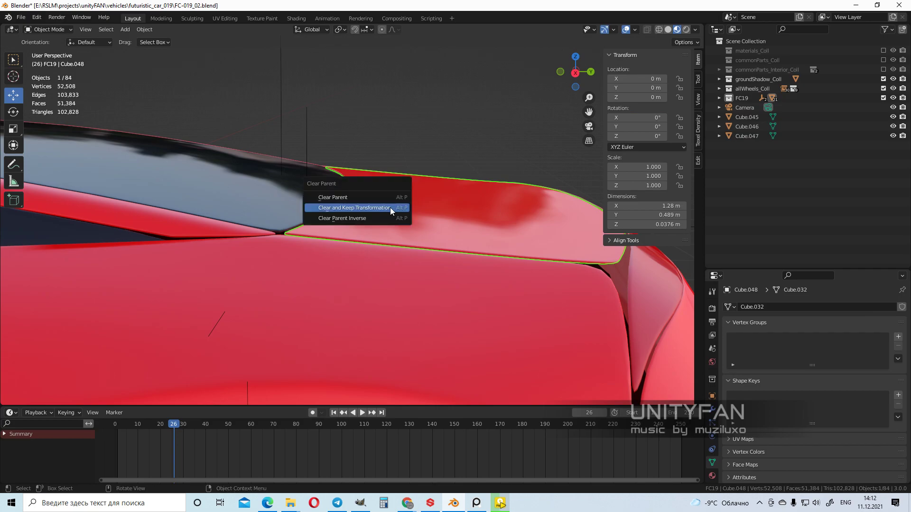
click(352, 208)
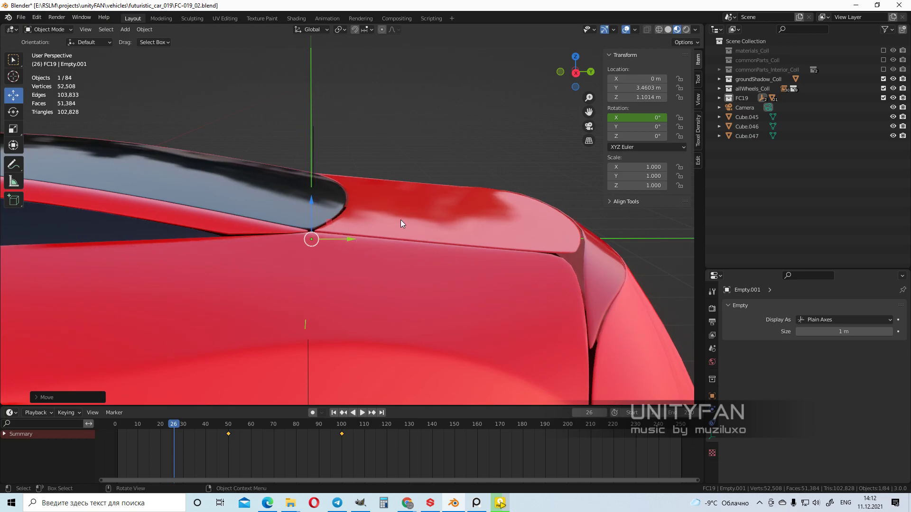
key(g)
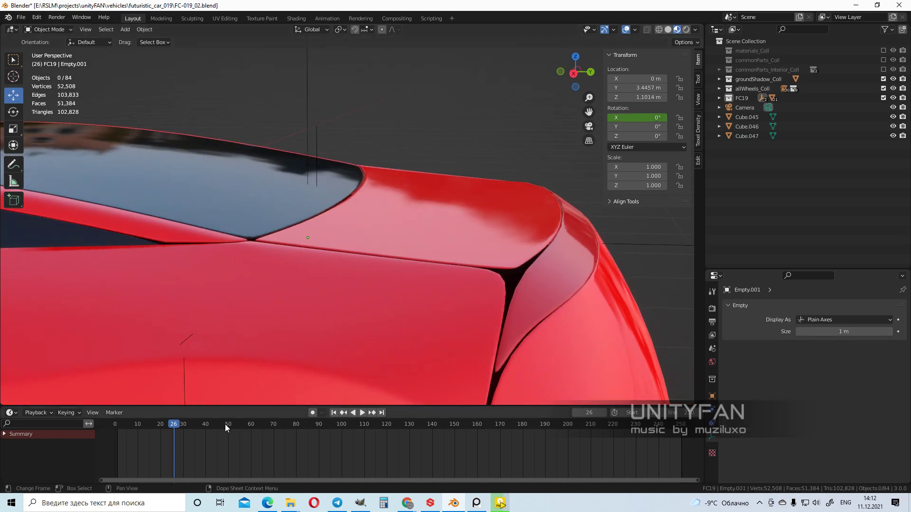
click(362, 412)
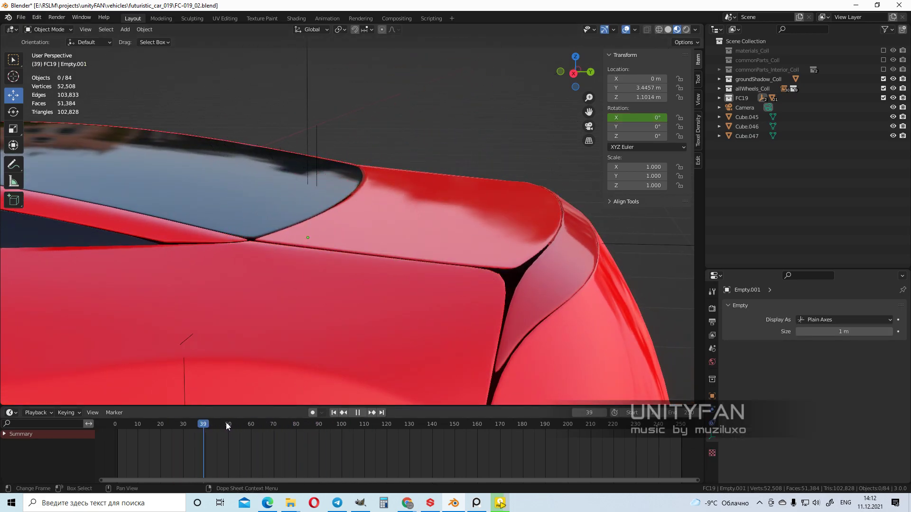
click(380, 424)
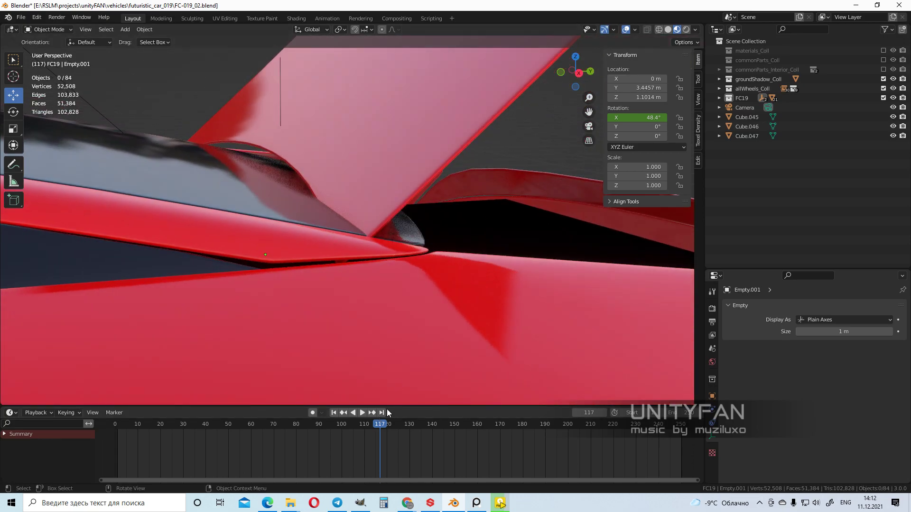
click(164, 424)
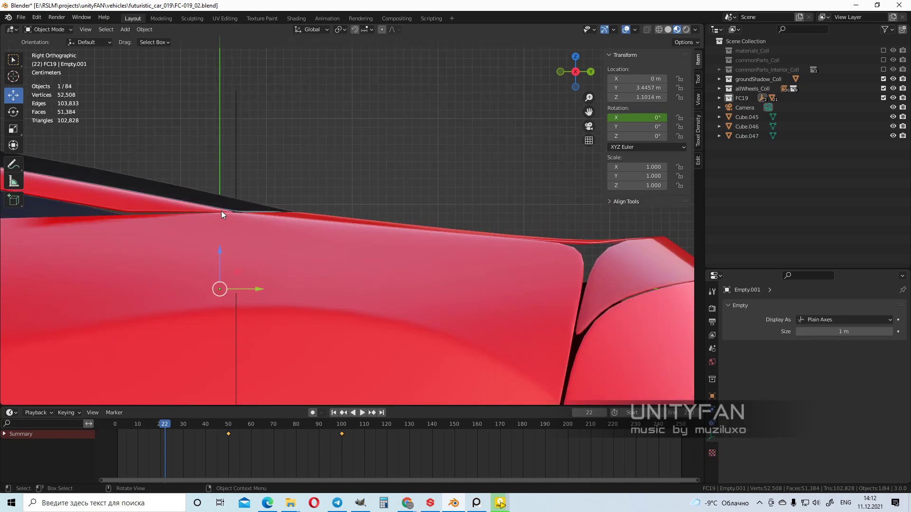
Step: Move Empty.001 up to the lid edge, re-parent the lid, and scrub to check
key(g)
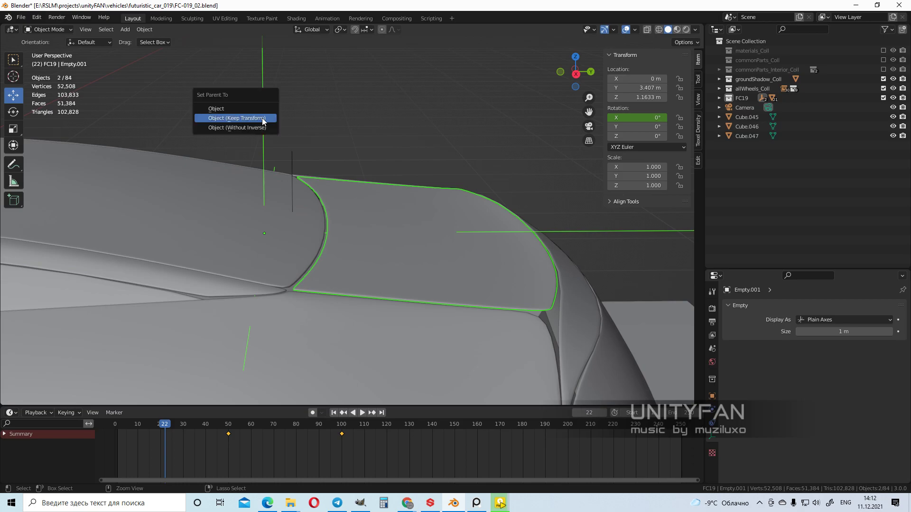
click(236, 119)
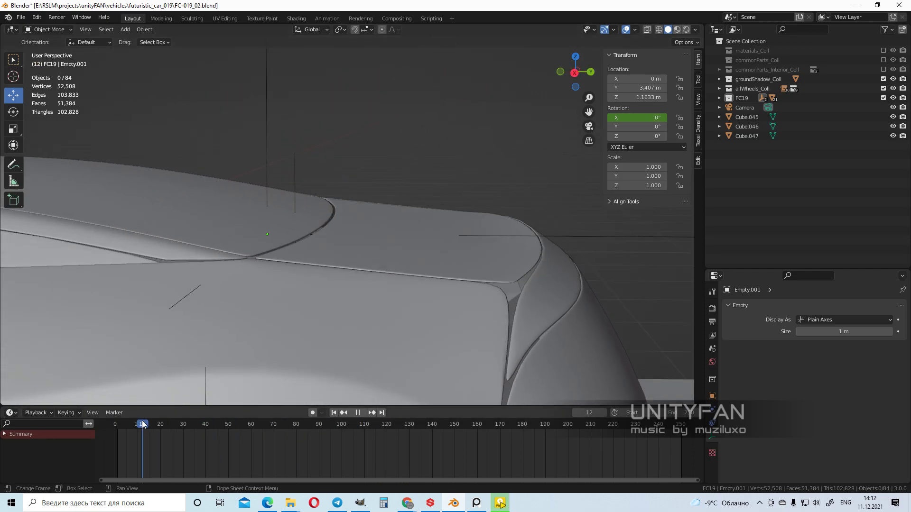
click(409, 424)
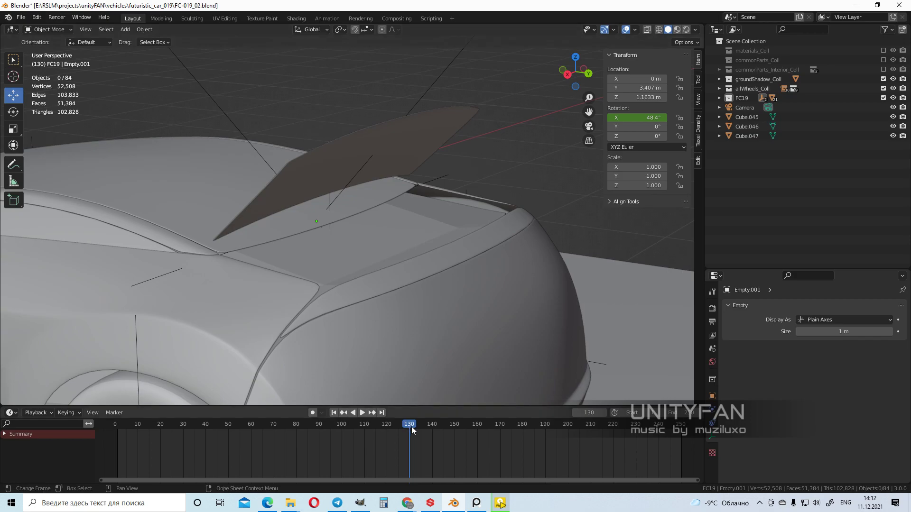
click(151, 424)
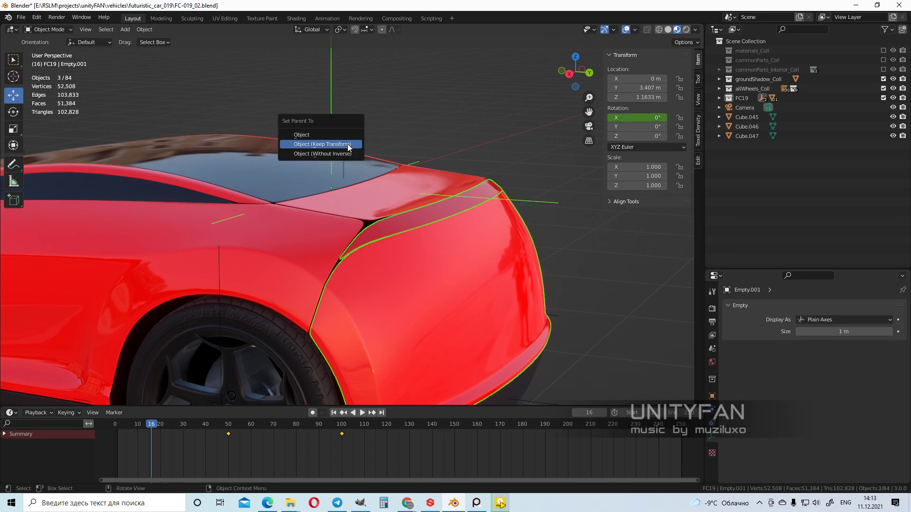
Step: Parent the rear bumper to Empty.001 with Keep Transform and enlarge the 3D viewport
click(320, 145)
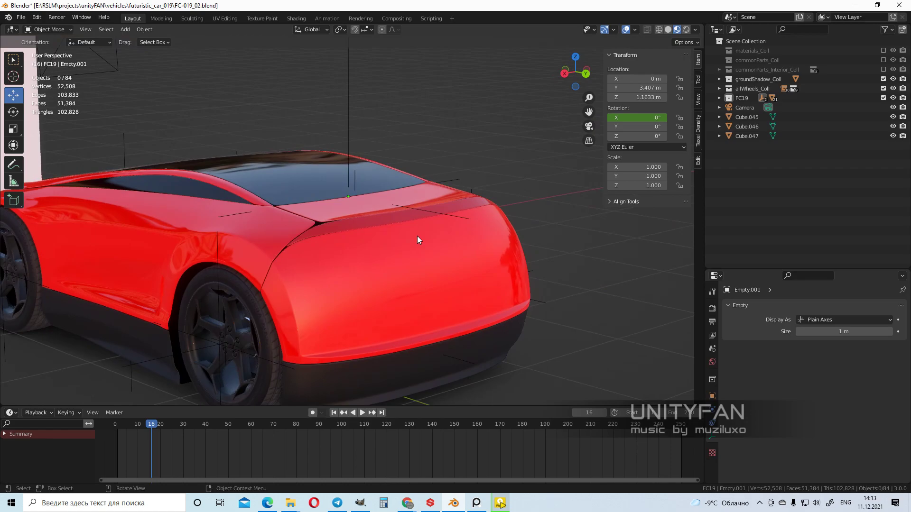
click(361, 412)
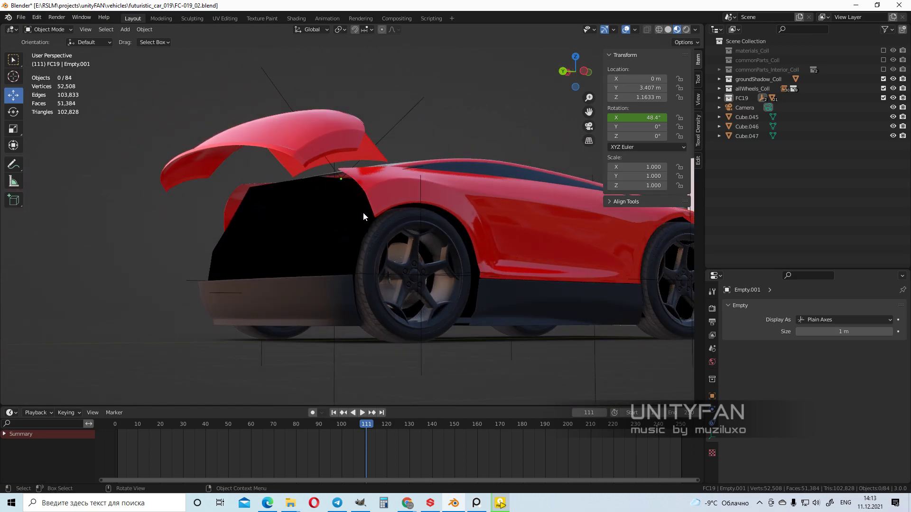
drag(363, 217, 309, 236)
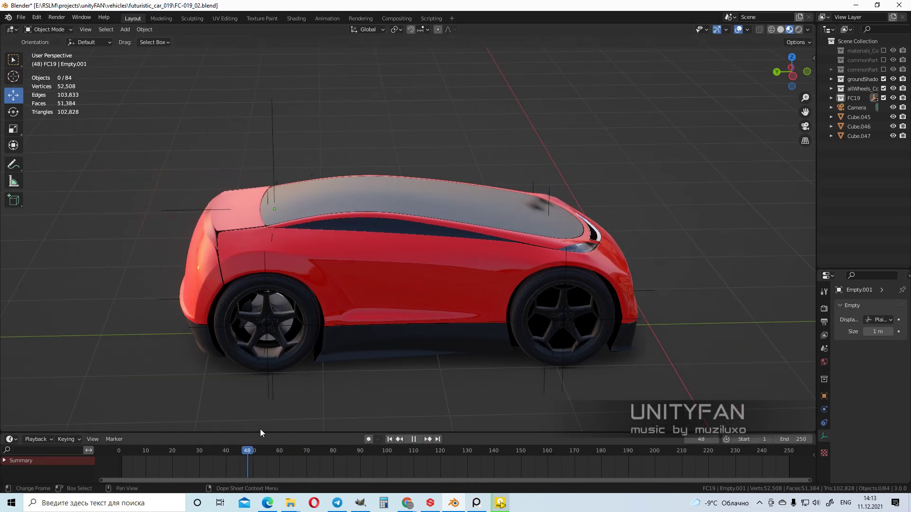
Step: Play the animation while orbiting to side and top views, then switch to Solid shading
click(477, 450)
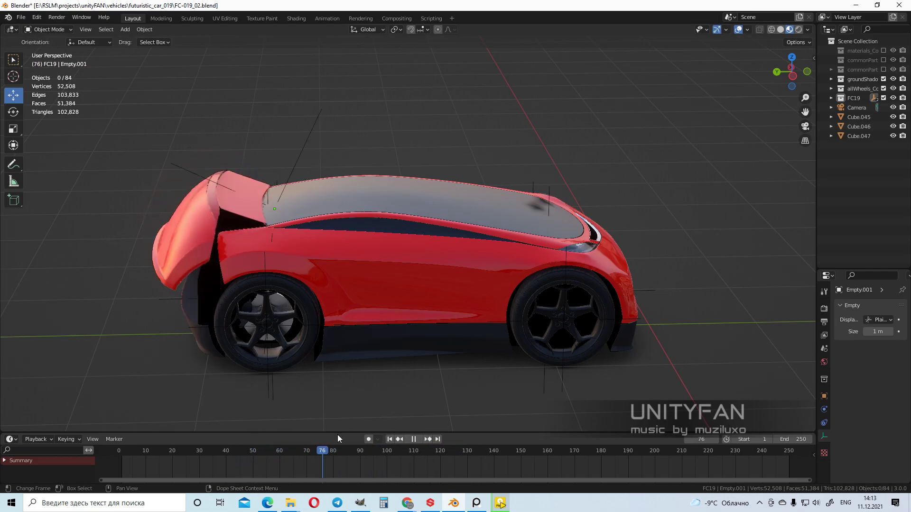
click(427, 450)
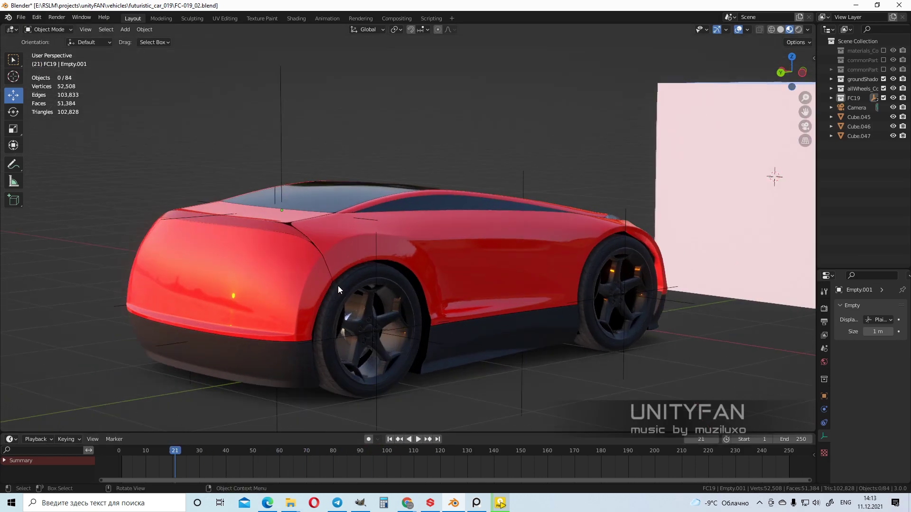
drag(337, 290, 496, 227)
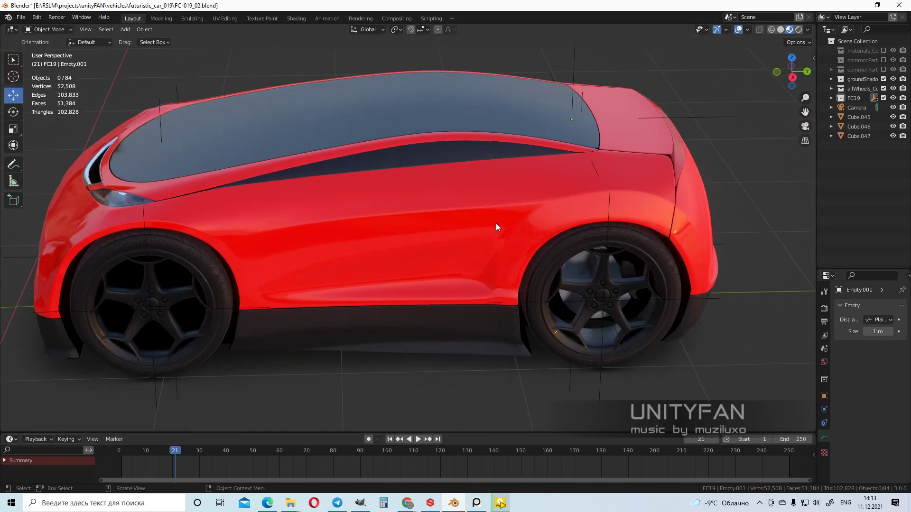
click(417, 439)
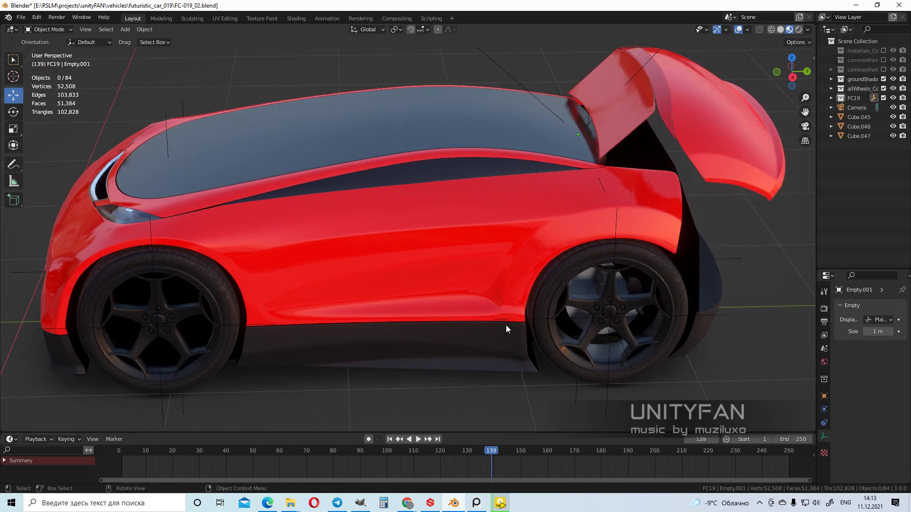
drag(505, 329, 500, 442)
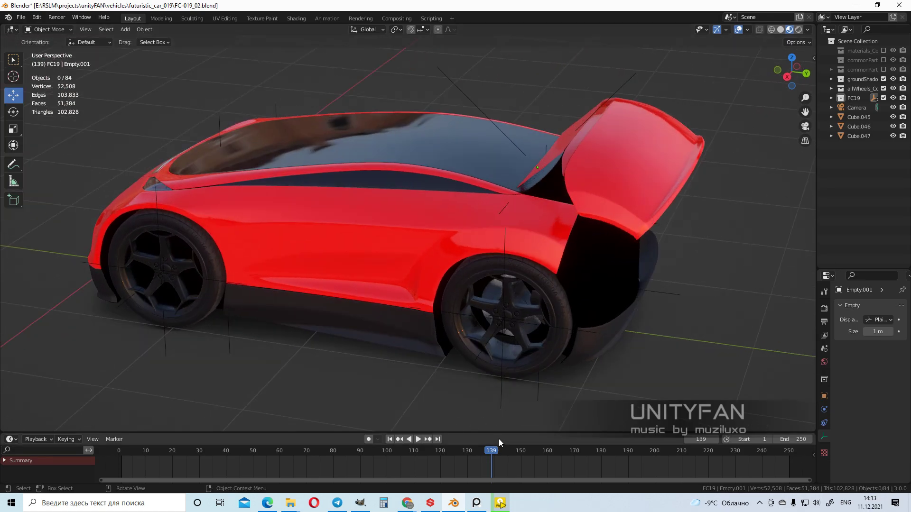
click(265, 450)
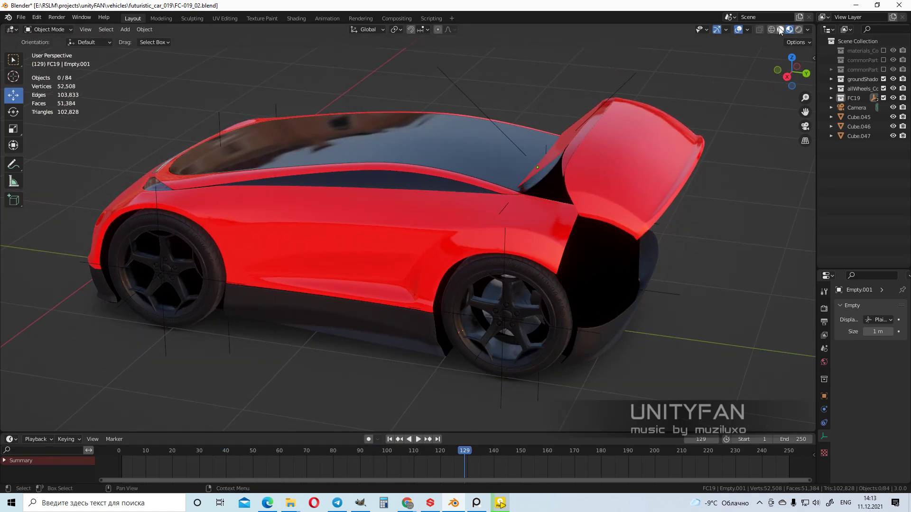
click(417, 439)
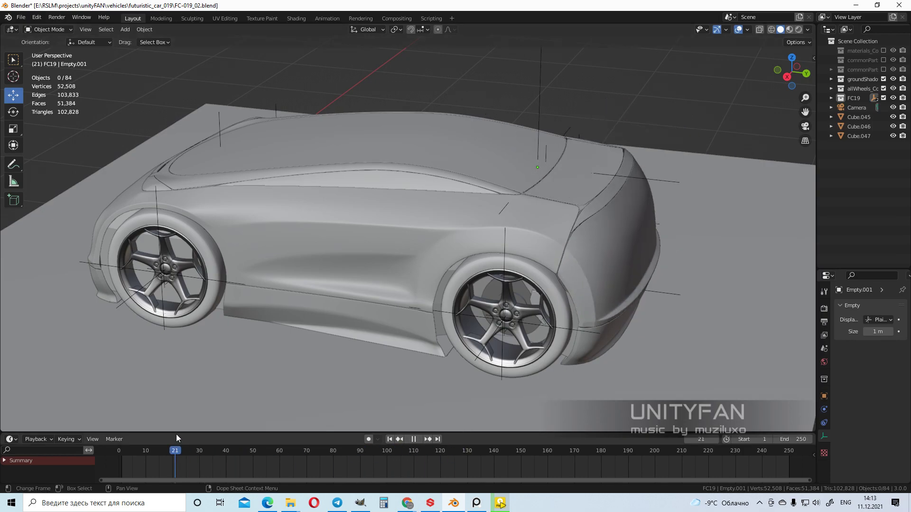